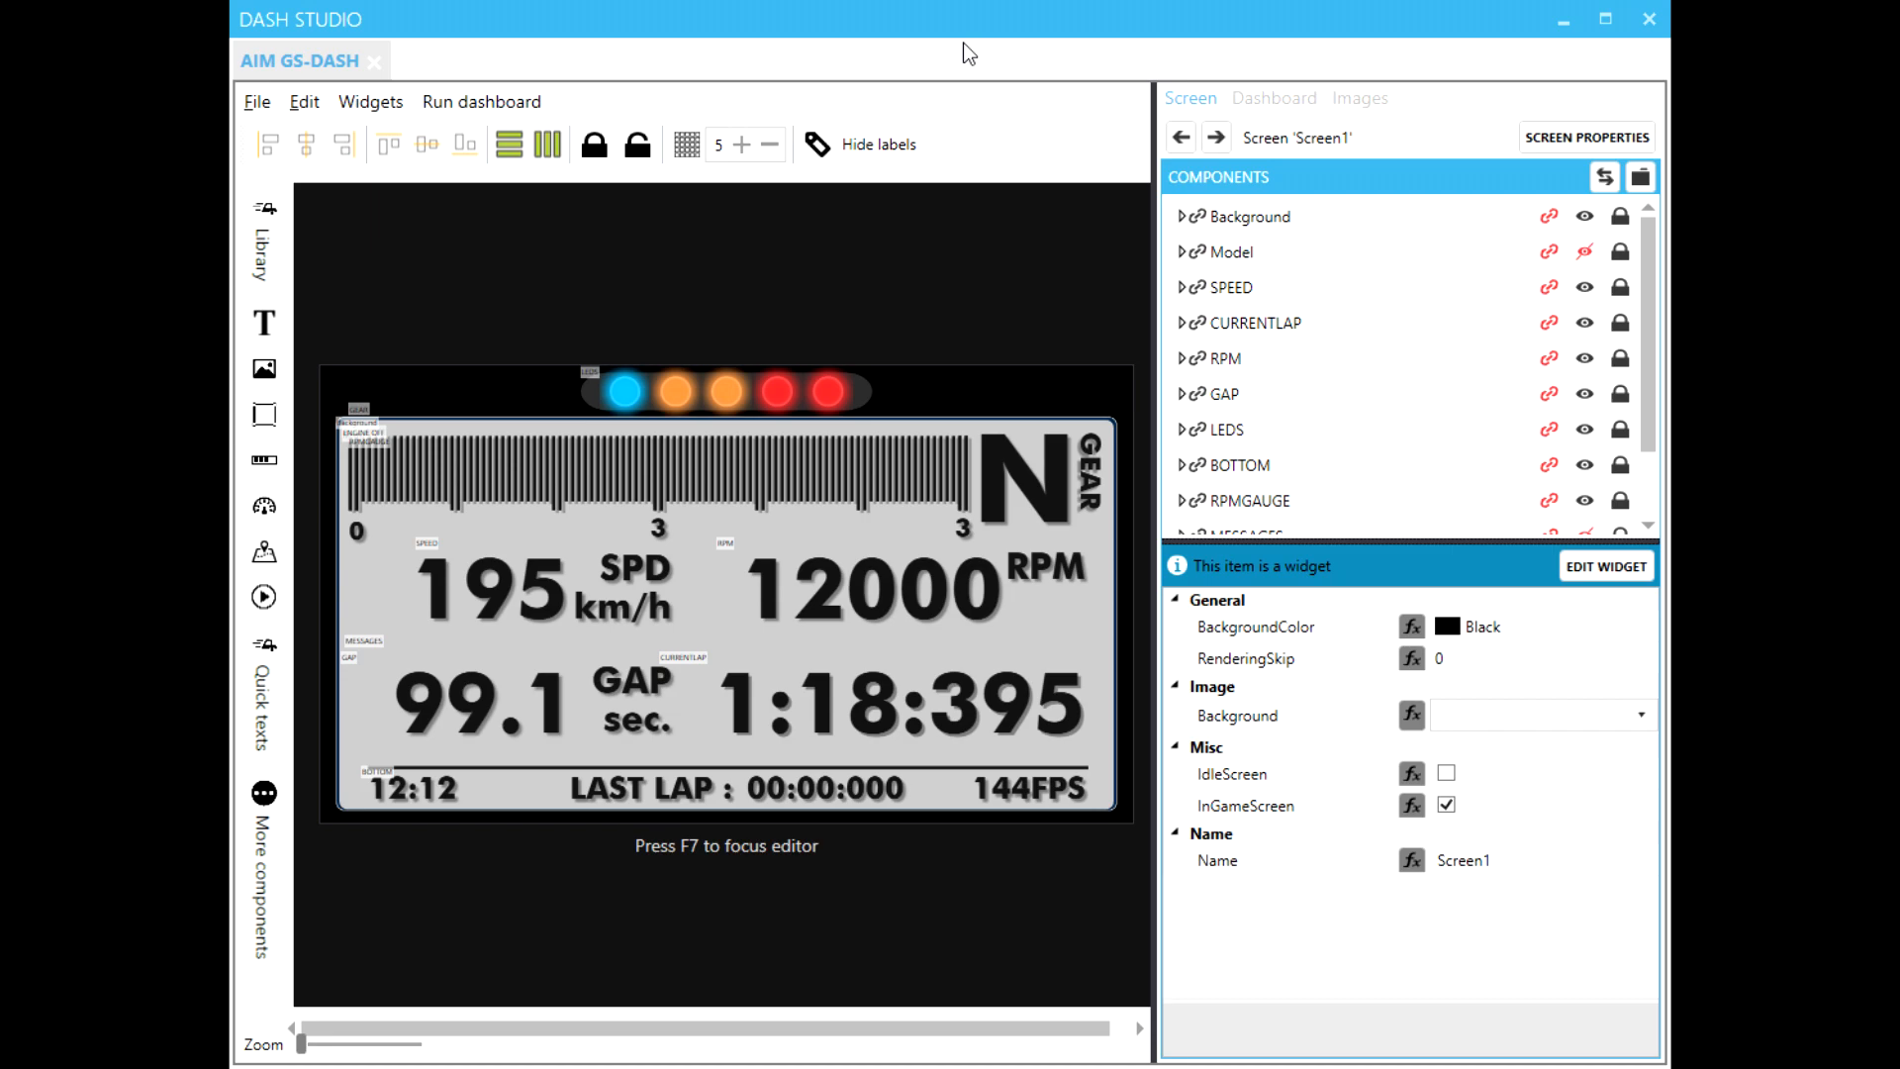
Step: Leave the AIM GS-DASH editor in Dash Studio for a new blank Chrome tab
click(851, 1049)
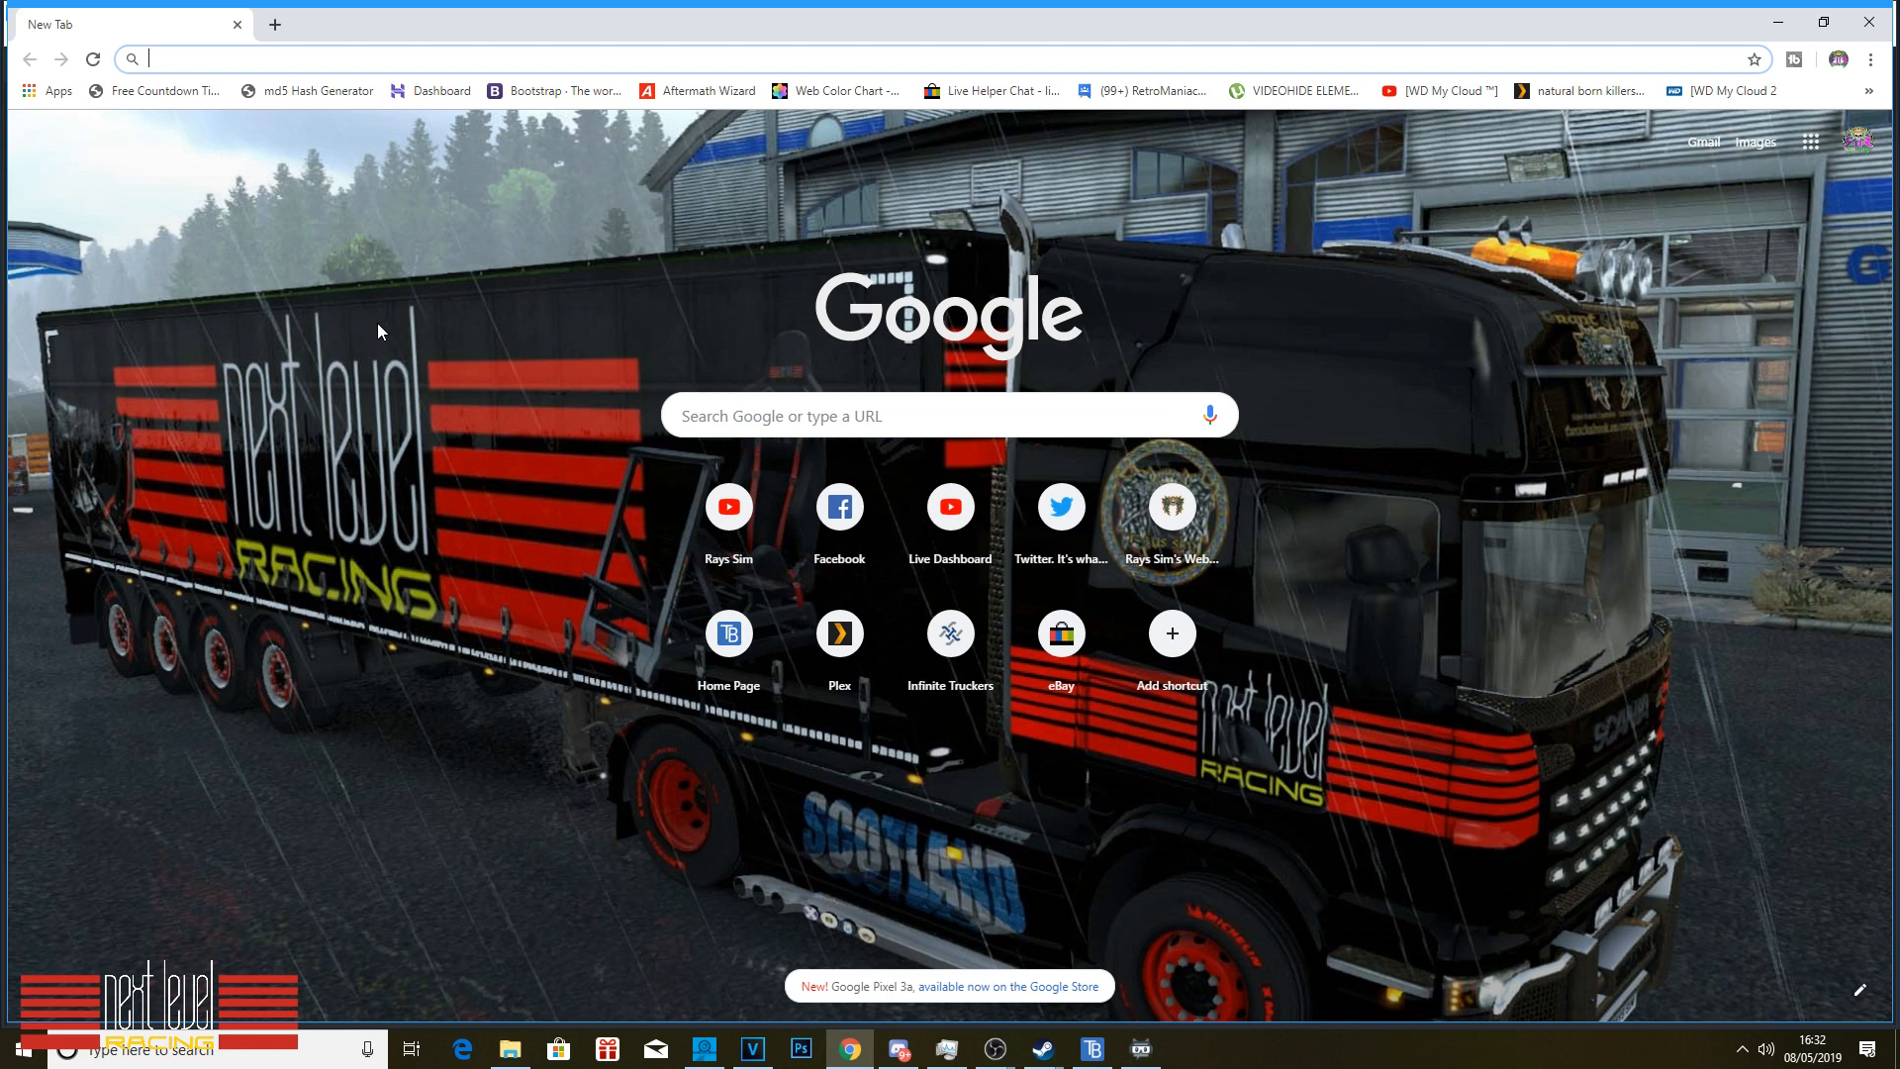
Step: Search 'simhub' and go through simhubdash.com's Donator Edition page to the Download page
text(simhubdash.com)
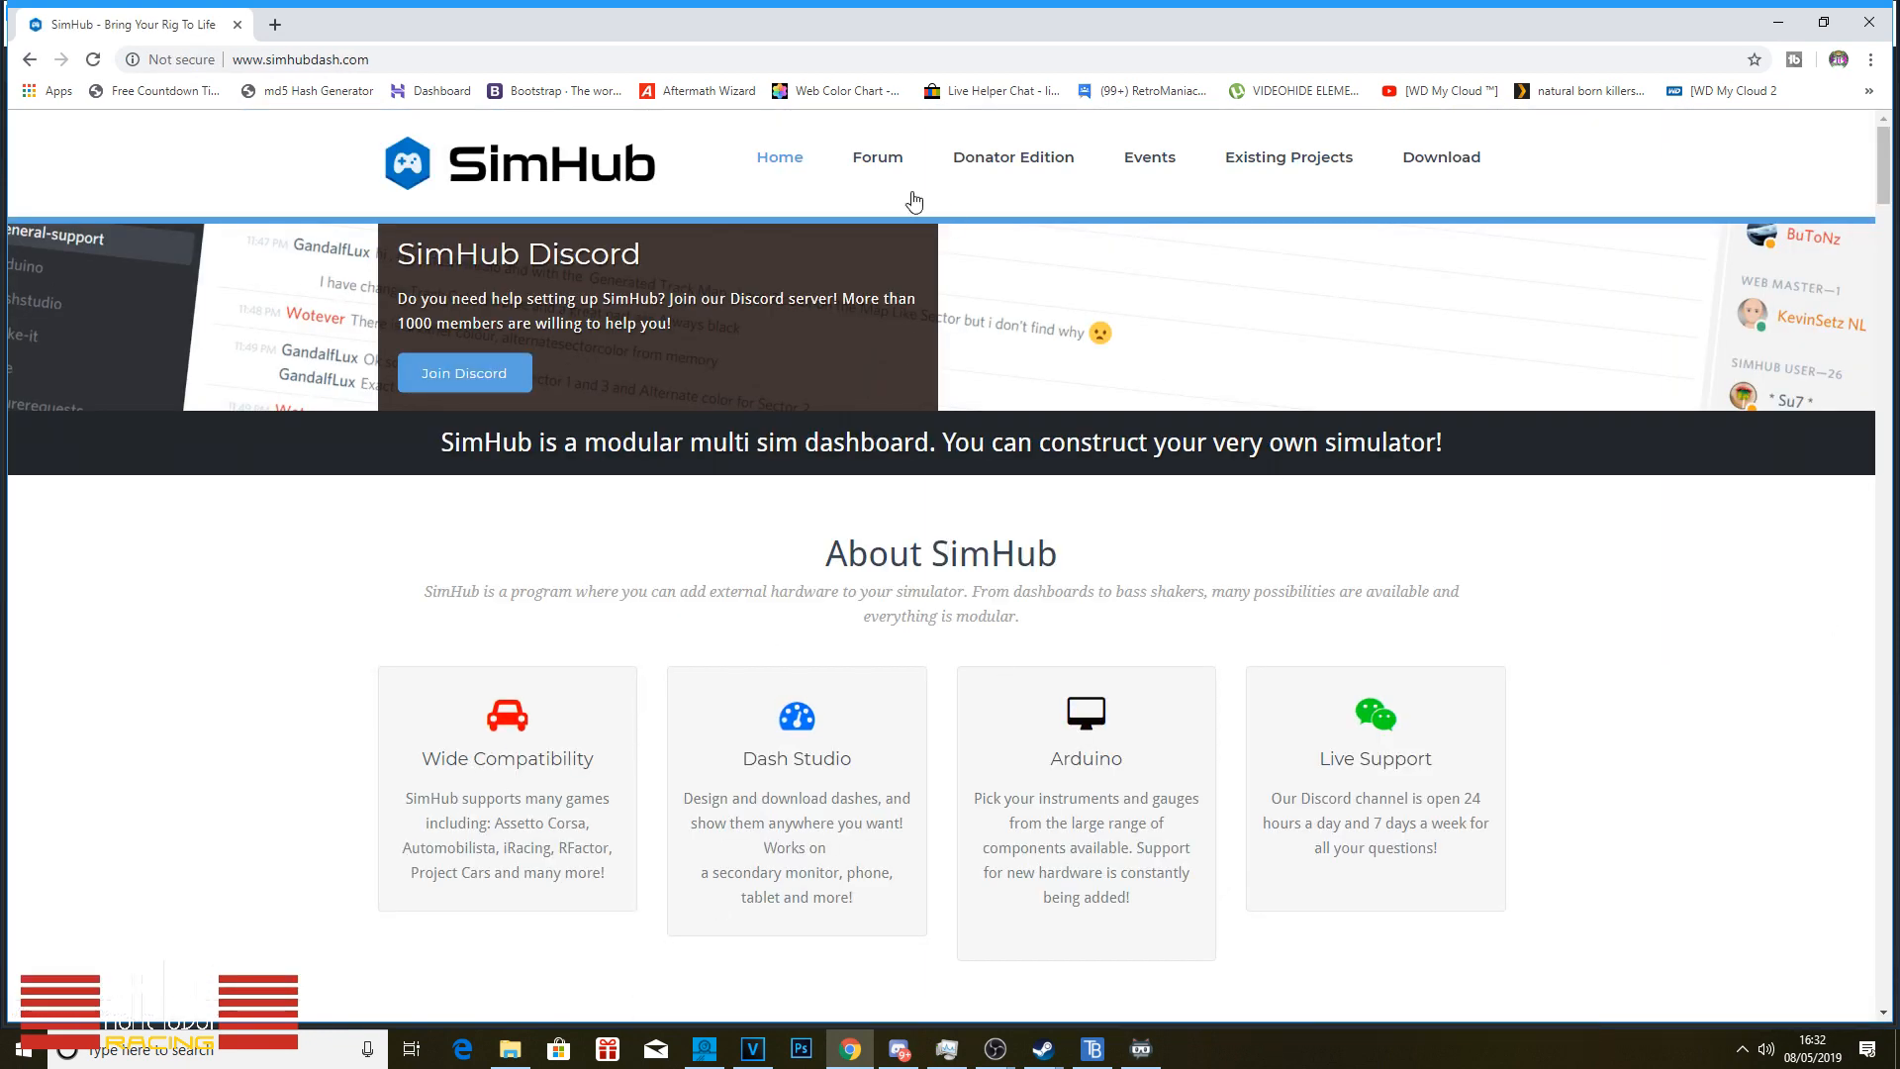
click(1011, 156)
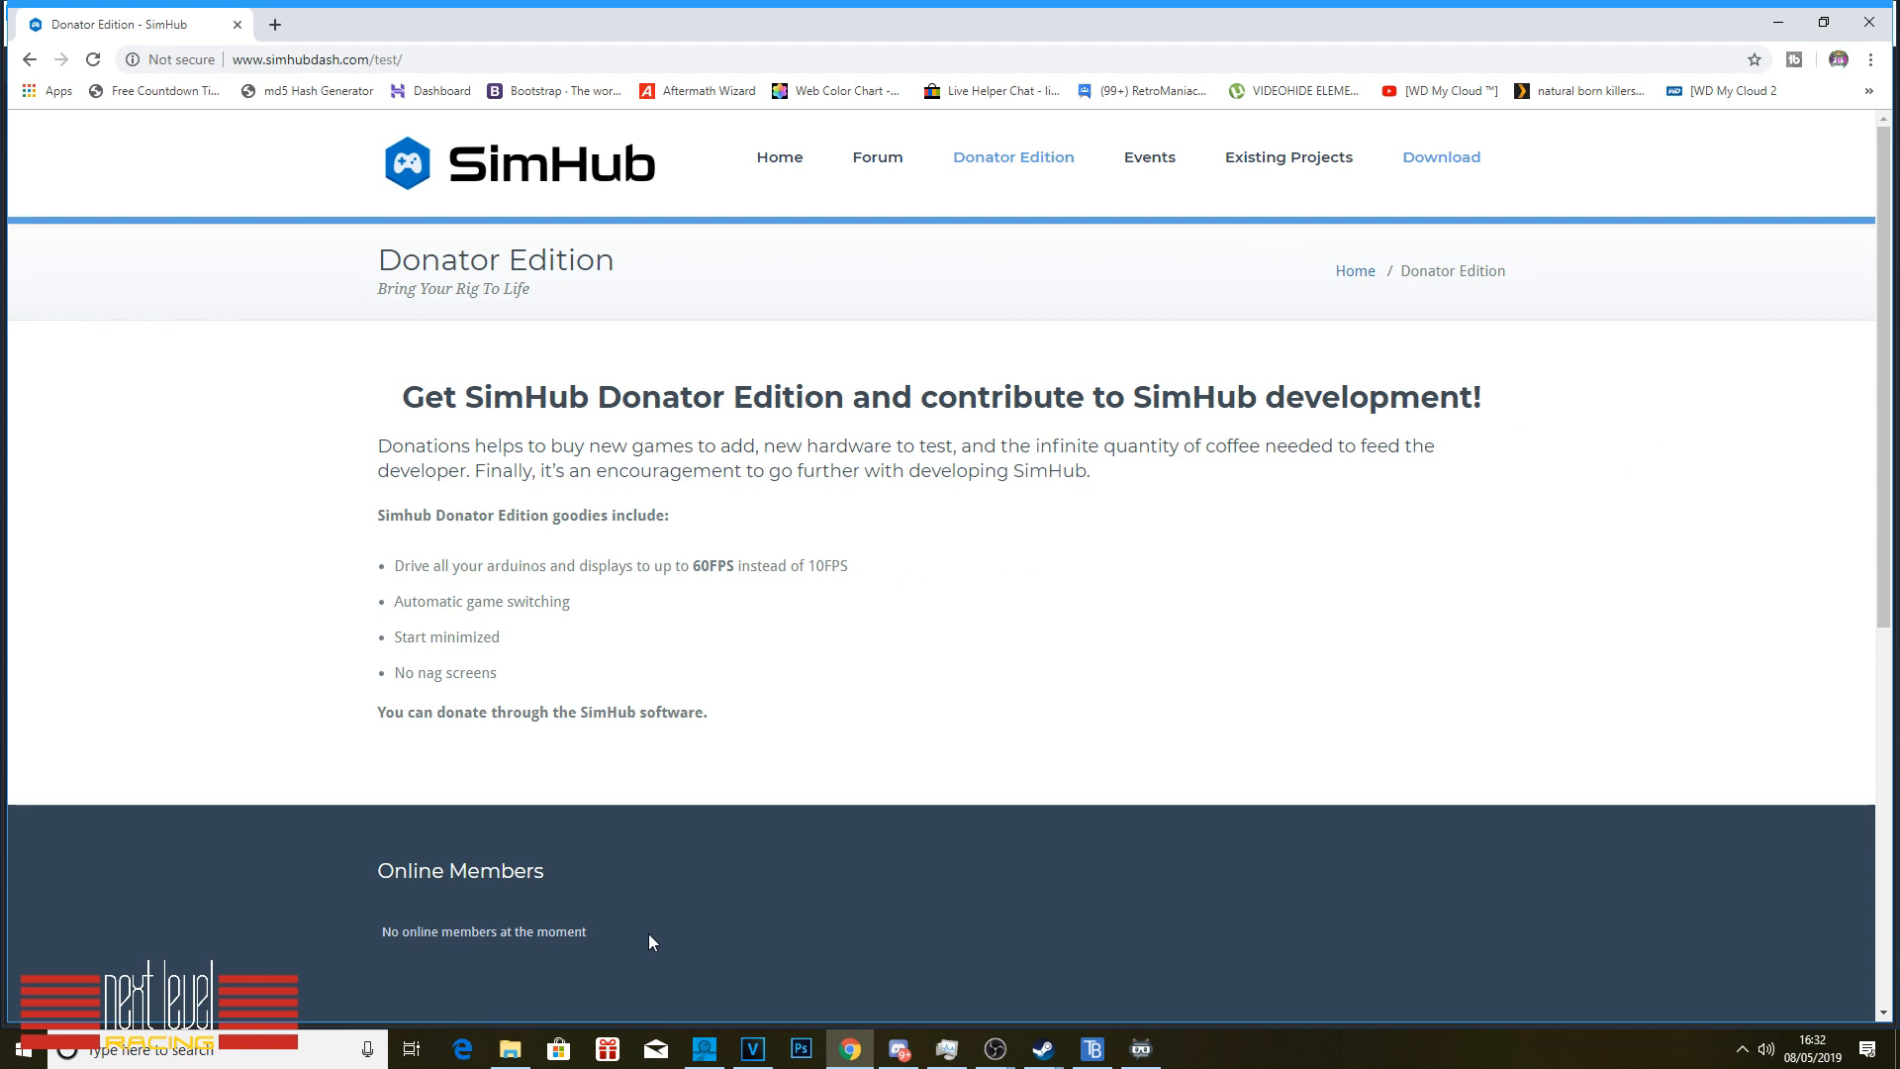
mouse_move(1620, 265)
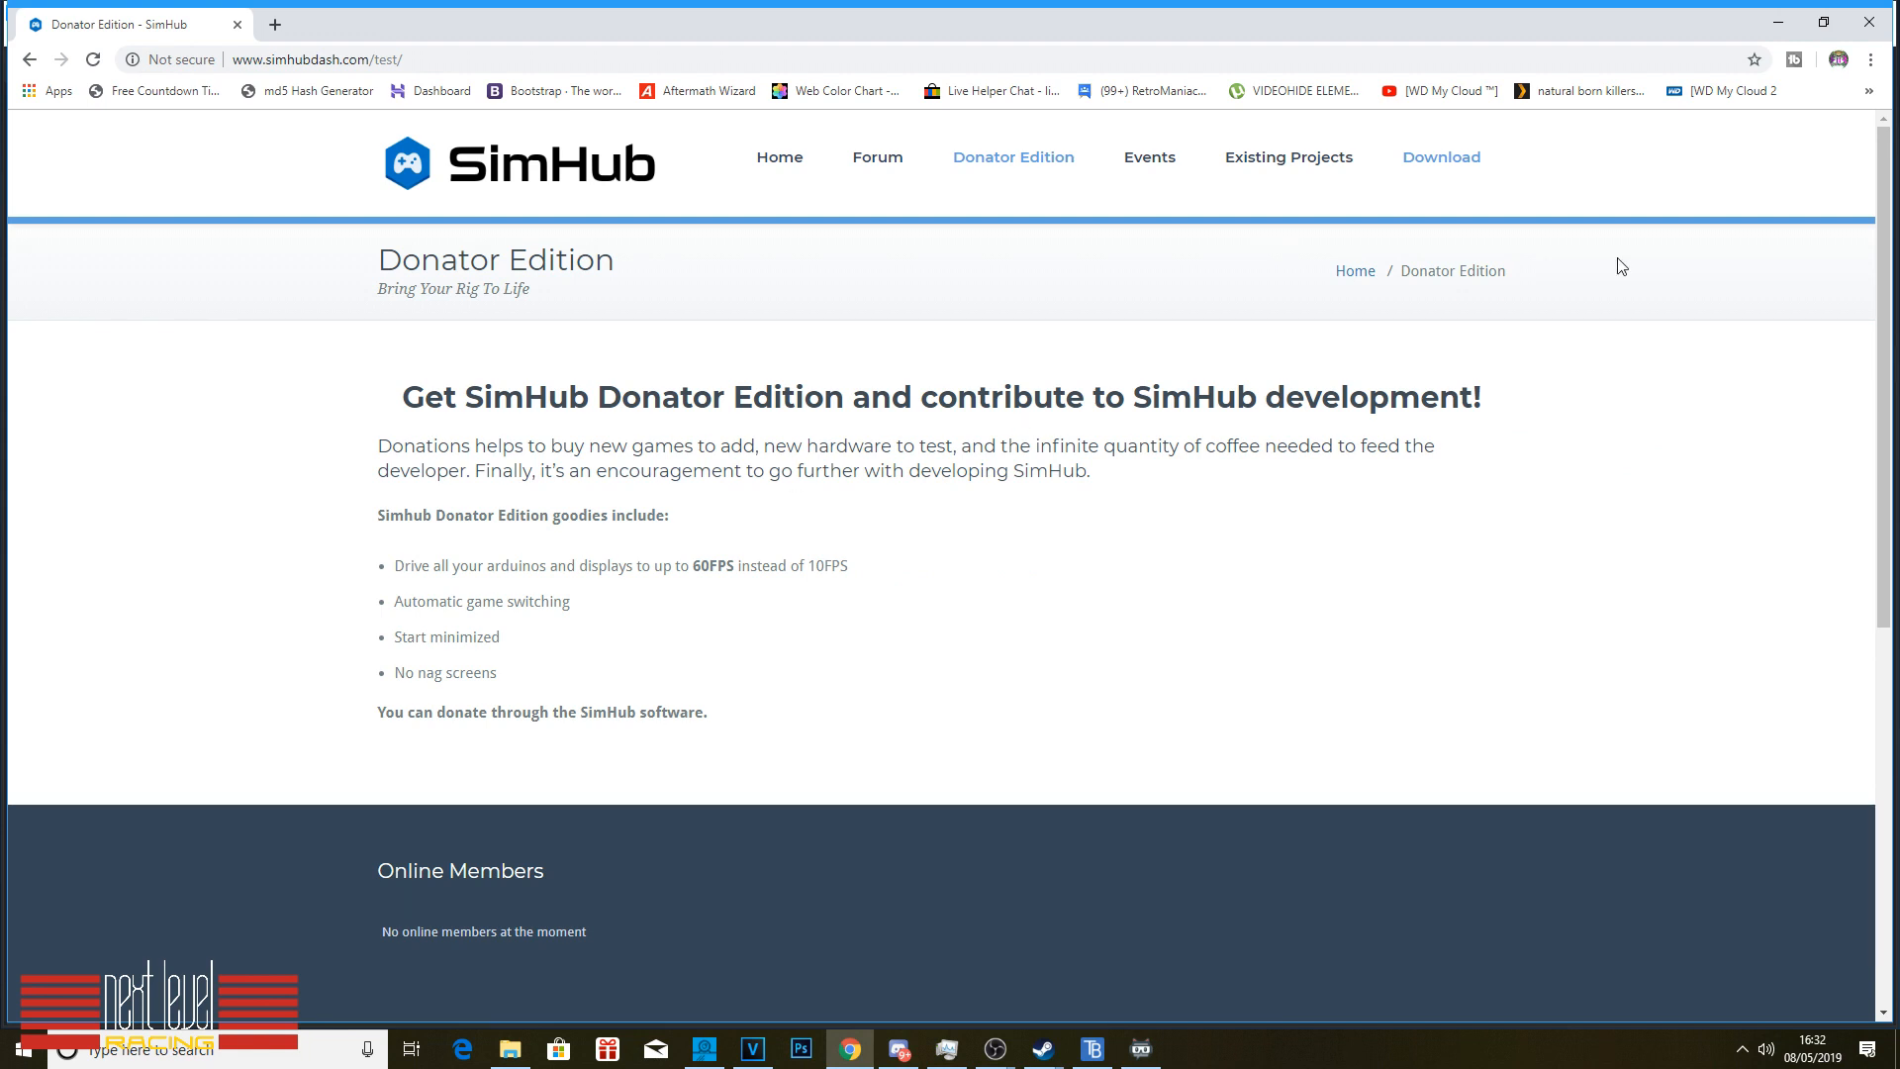
click(1440, 156)
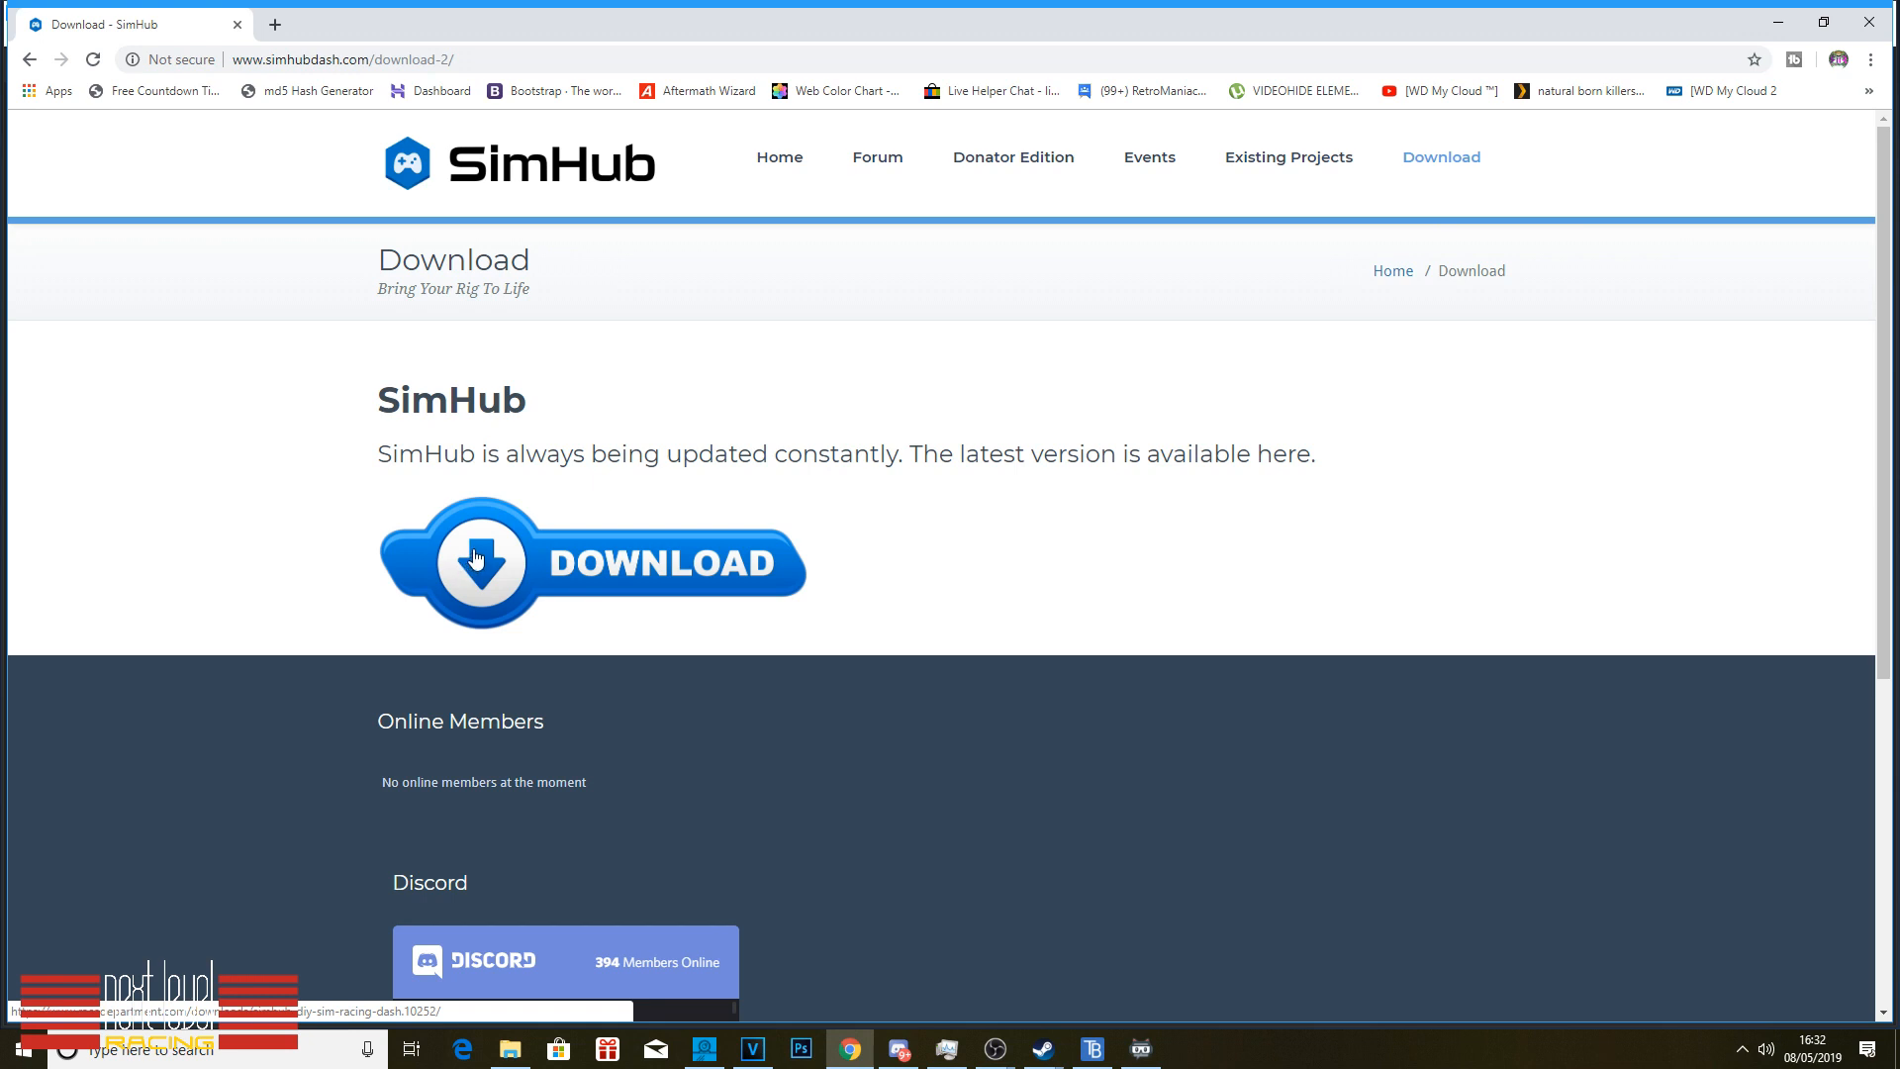
scroll(down, 3)
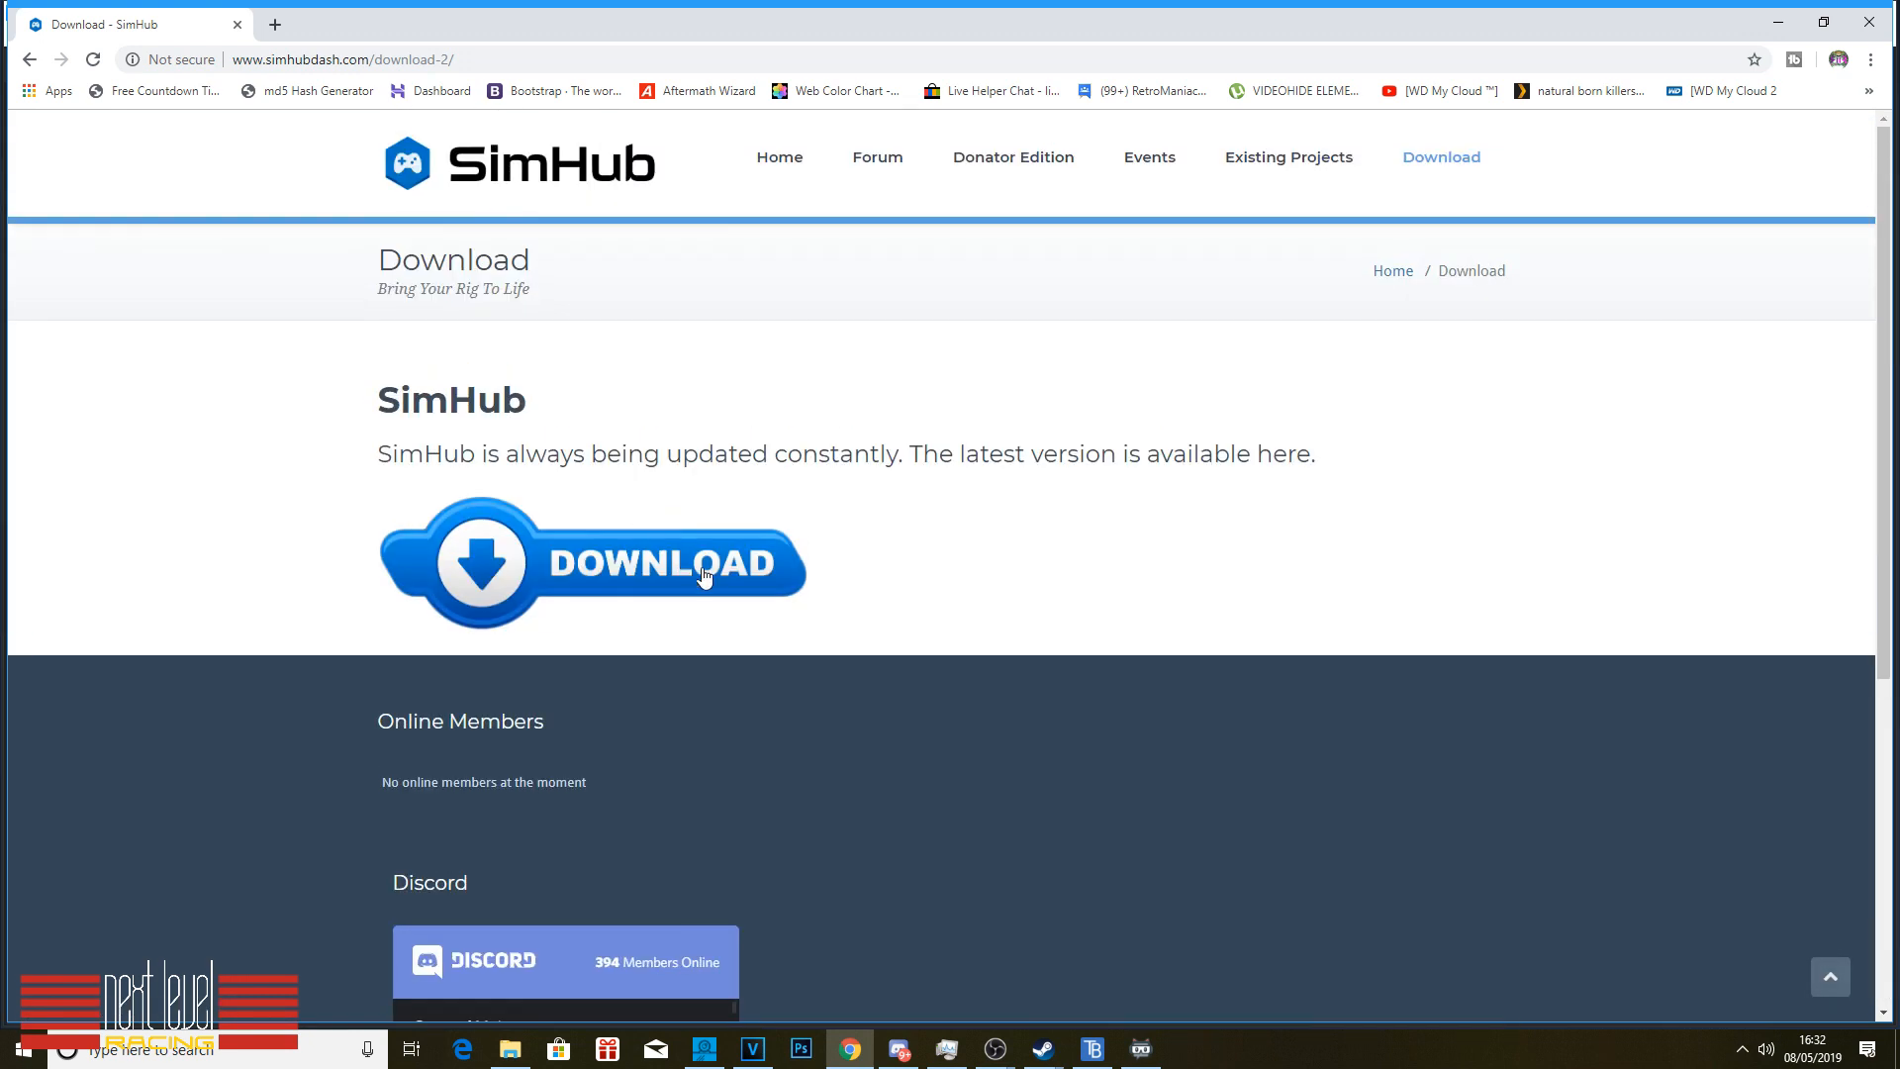
mouse_move(1081, 970)
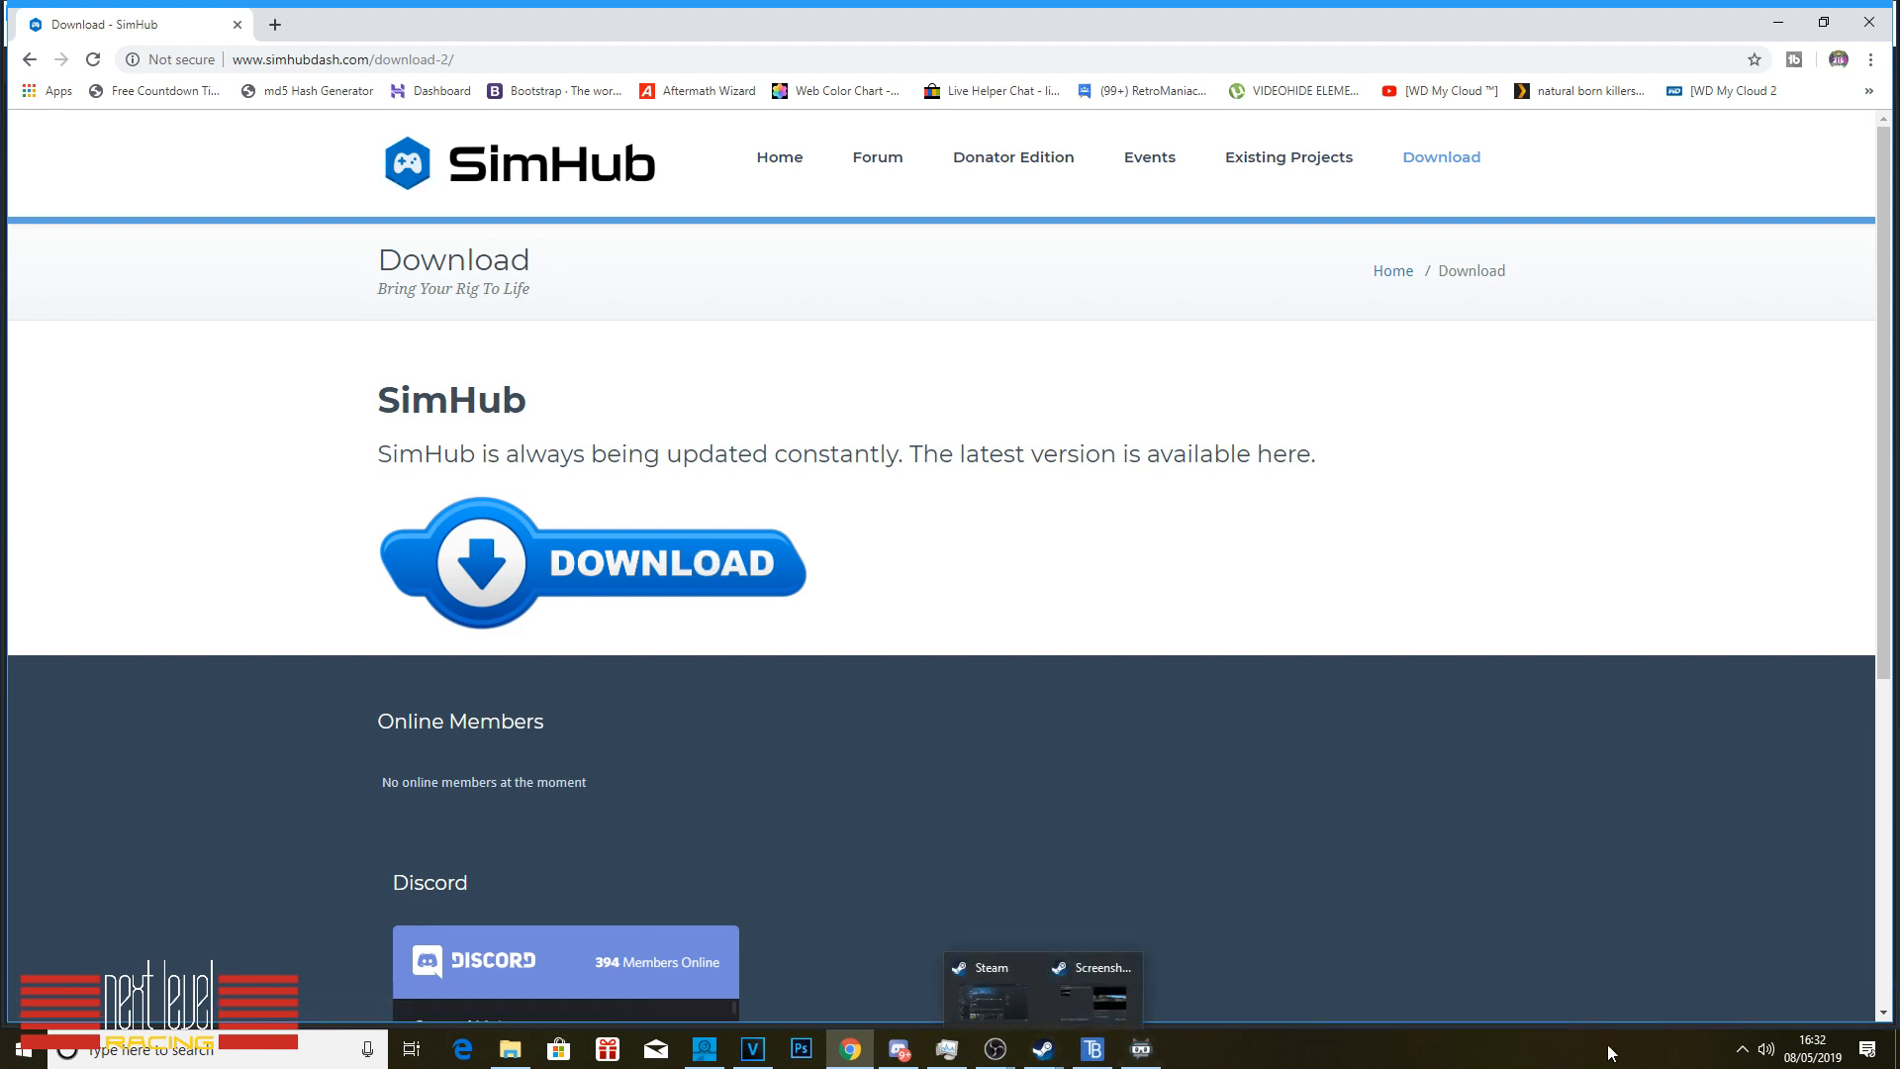
Step: Bring SimHub forward and scroll its Games tiles down to Euro Truck Simulator 2
click(1741, 1049)
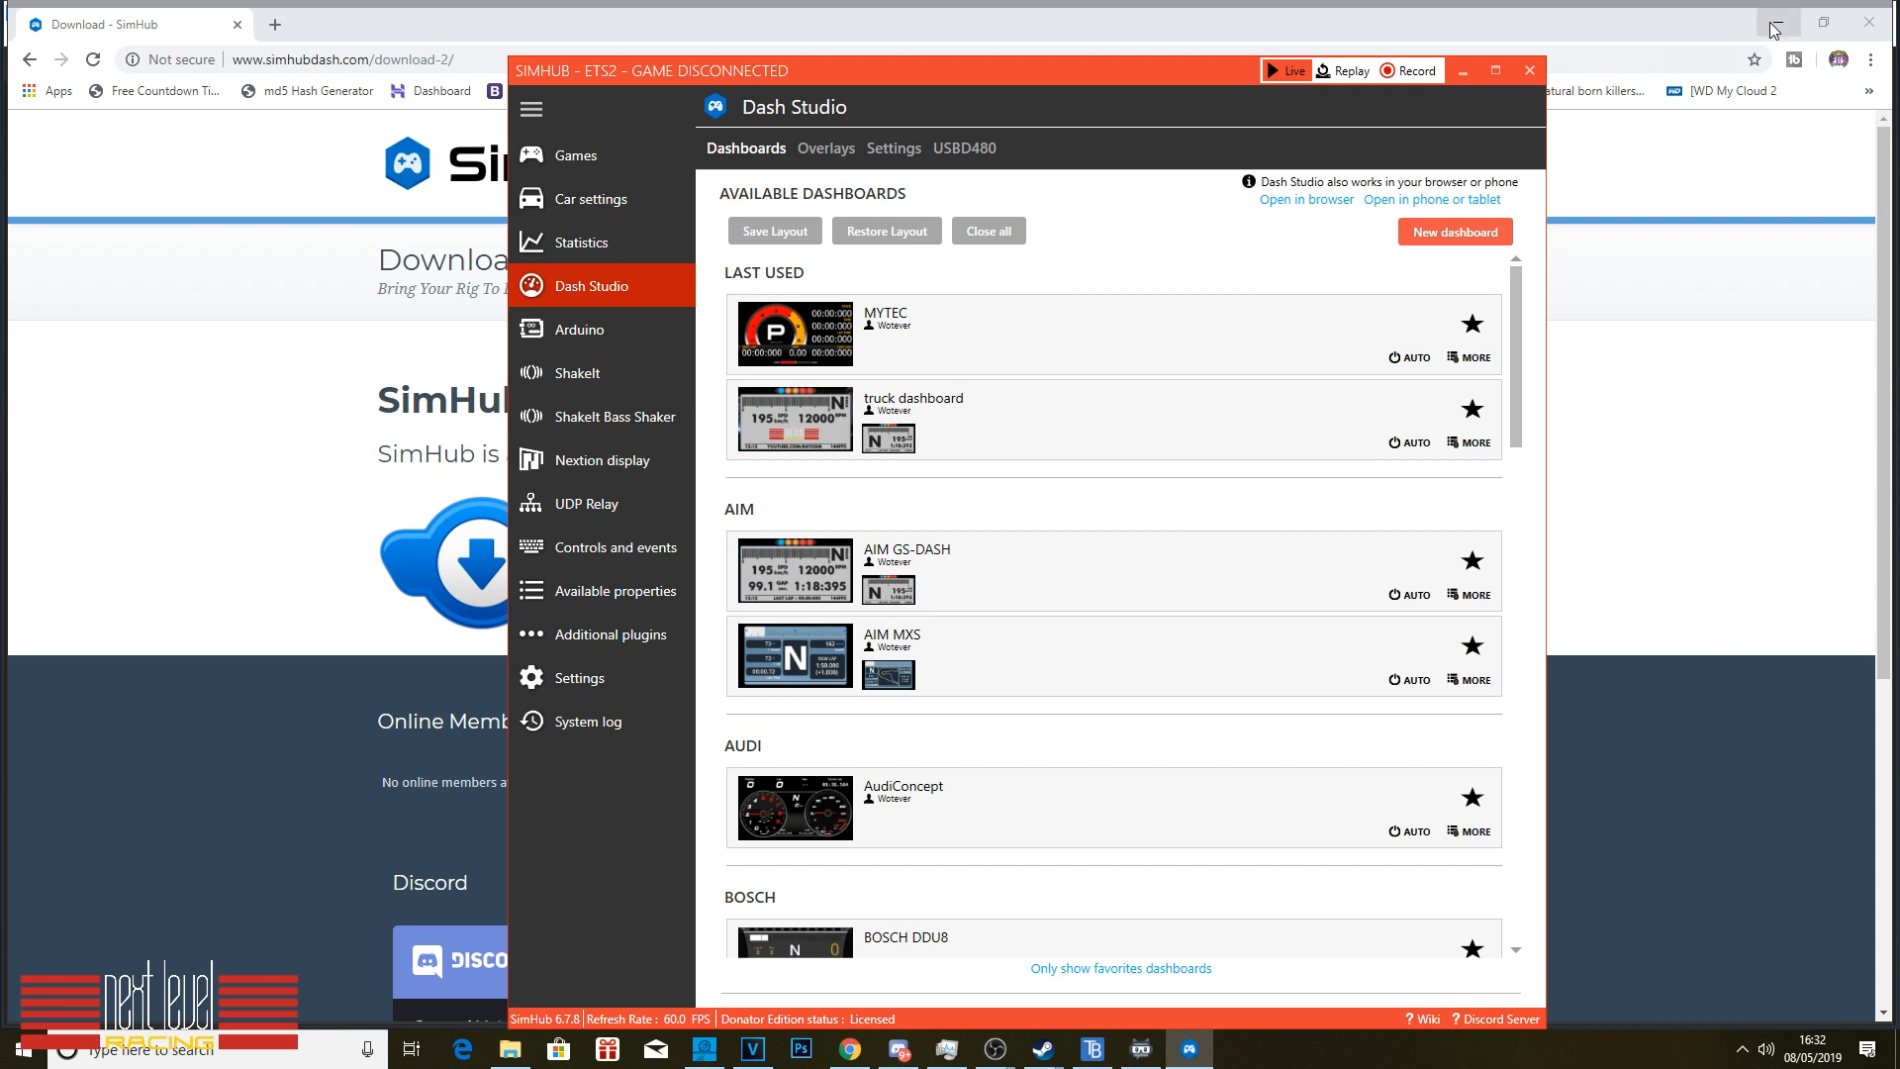
mouse_move(663, 101)
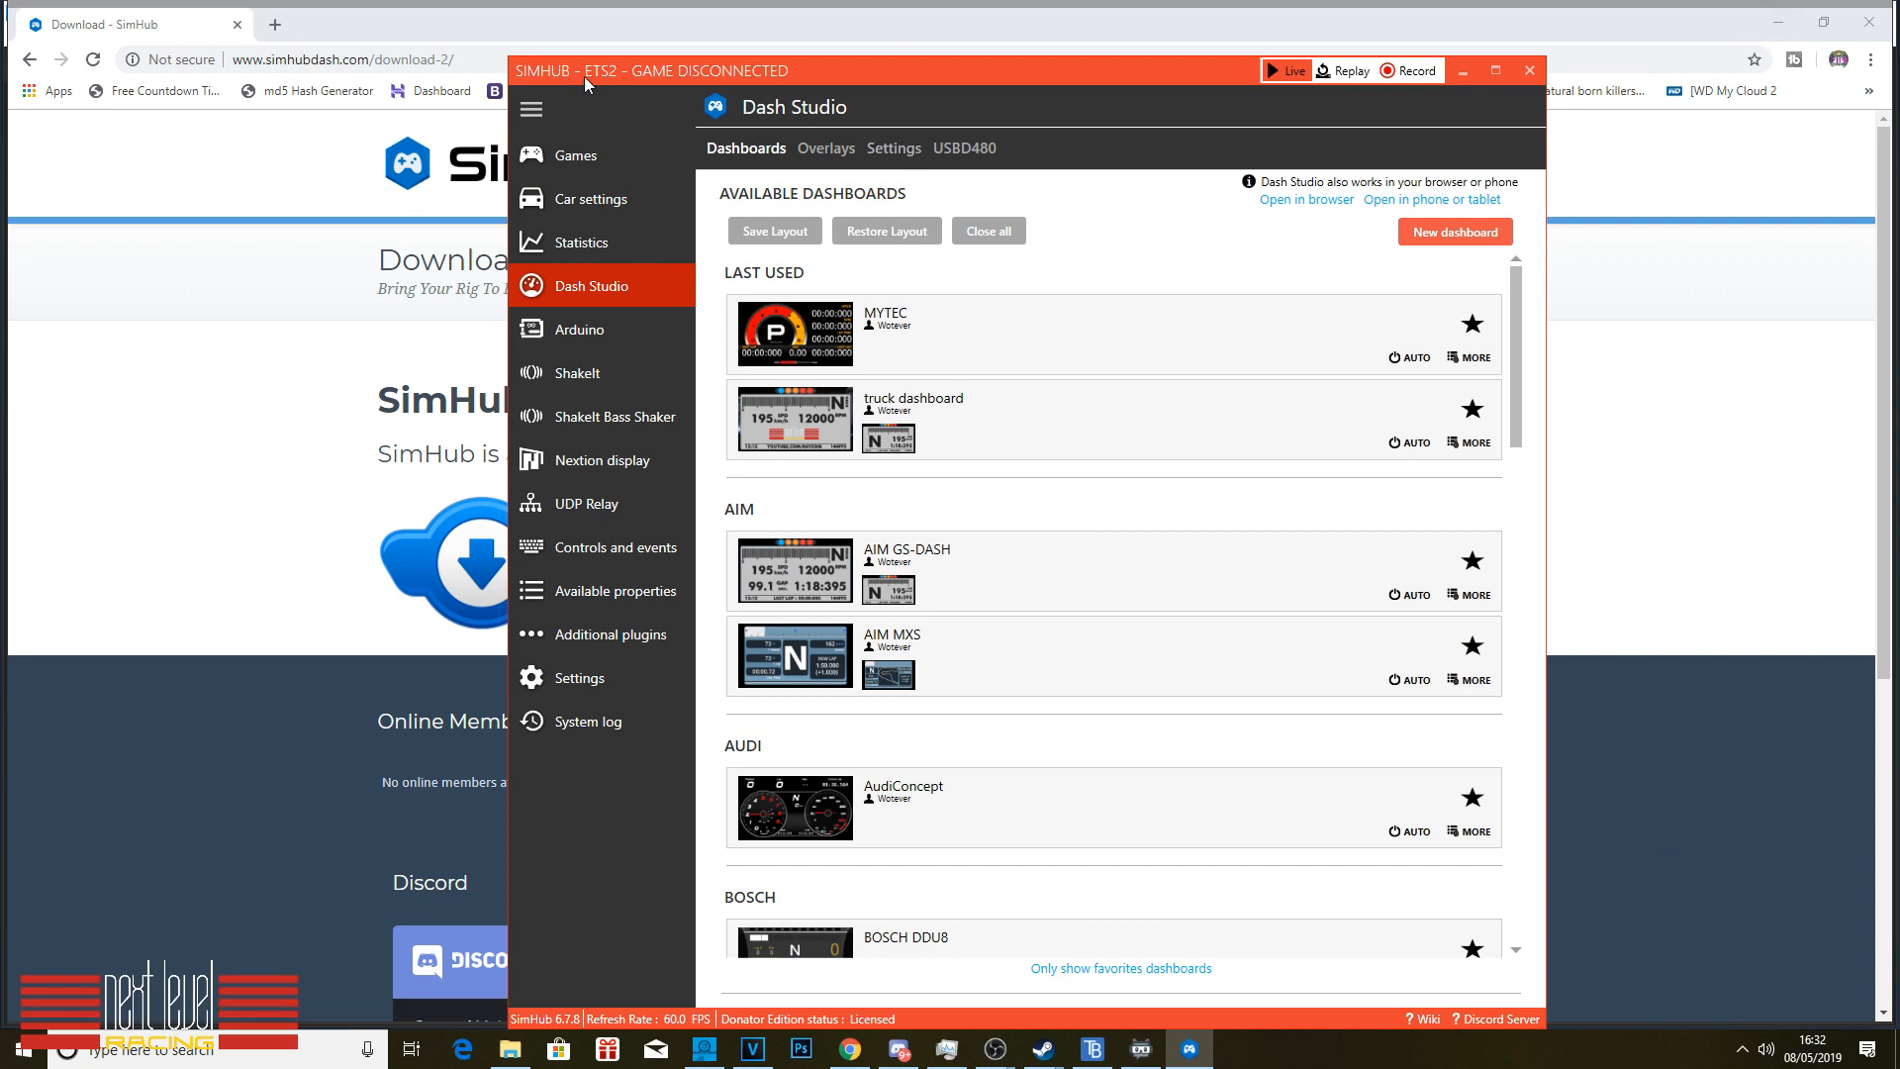
mouse_move(1245, 89)
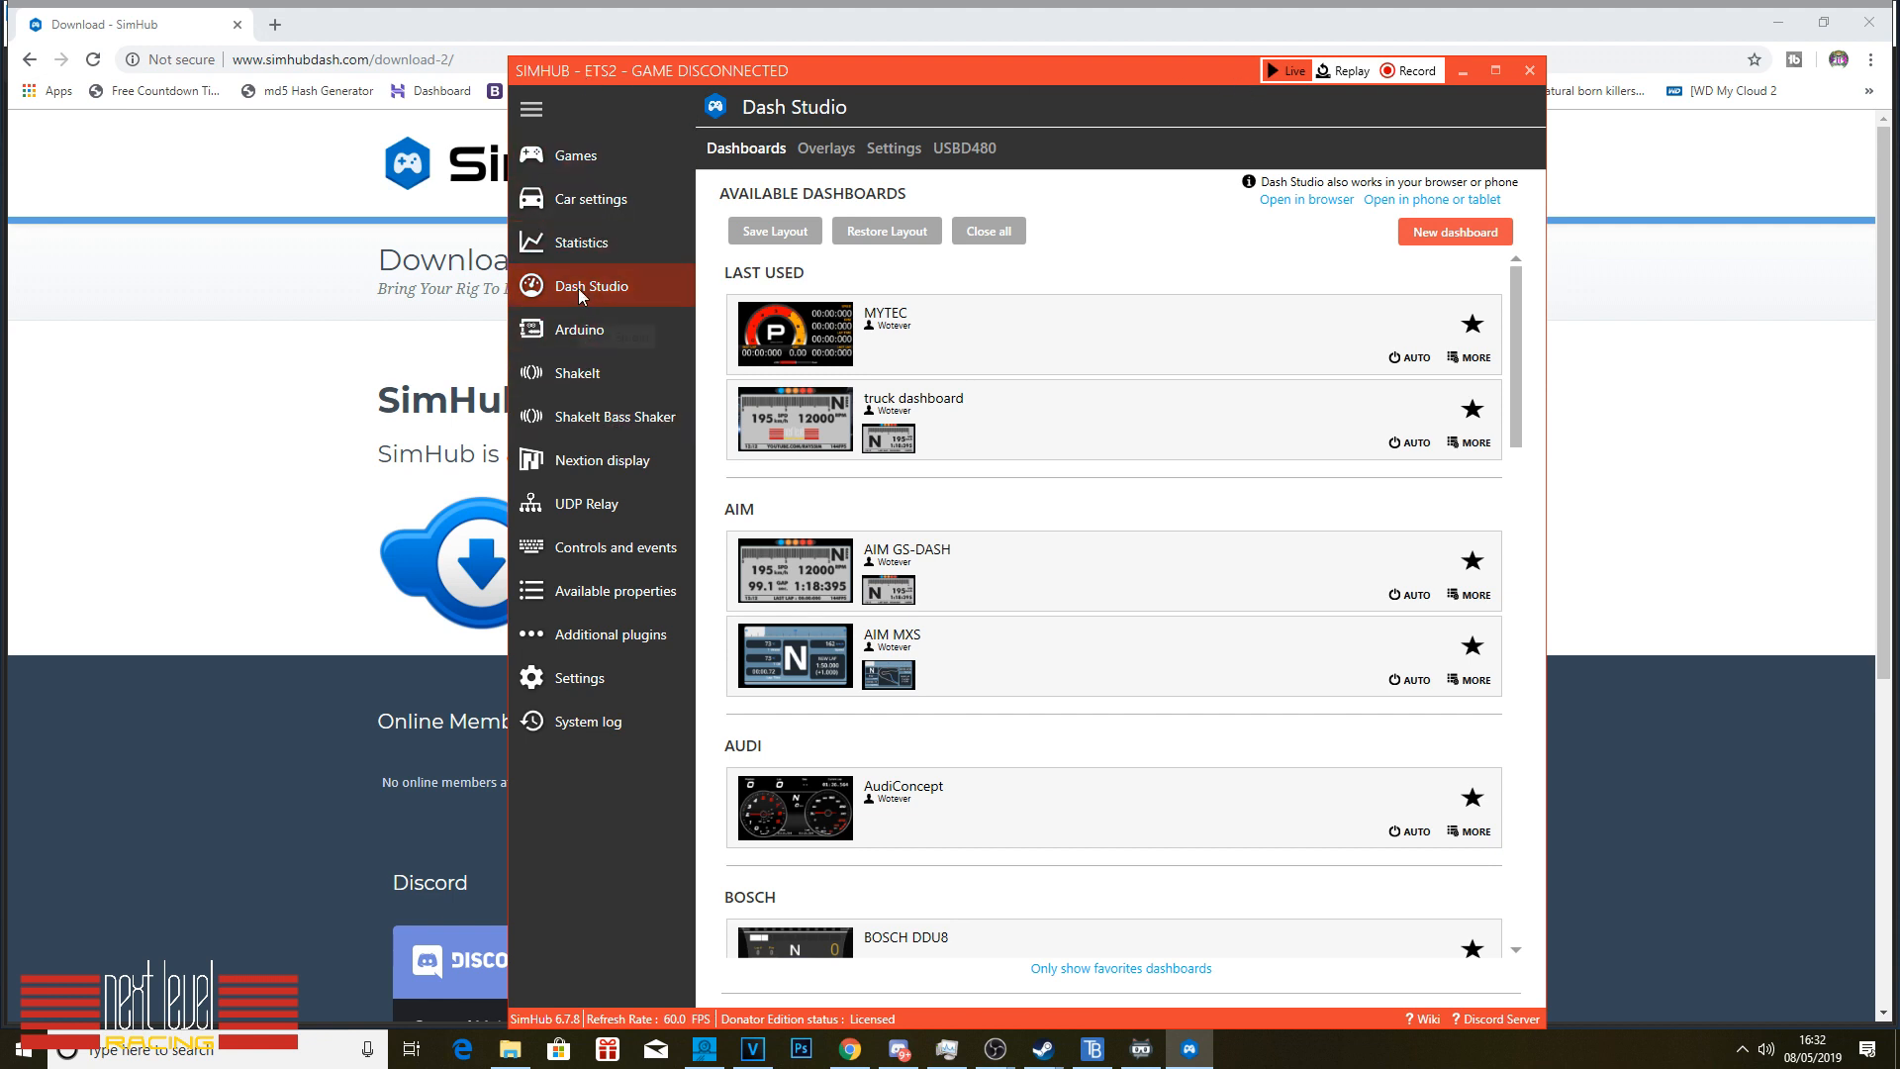
click(577, 155)
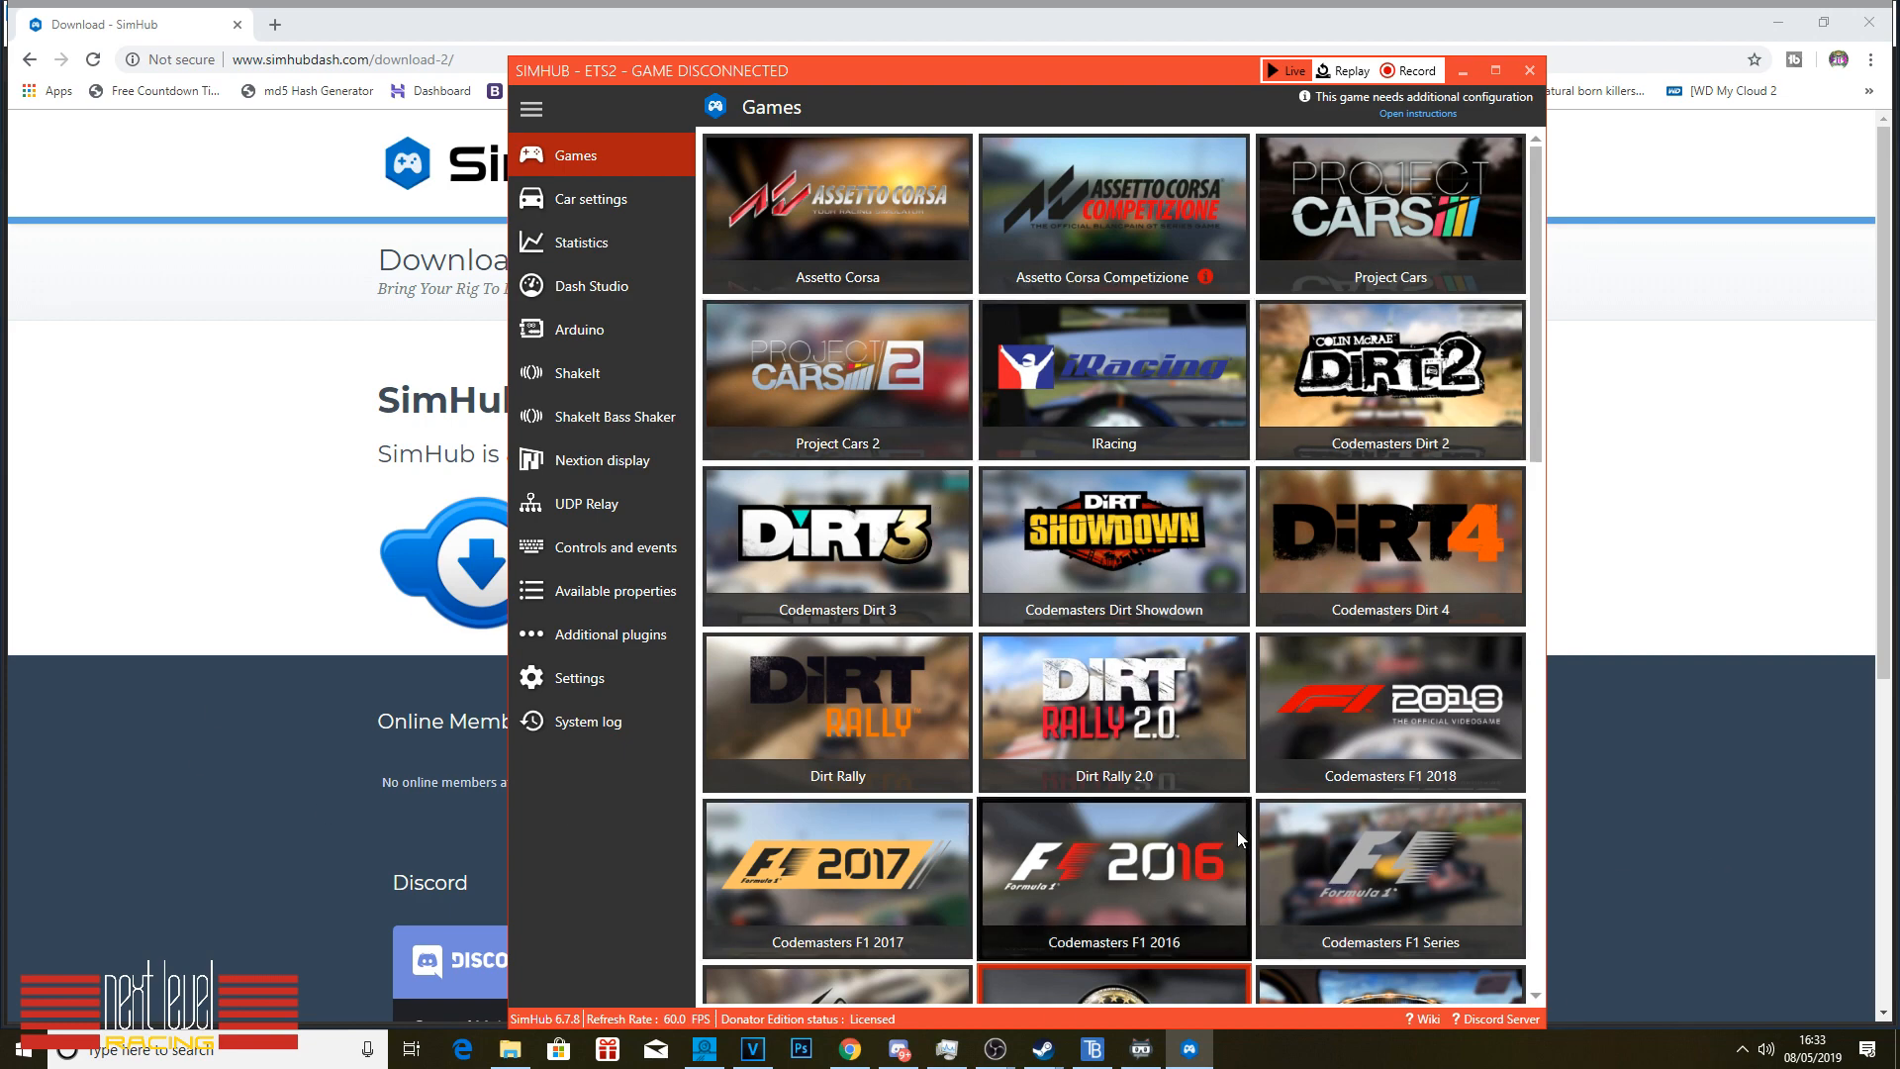
scroll(down, 3)
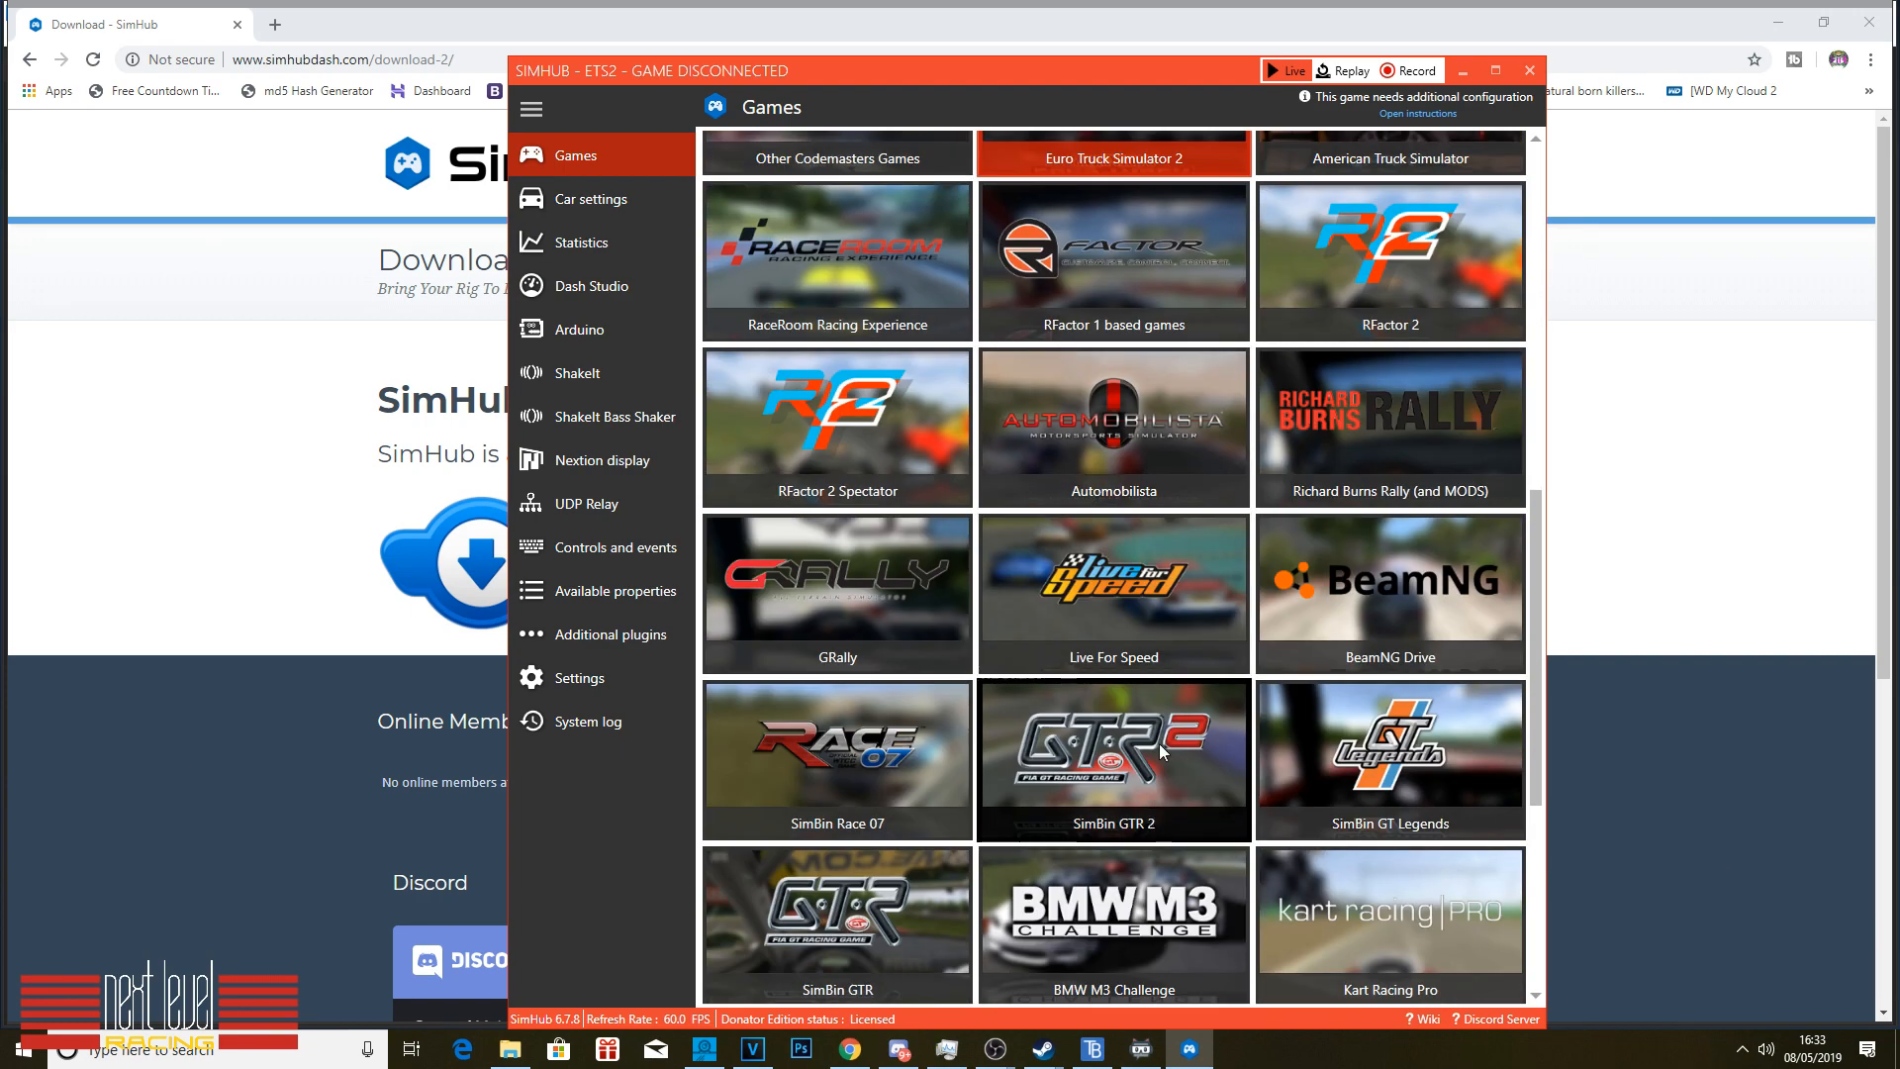
scroll(down, 3)
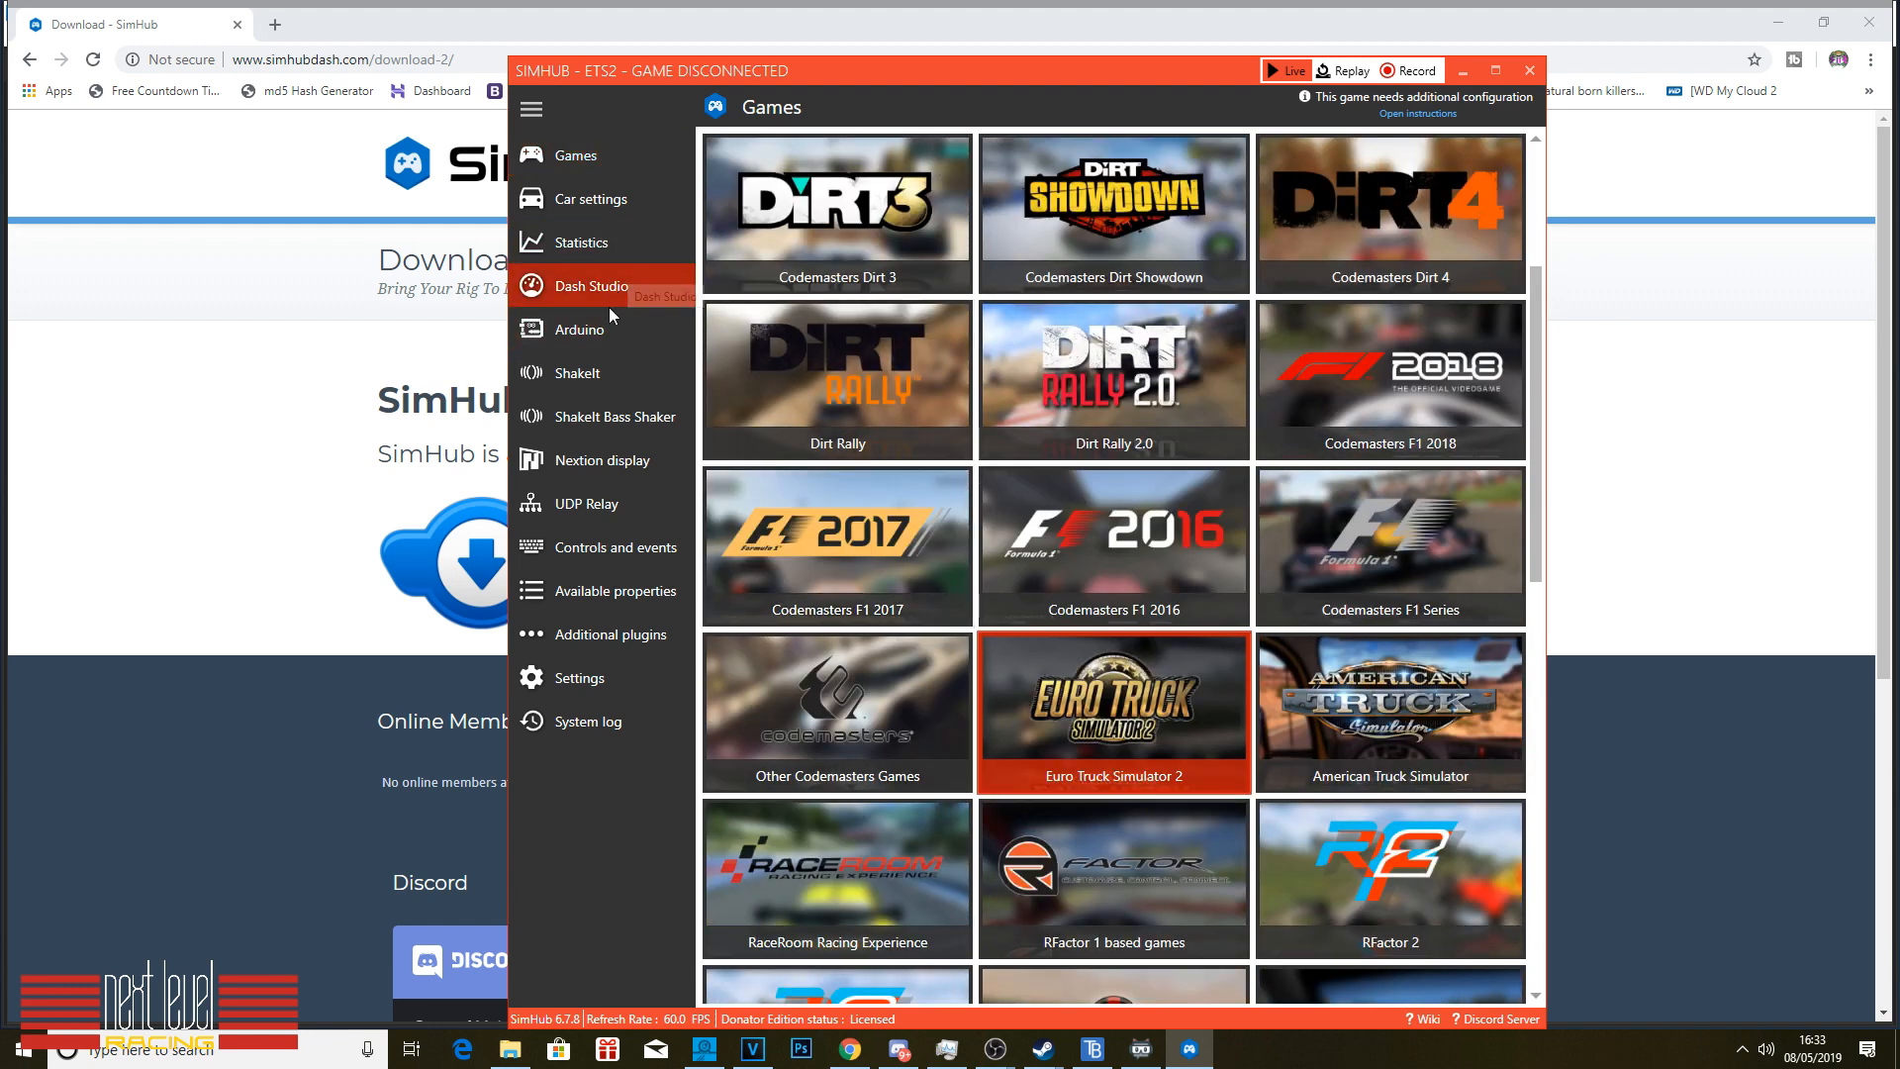
Step: Scroll Dash Studio's Dashboards list and launch the MYTEC D153 dashboard preview
click(594, 286)
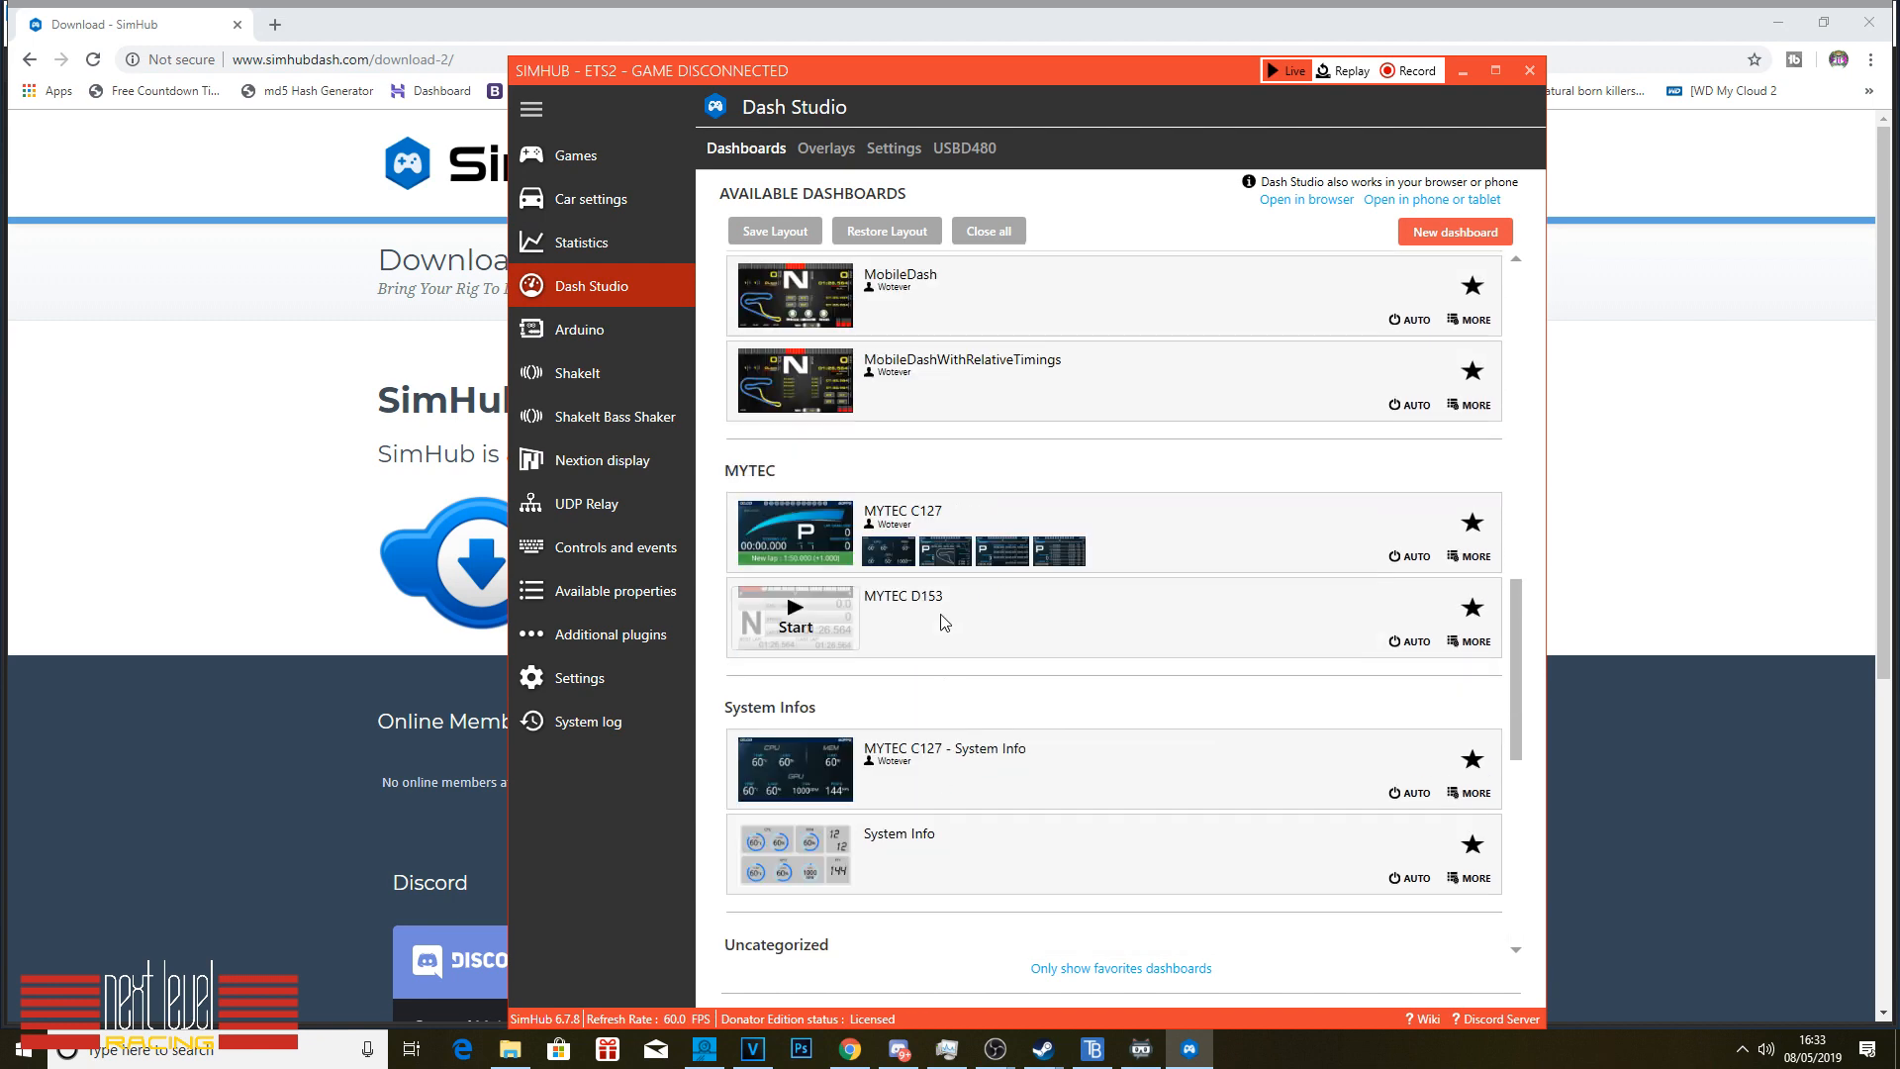
scroll(down, 3)
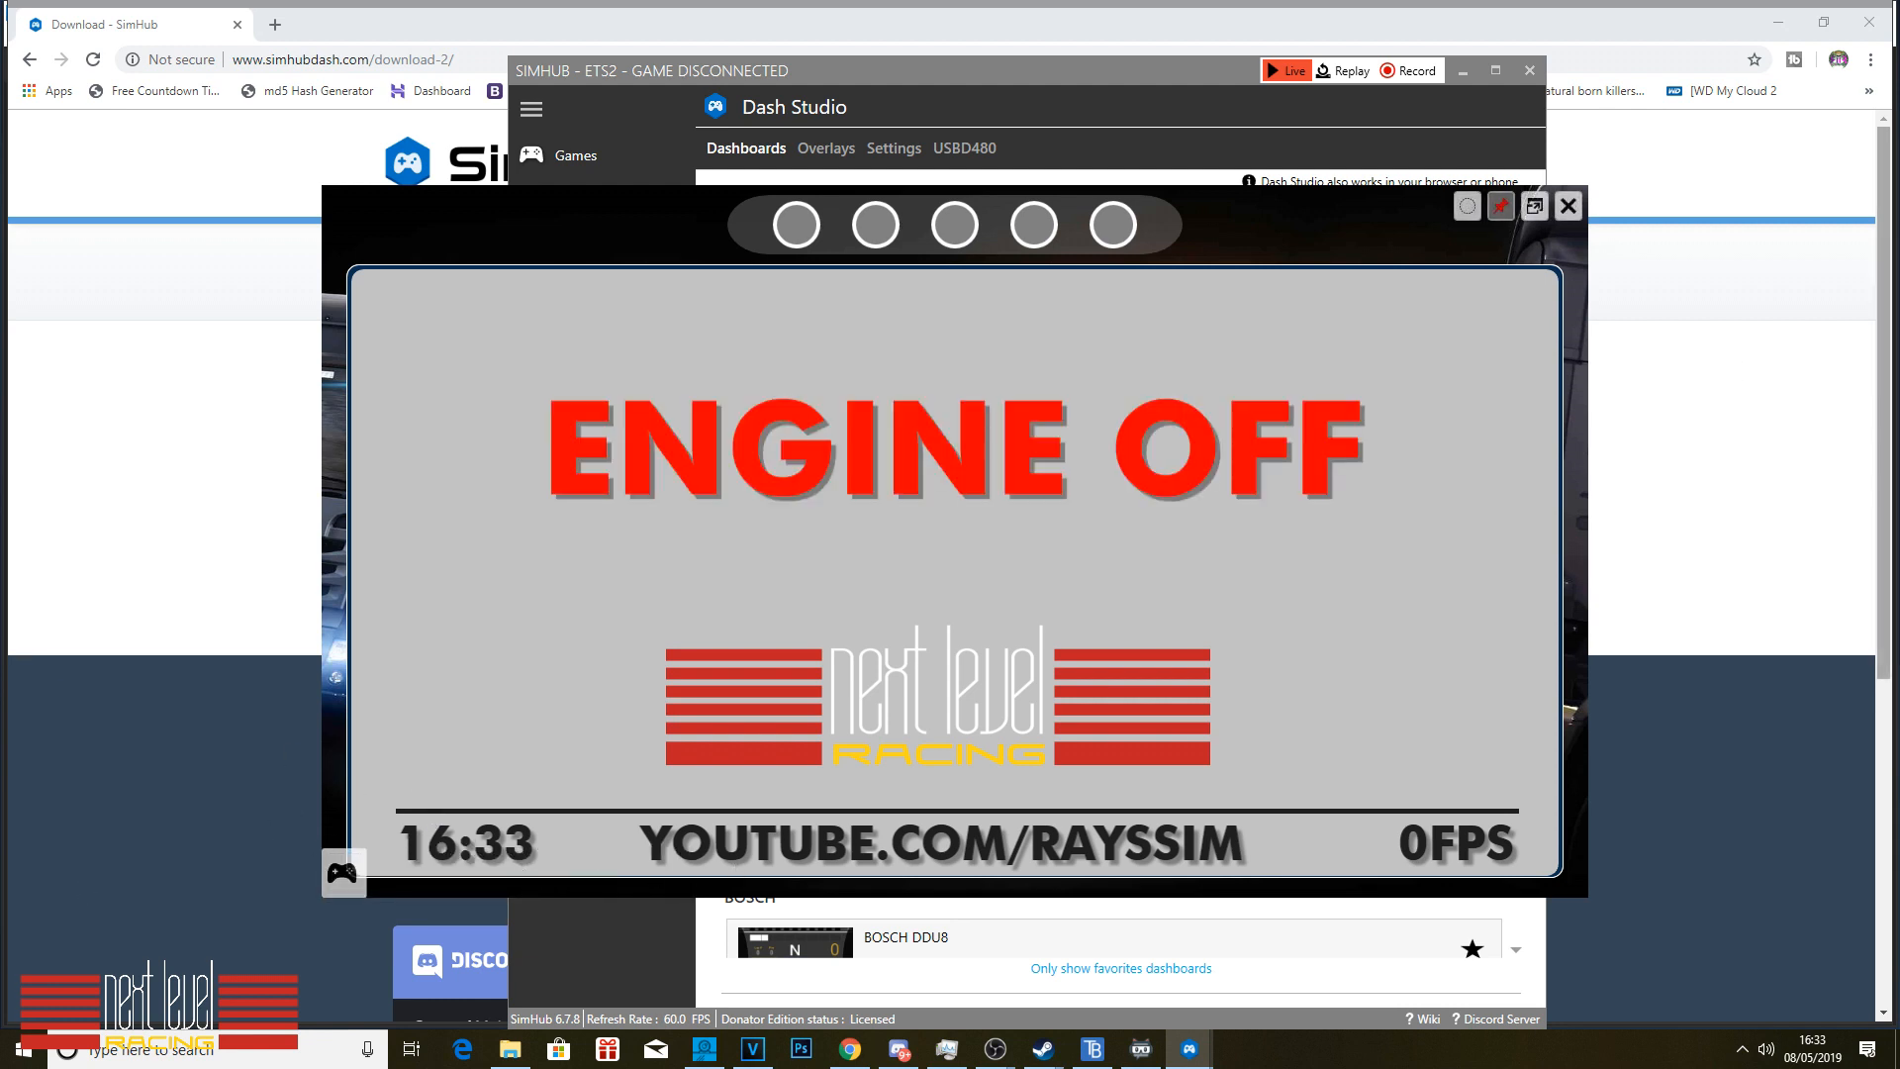
click(1566, 204)
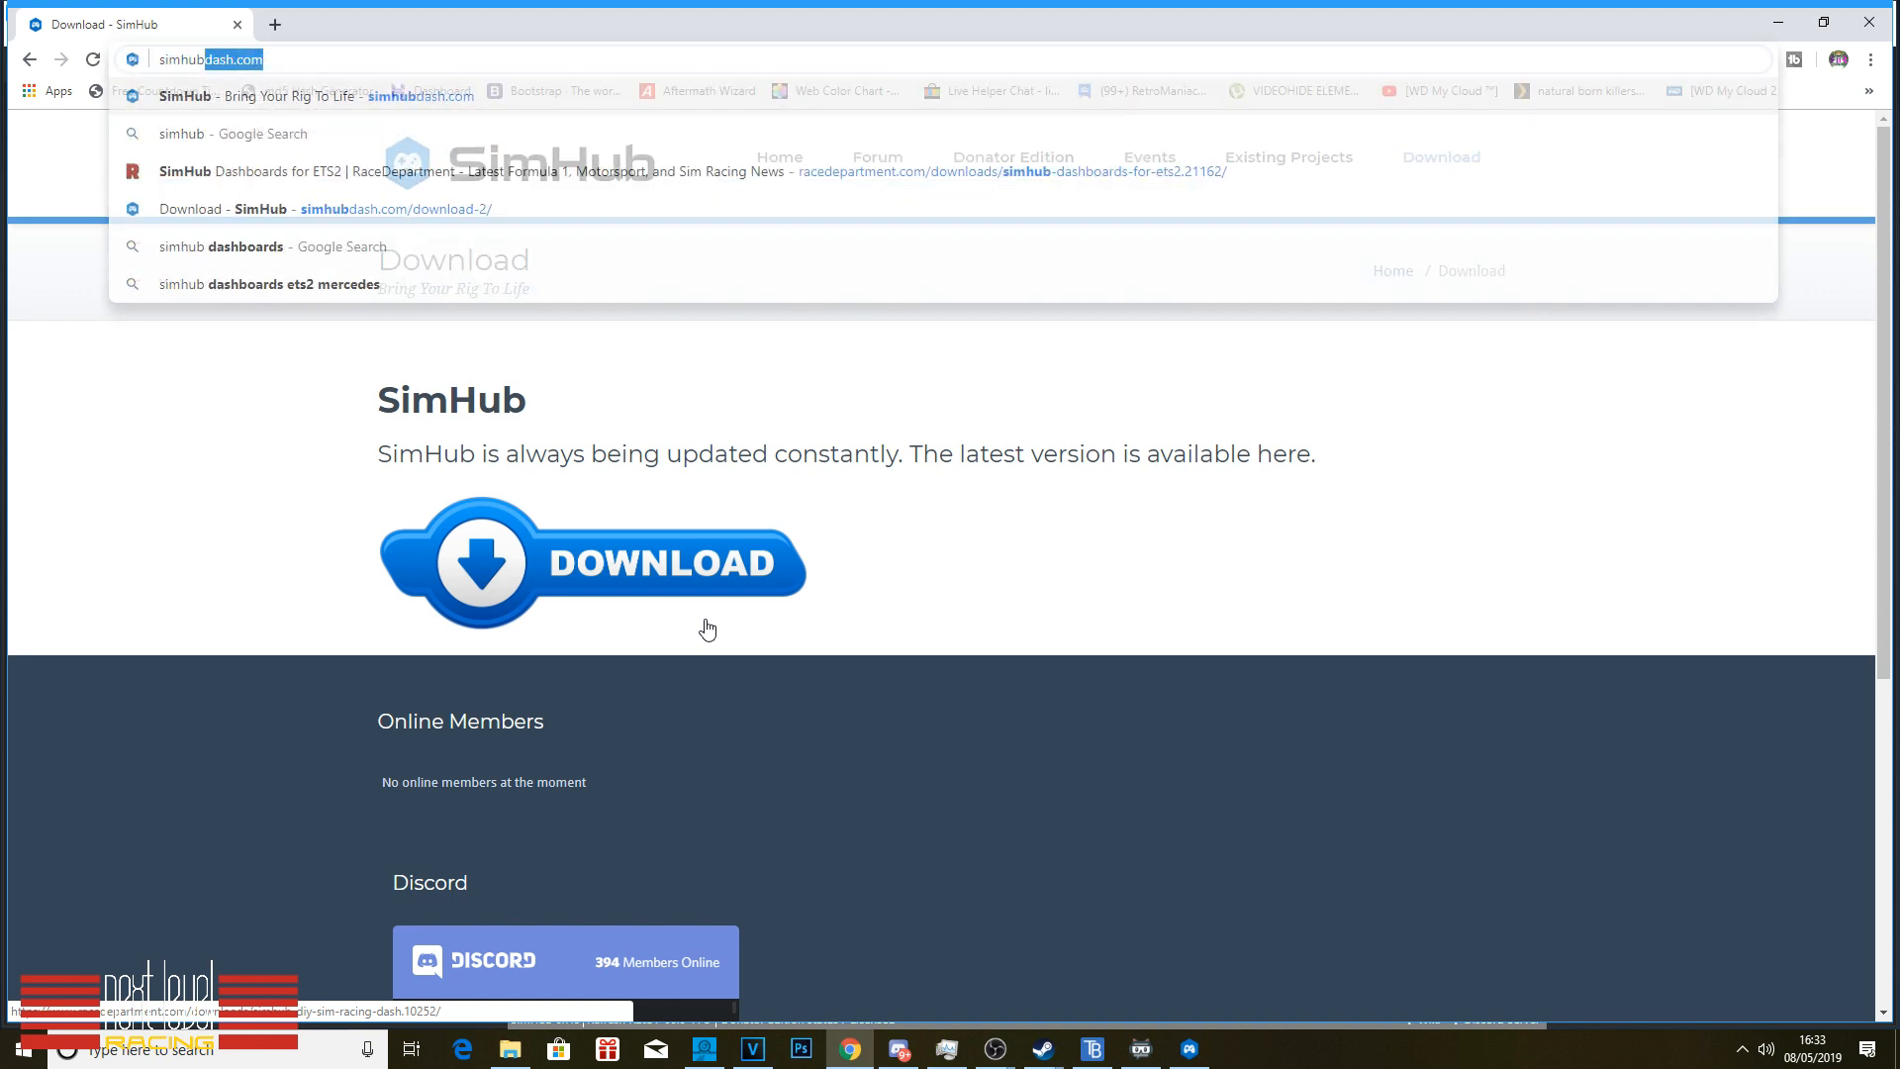
Step: Search 'simhub dash' and read the Scania Dashboard 2016 installation instructions
text(simhub dash)
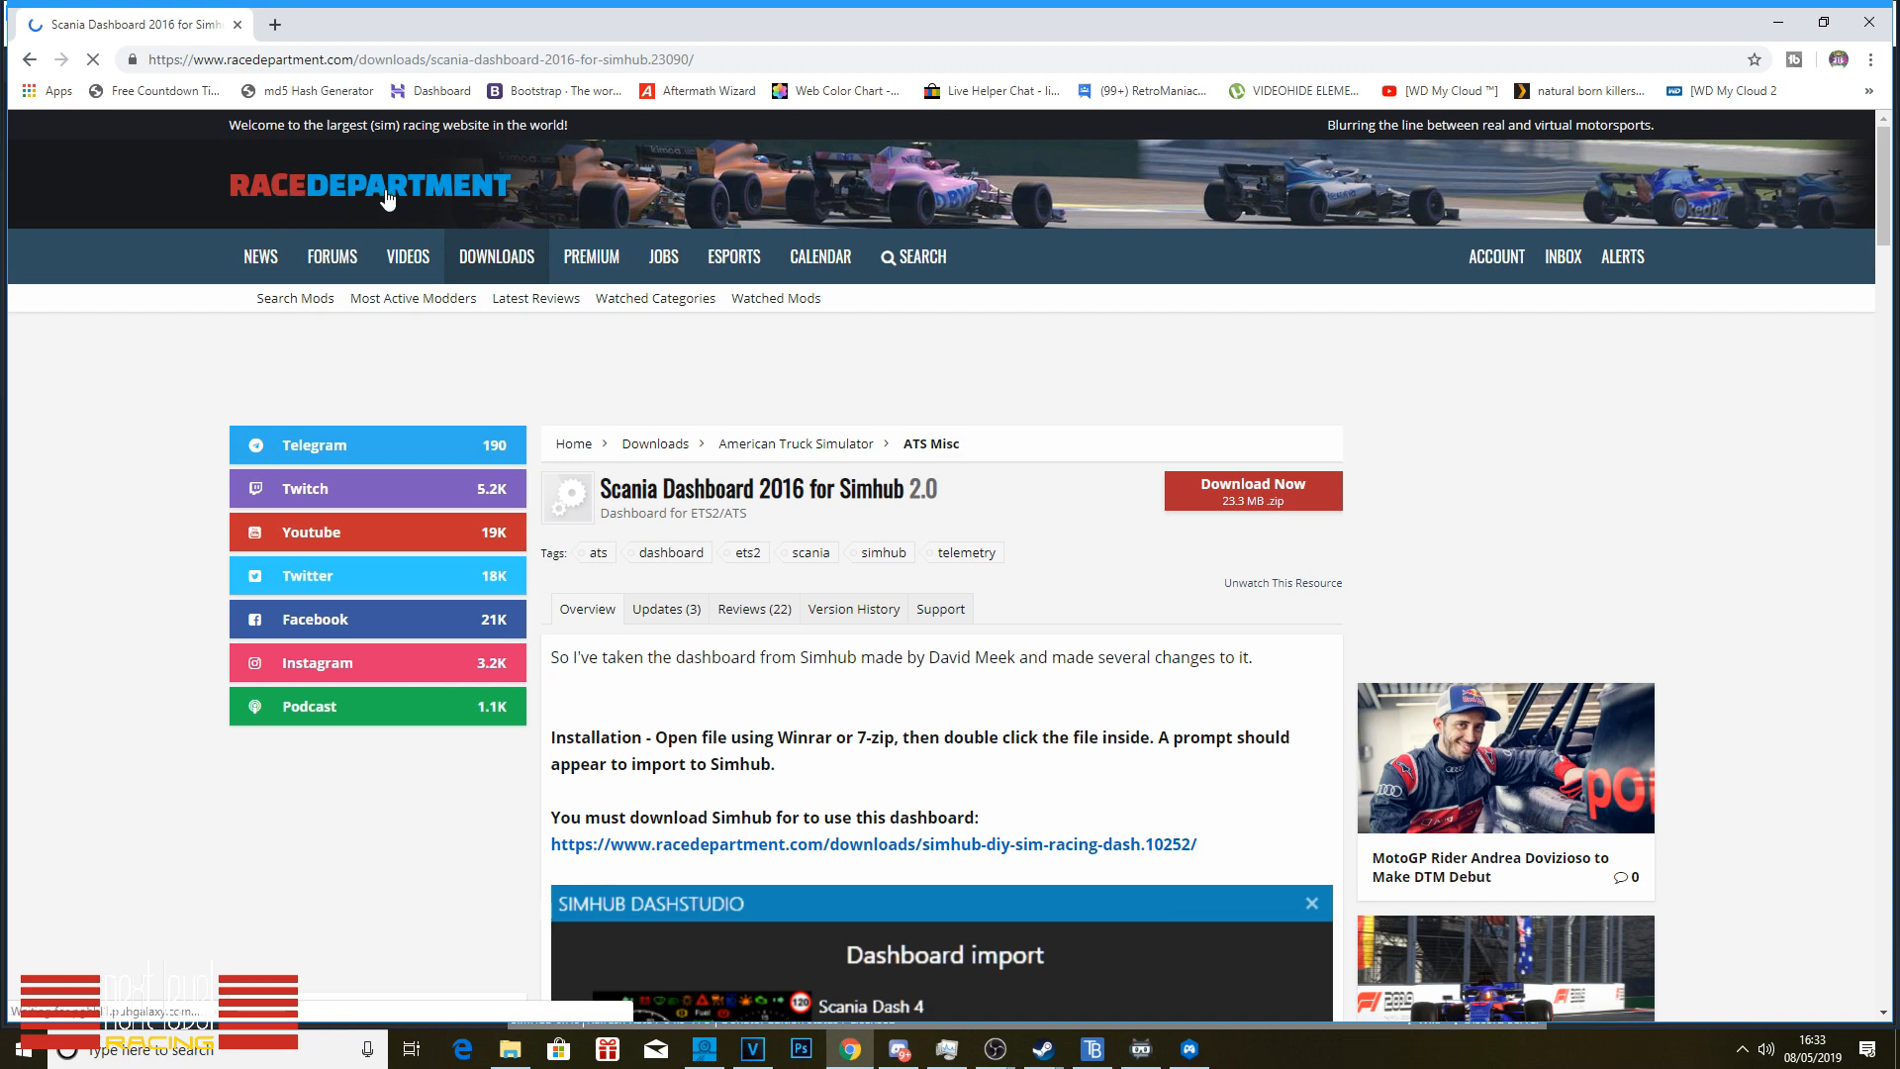
scroll(down, 3)
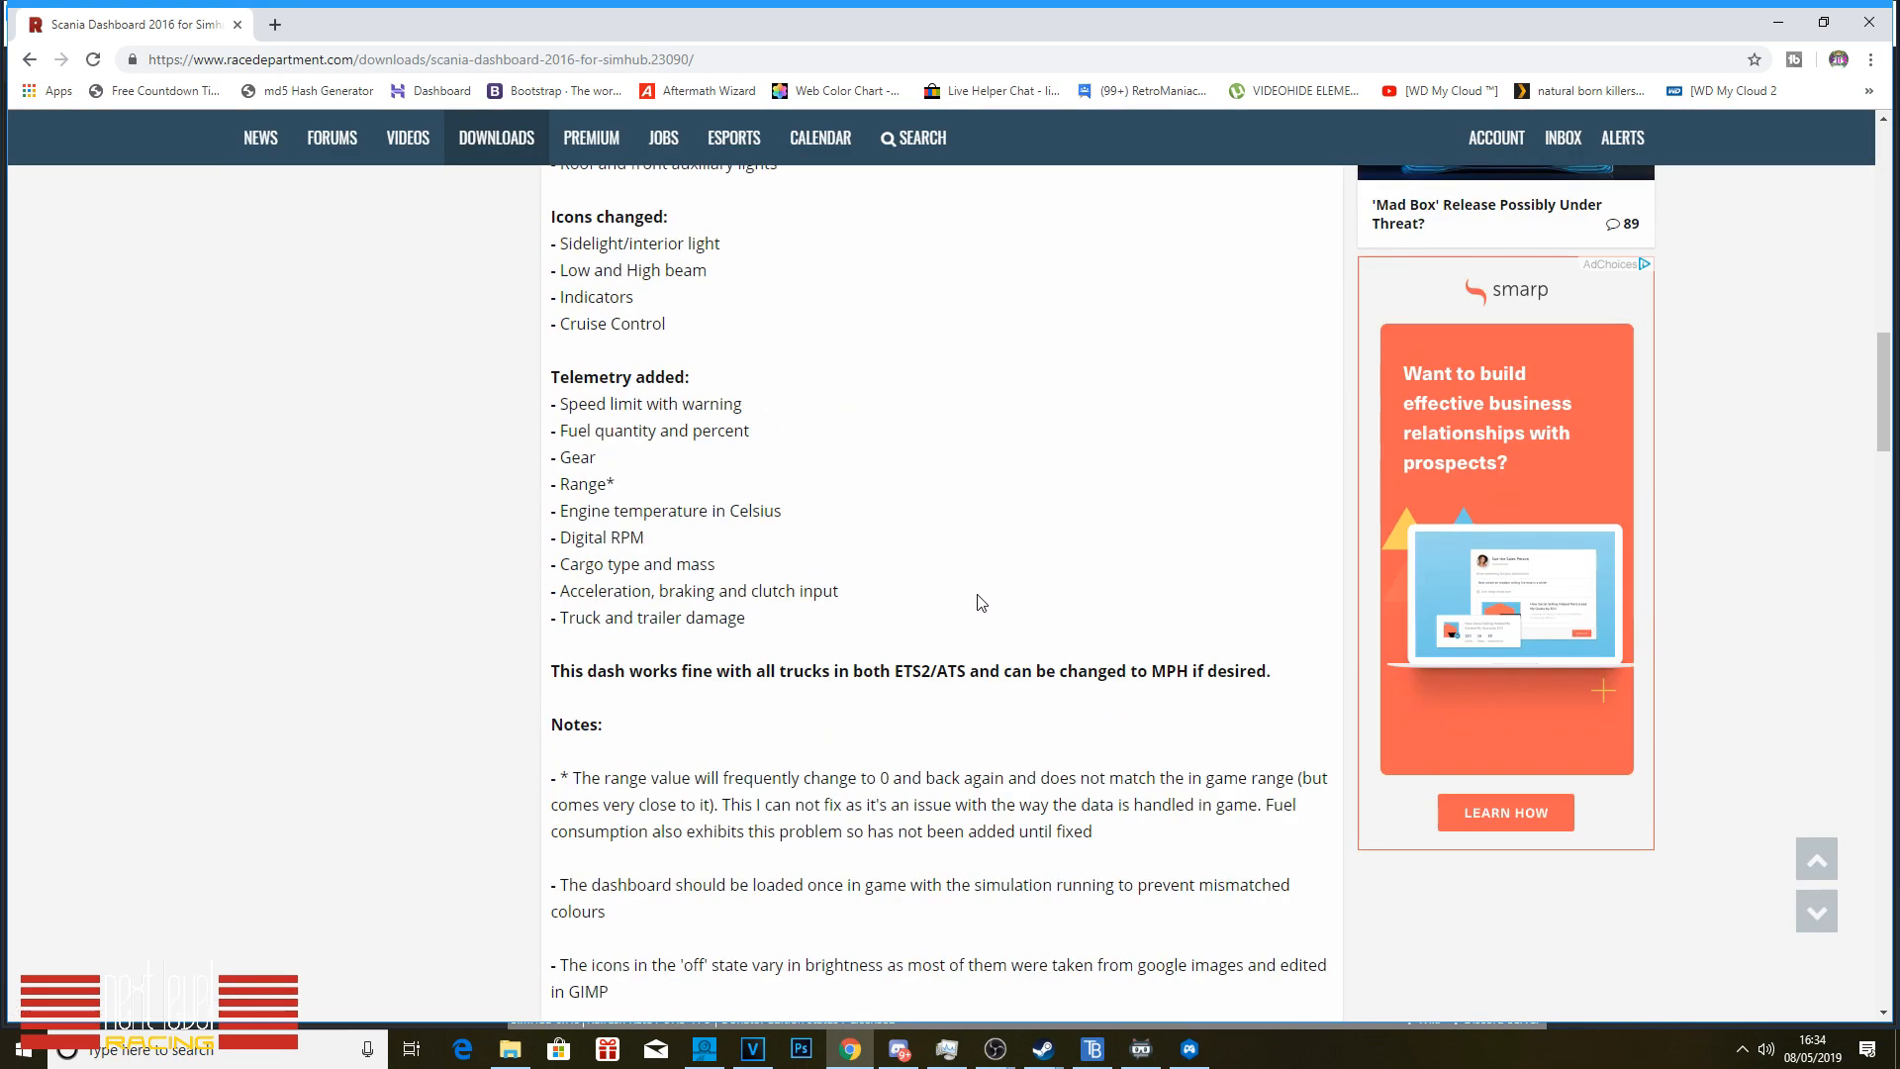
scroll(down, 3)
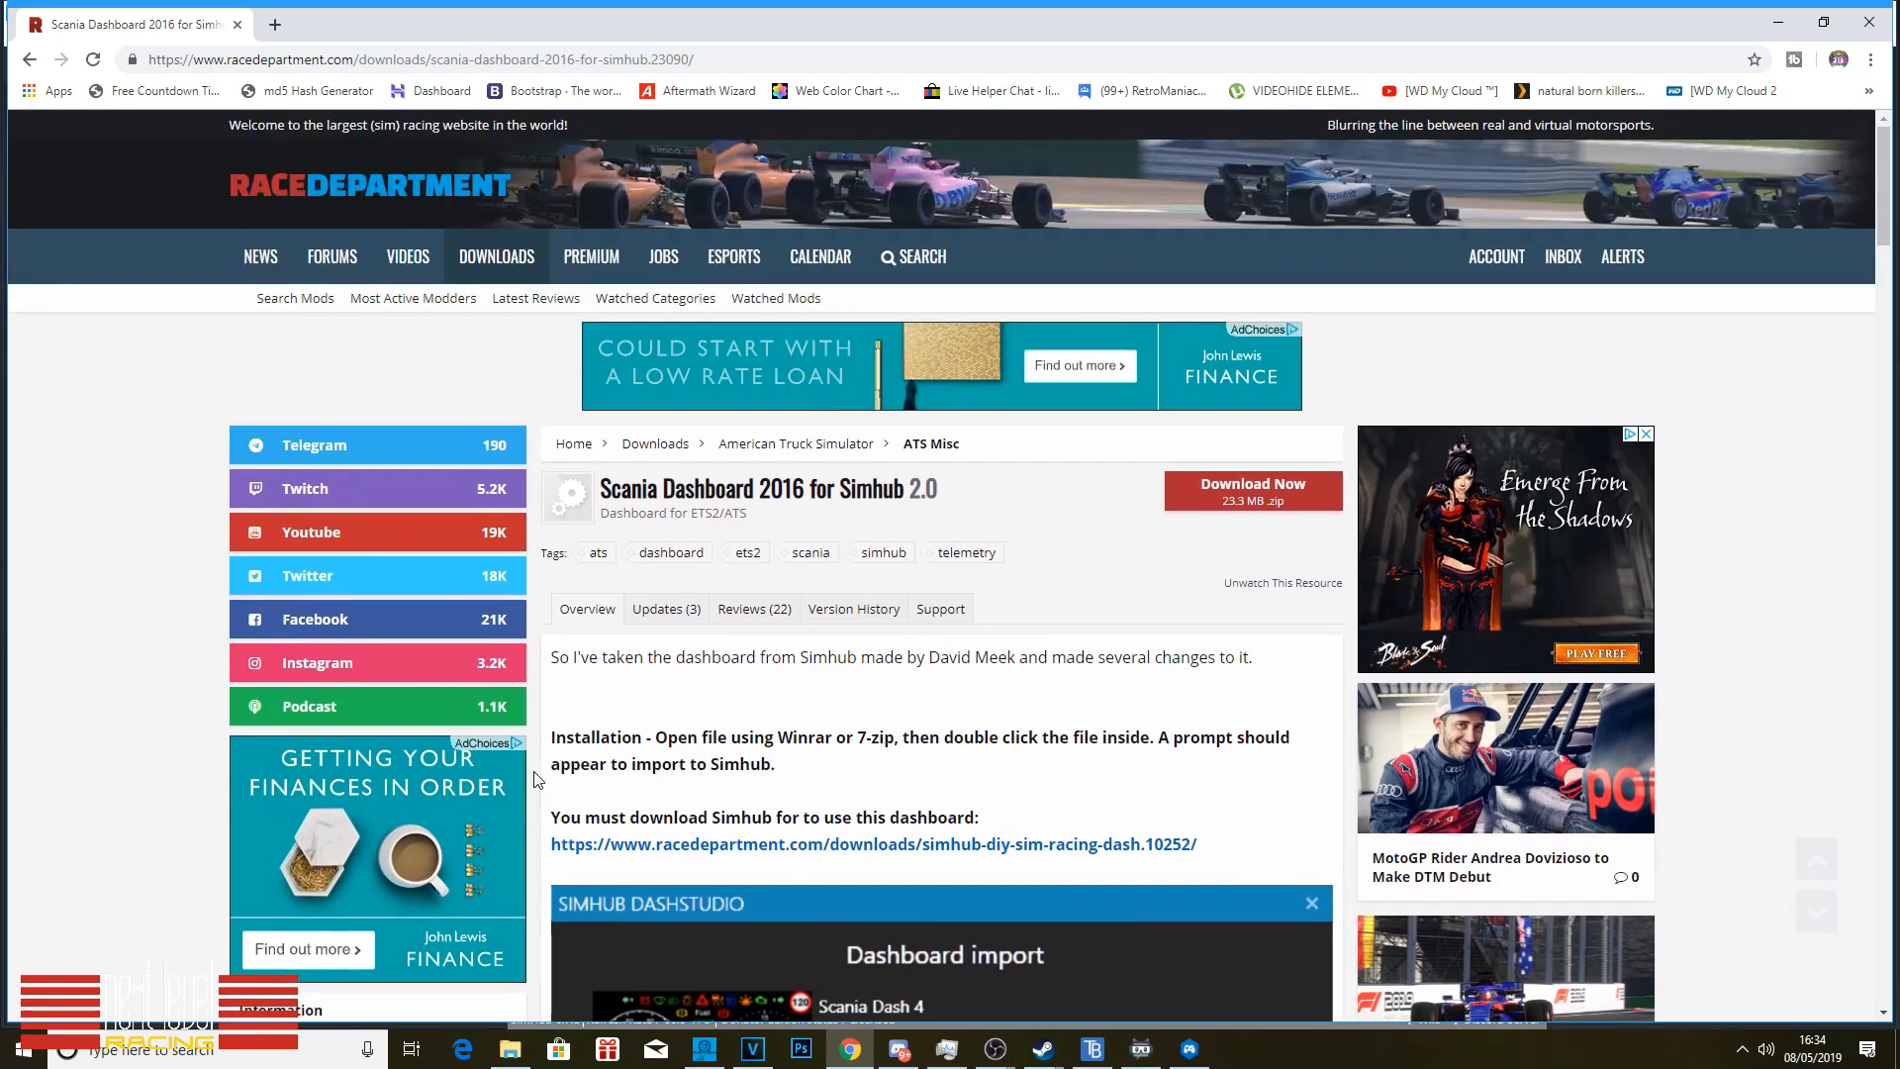
double_click(583, 736)
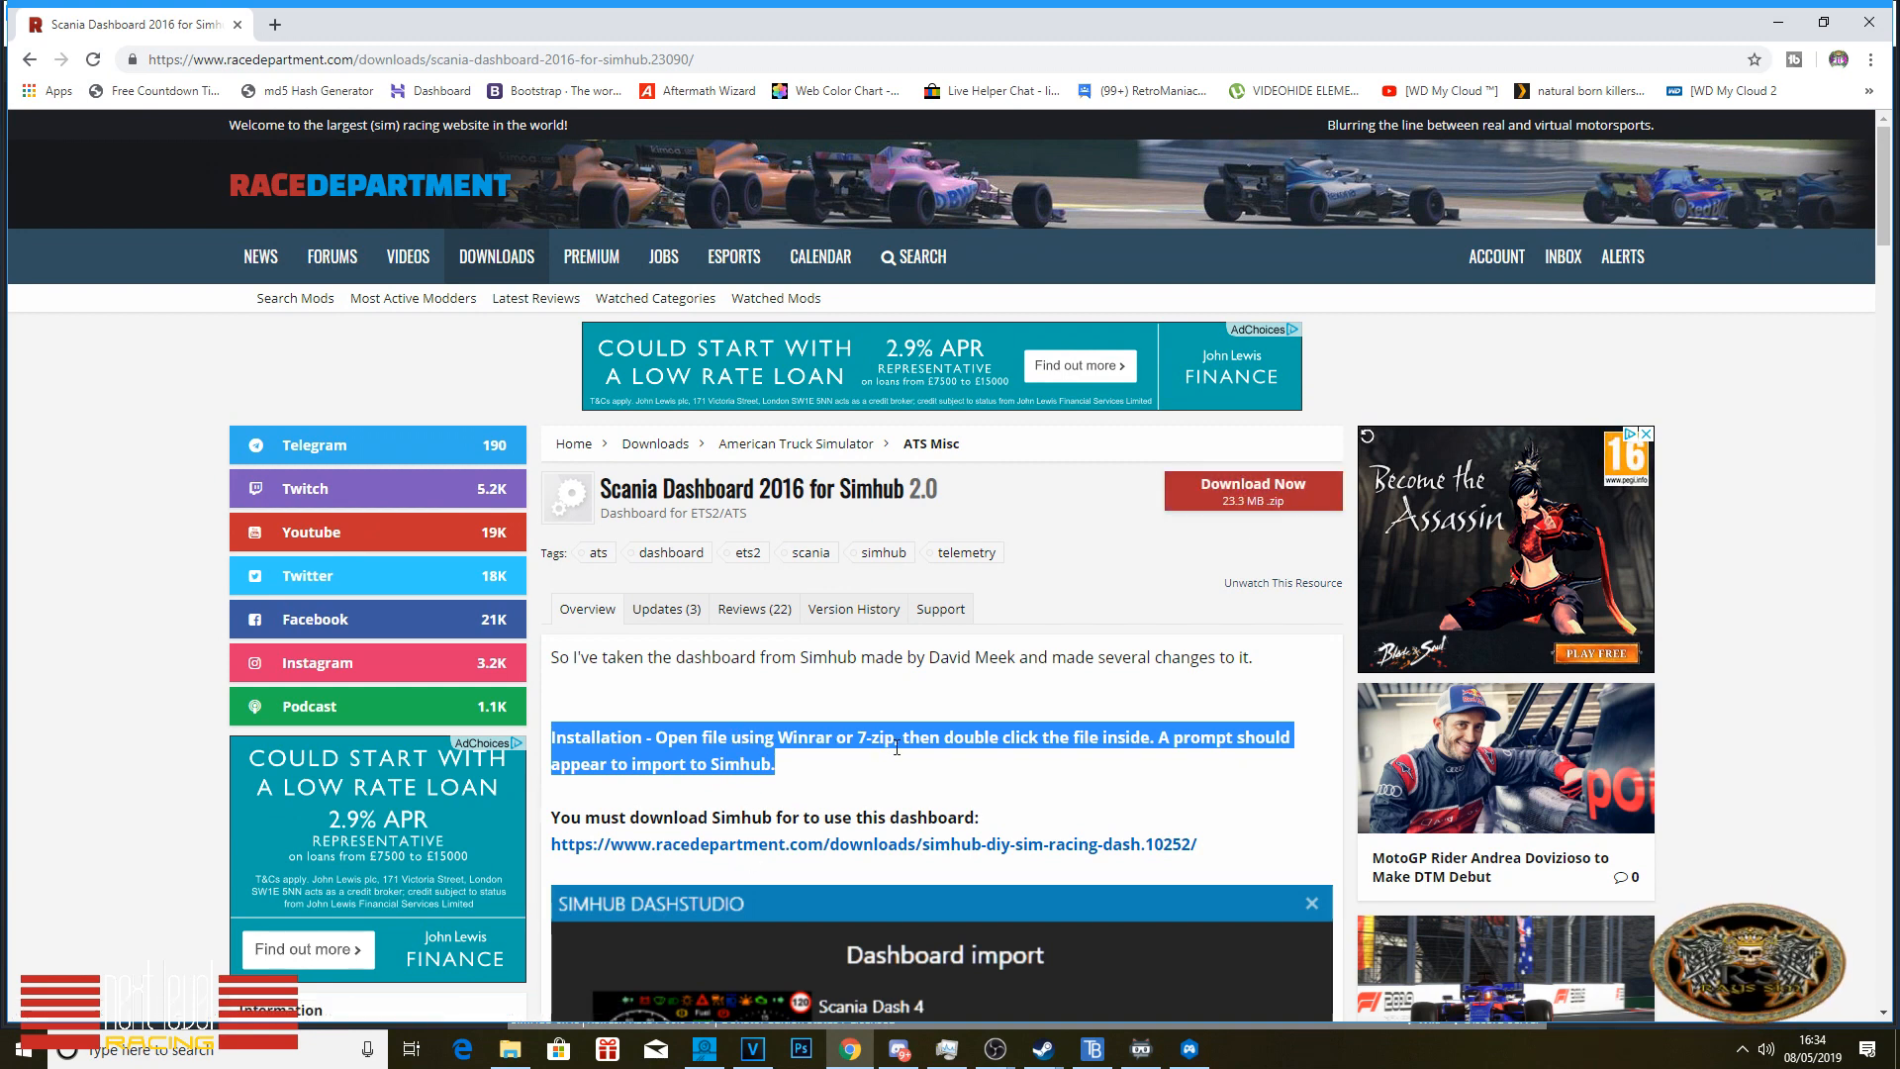
mouse_move(945, 774)
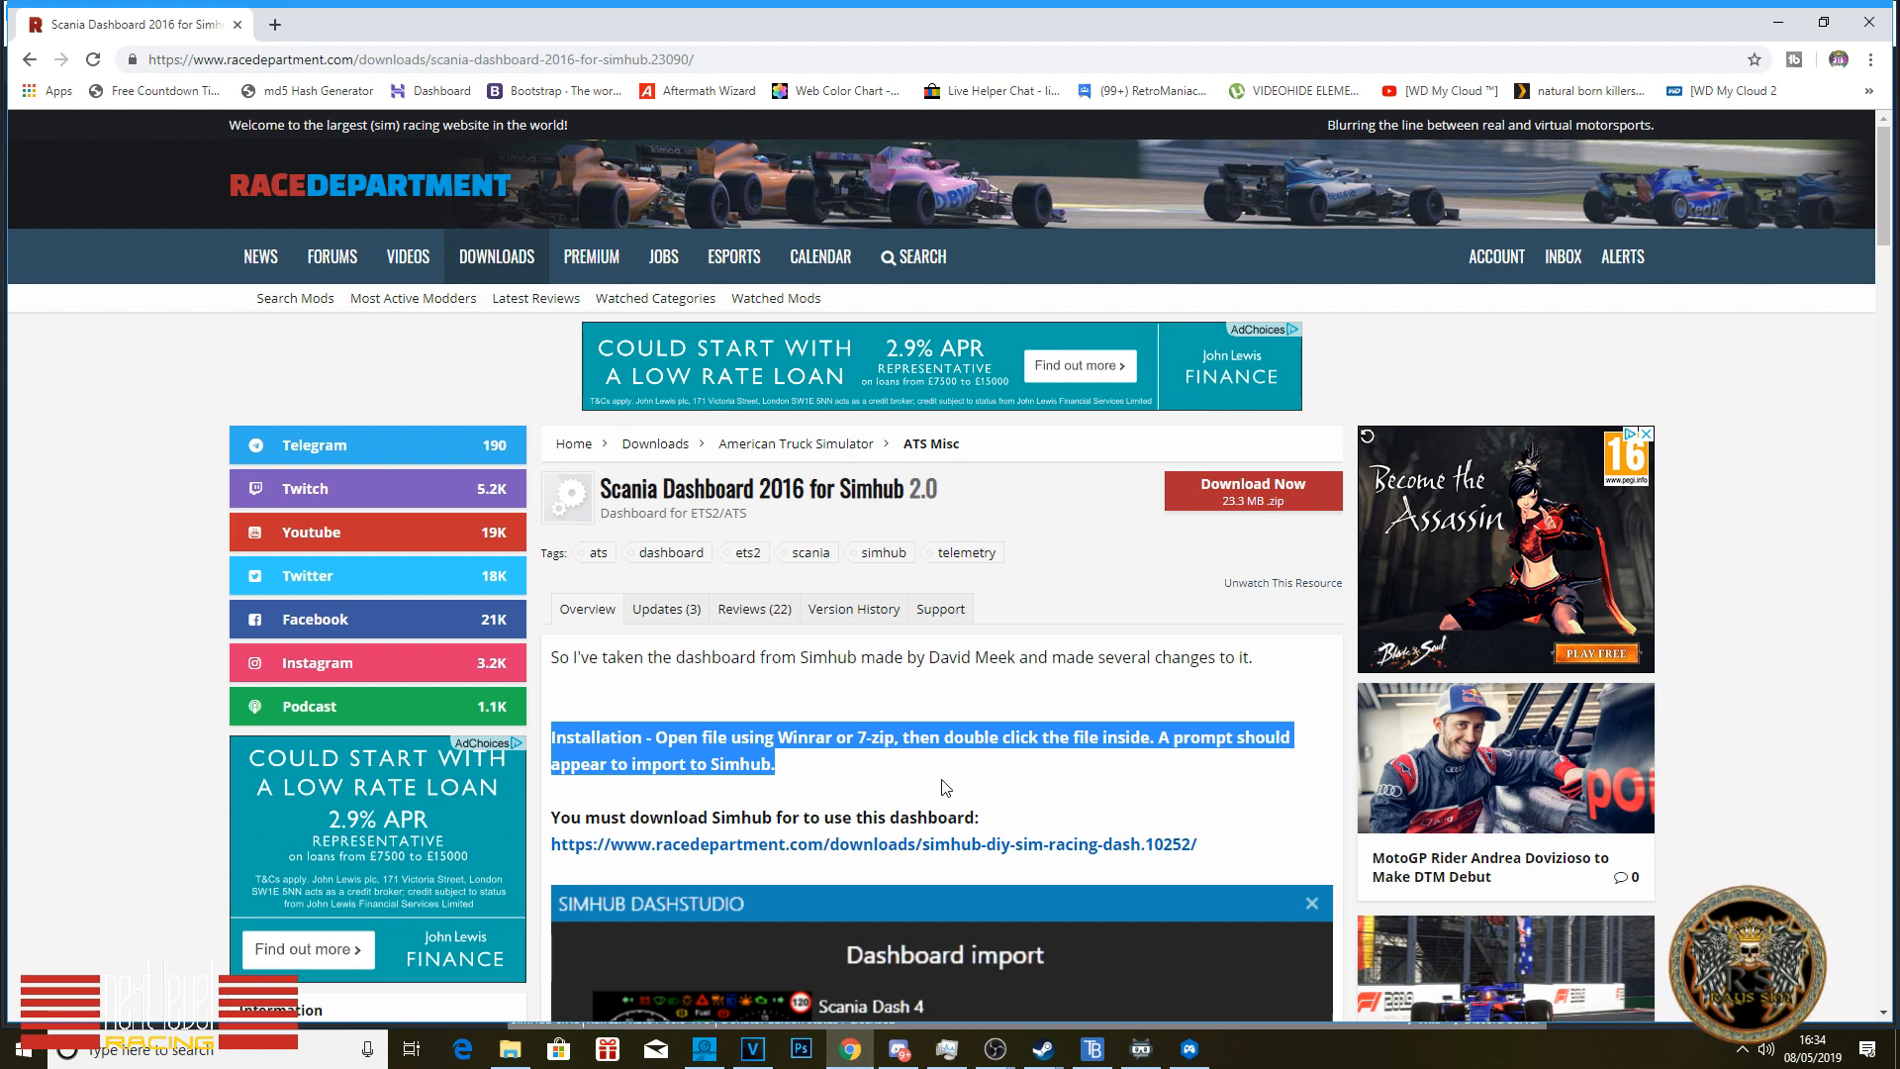
mouse_move(848, 783)
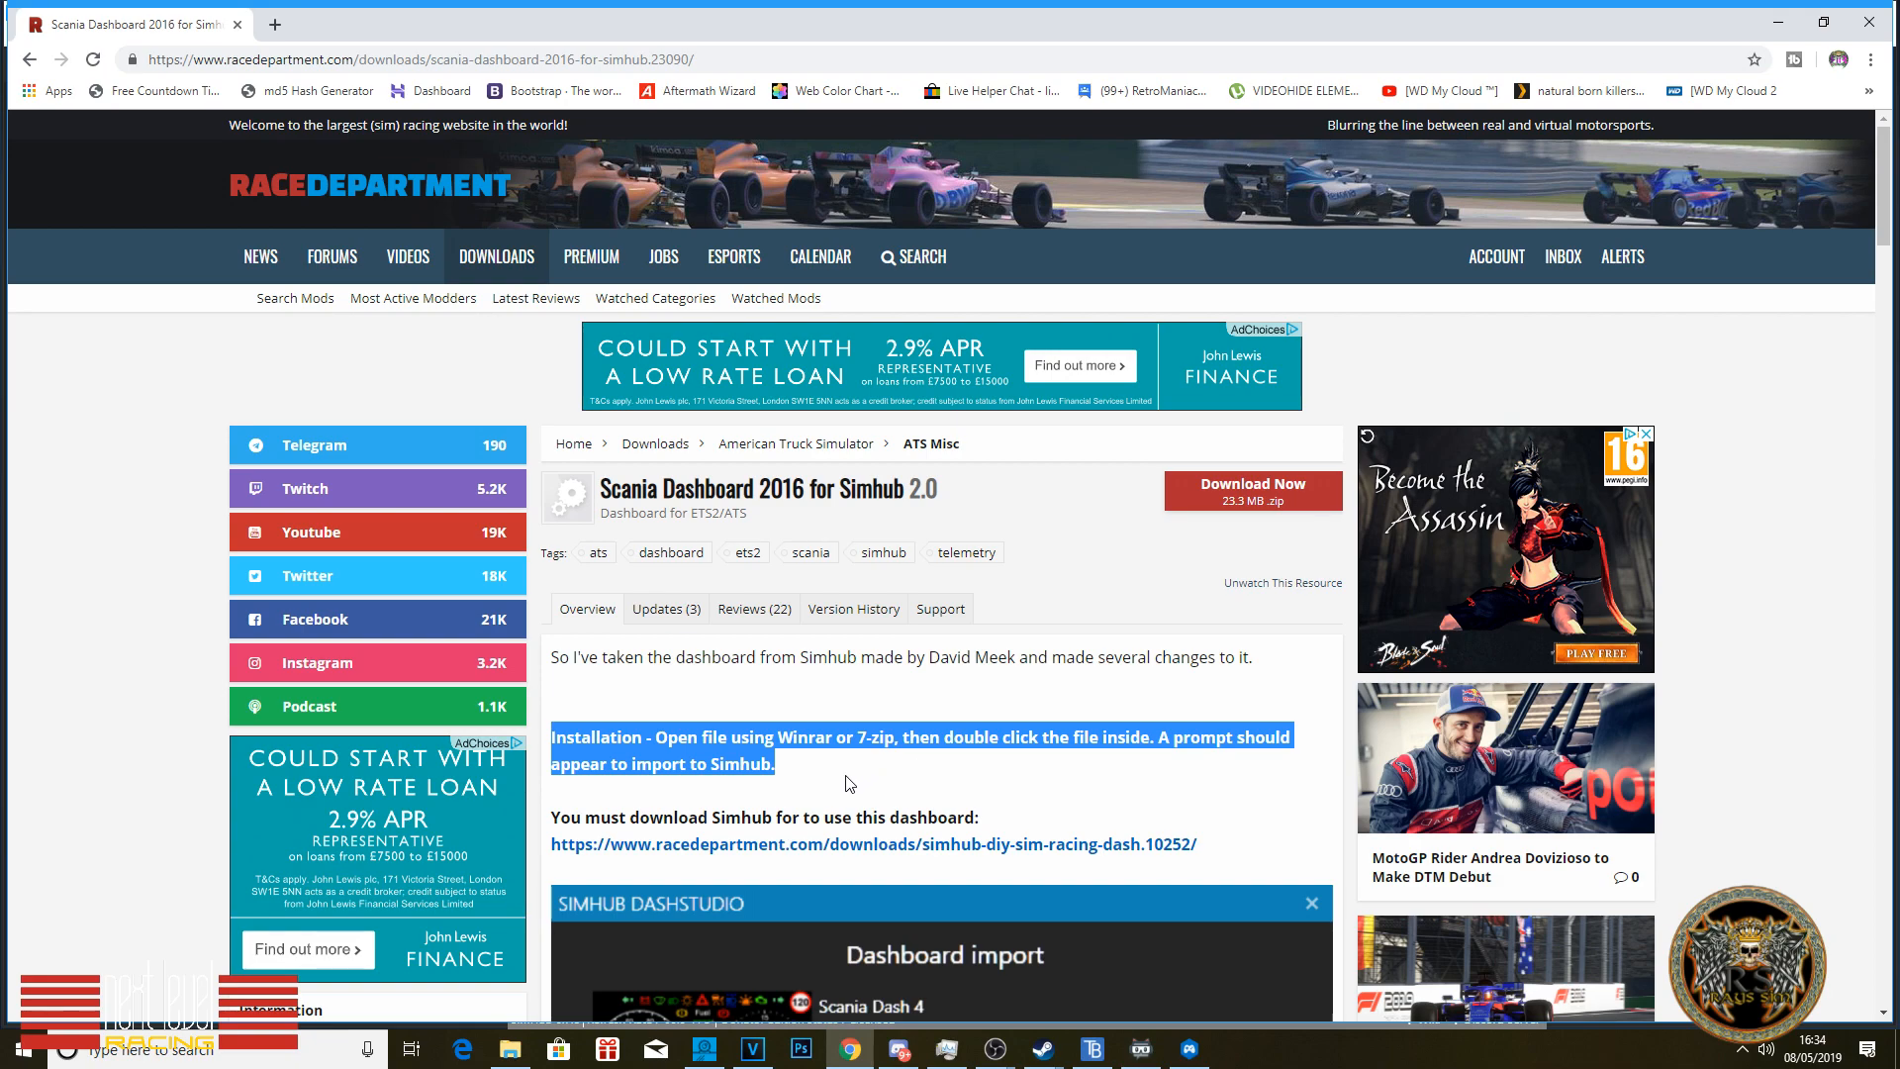
Step: Scroll through the Scania page's change list and screenshots, then return to the top
scroll(down, 3)
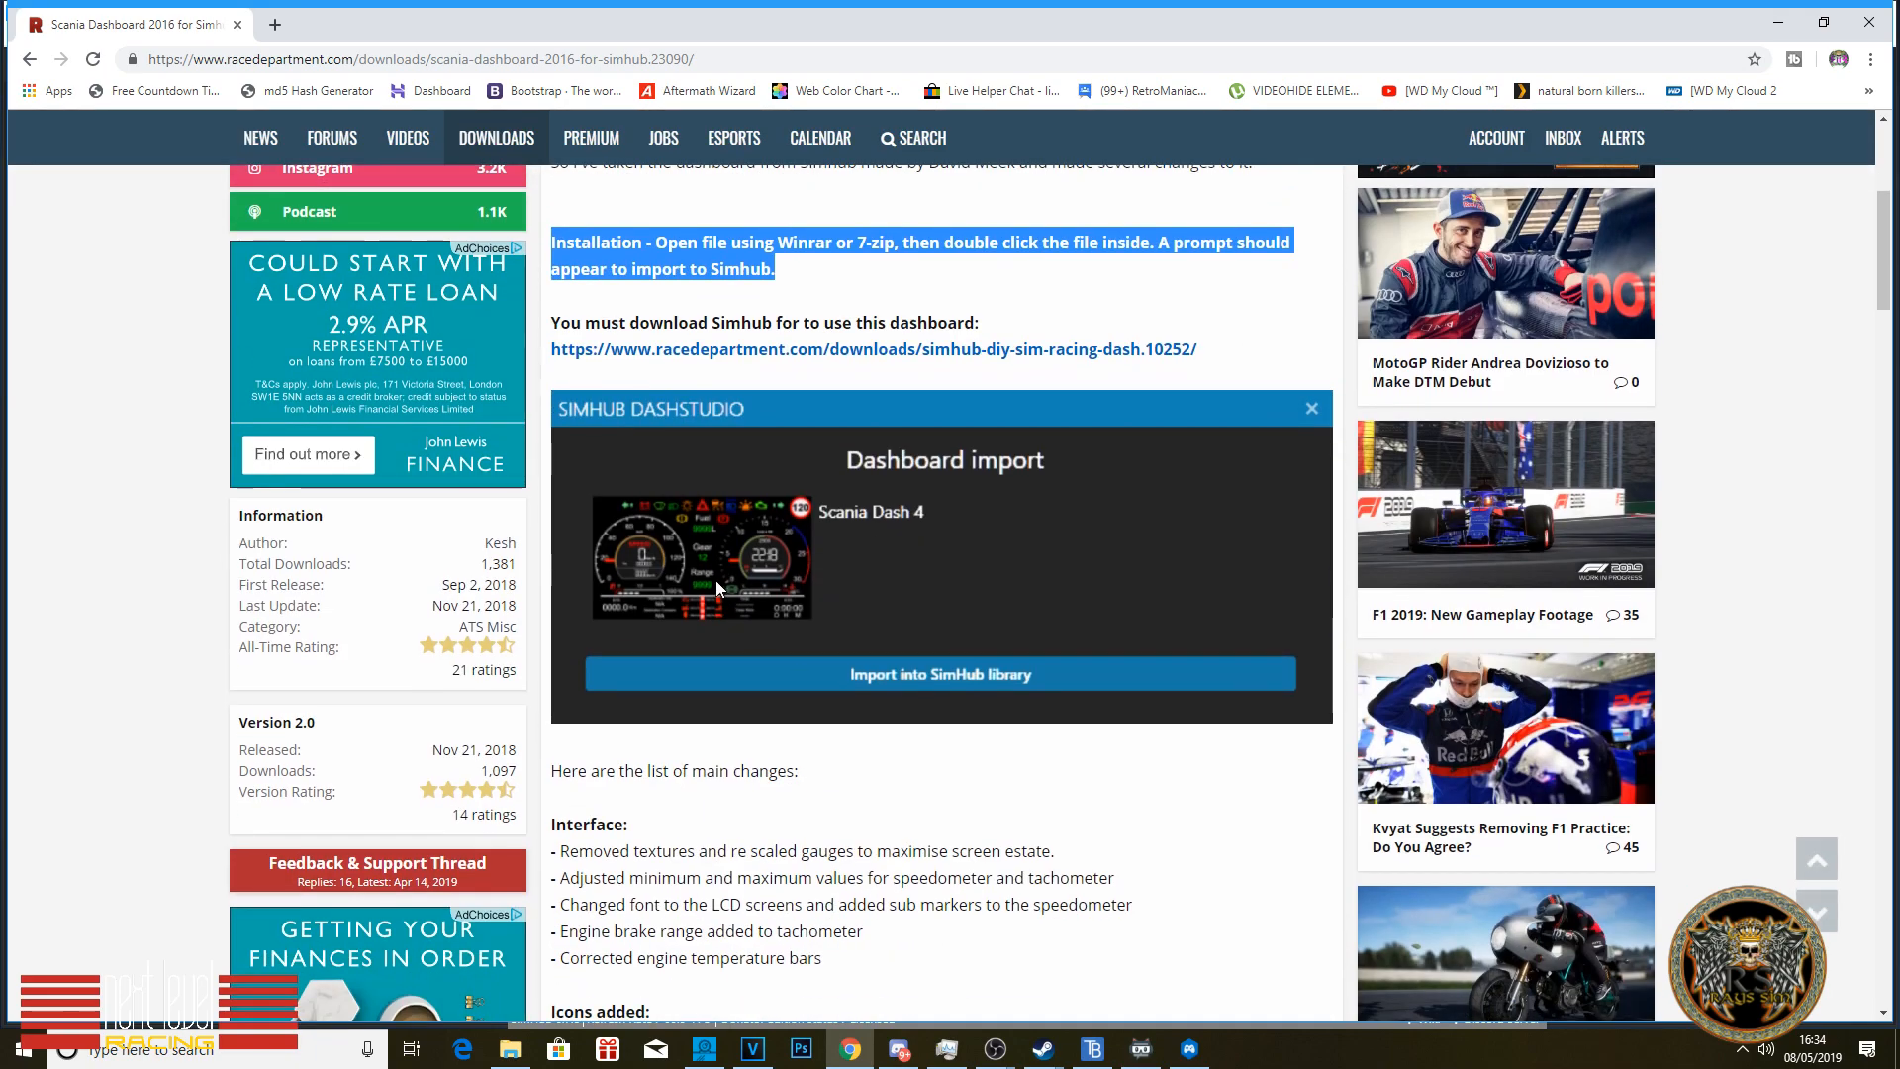
scroll(down, 3)
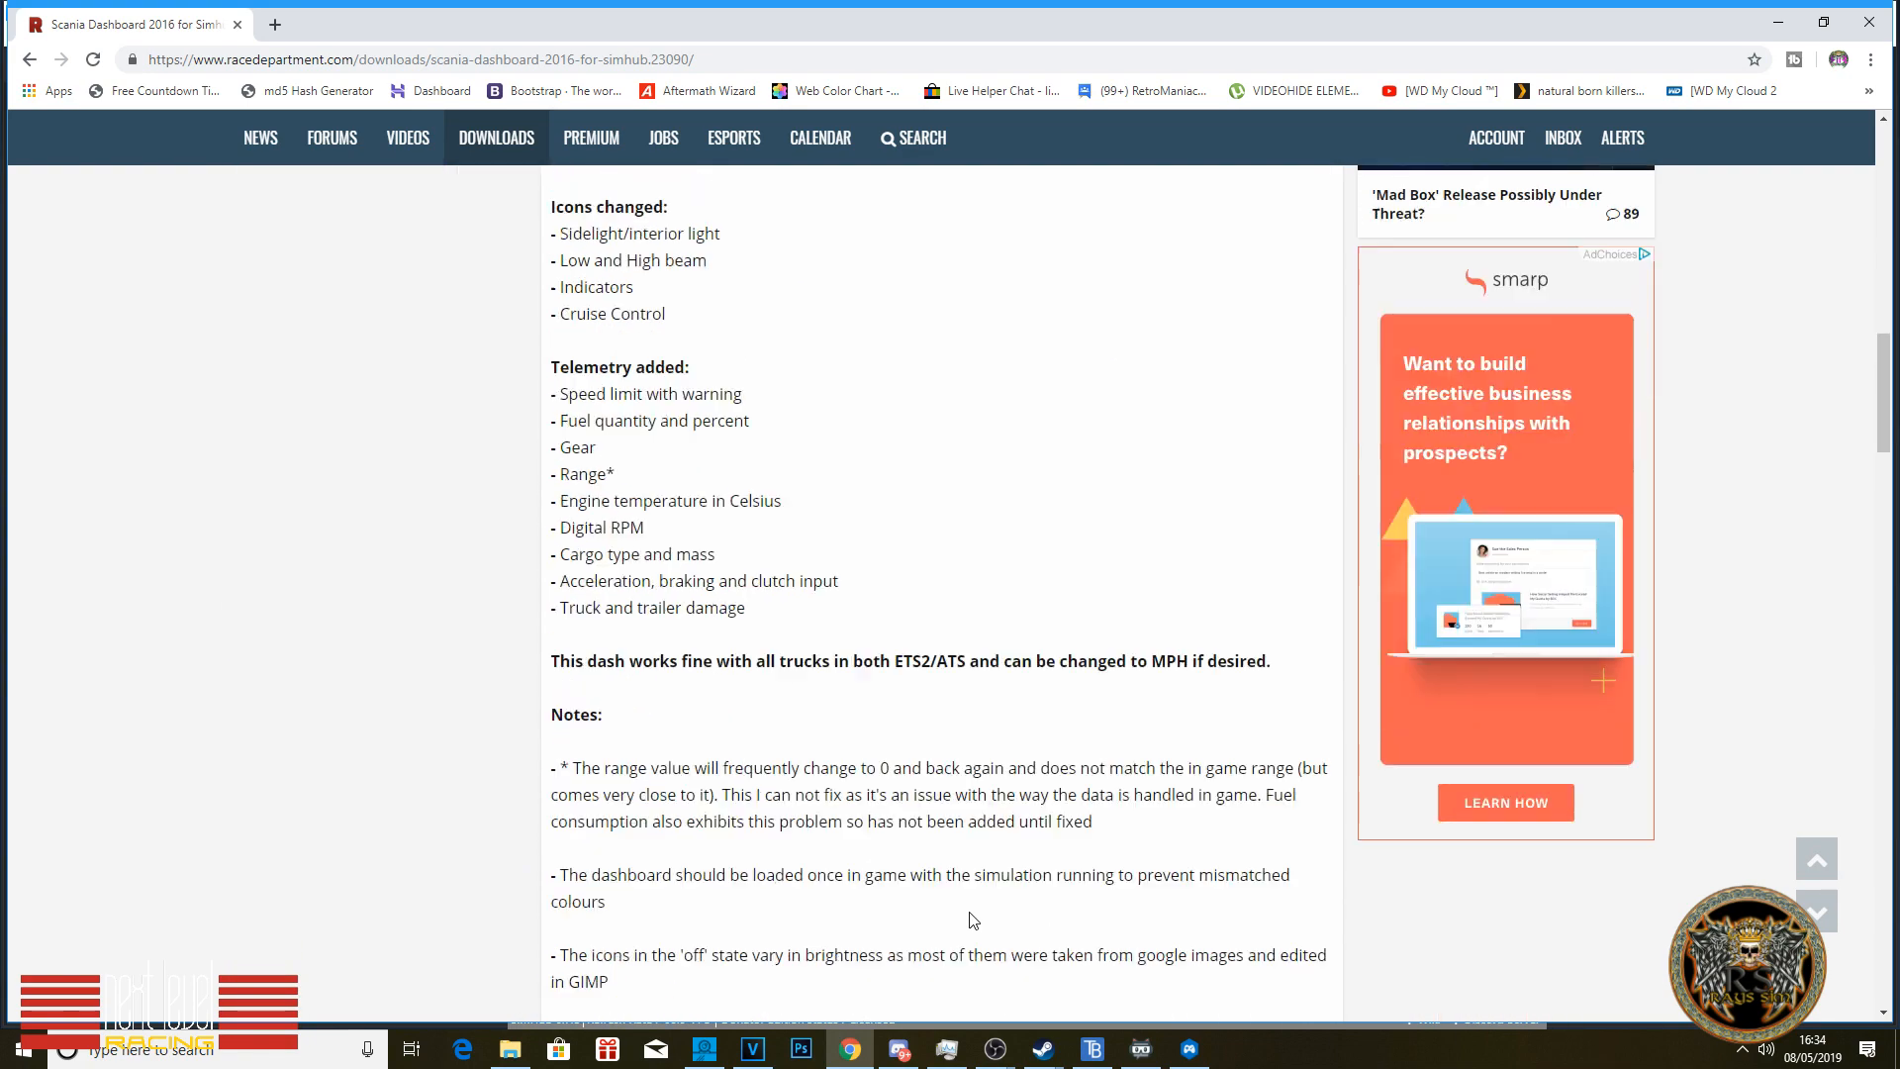
scroll(down, 3)
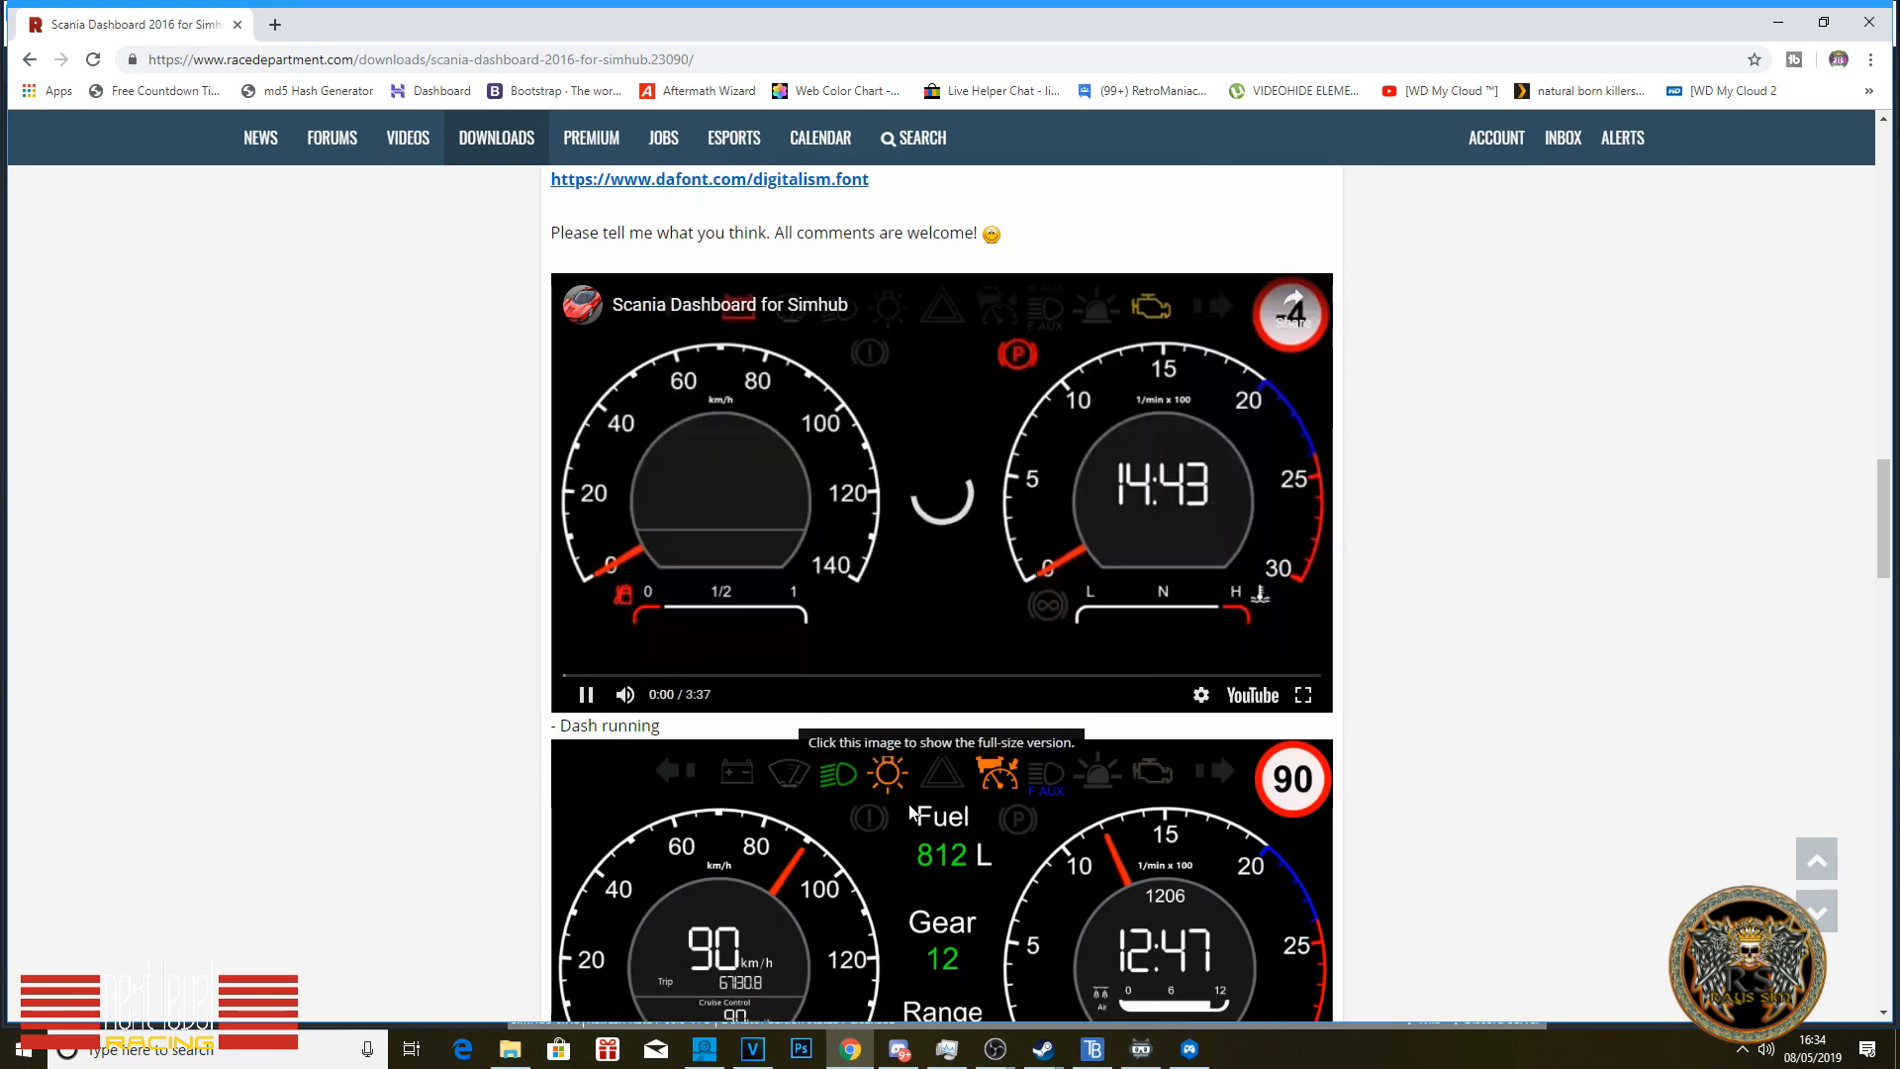
click(585, 695)
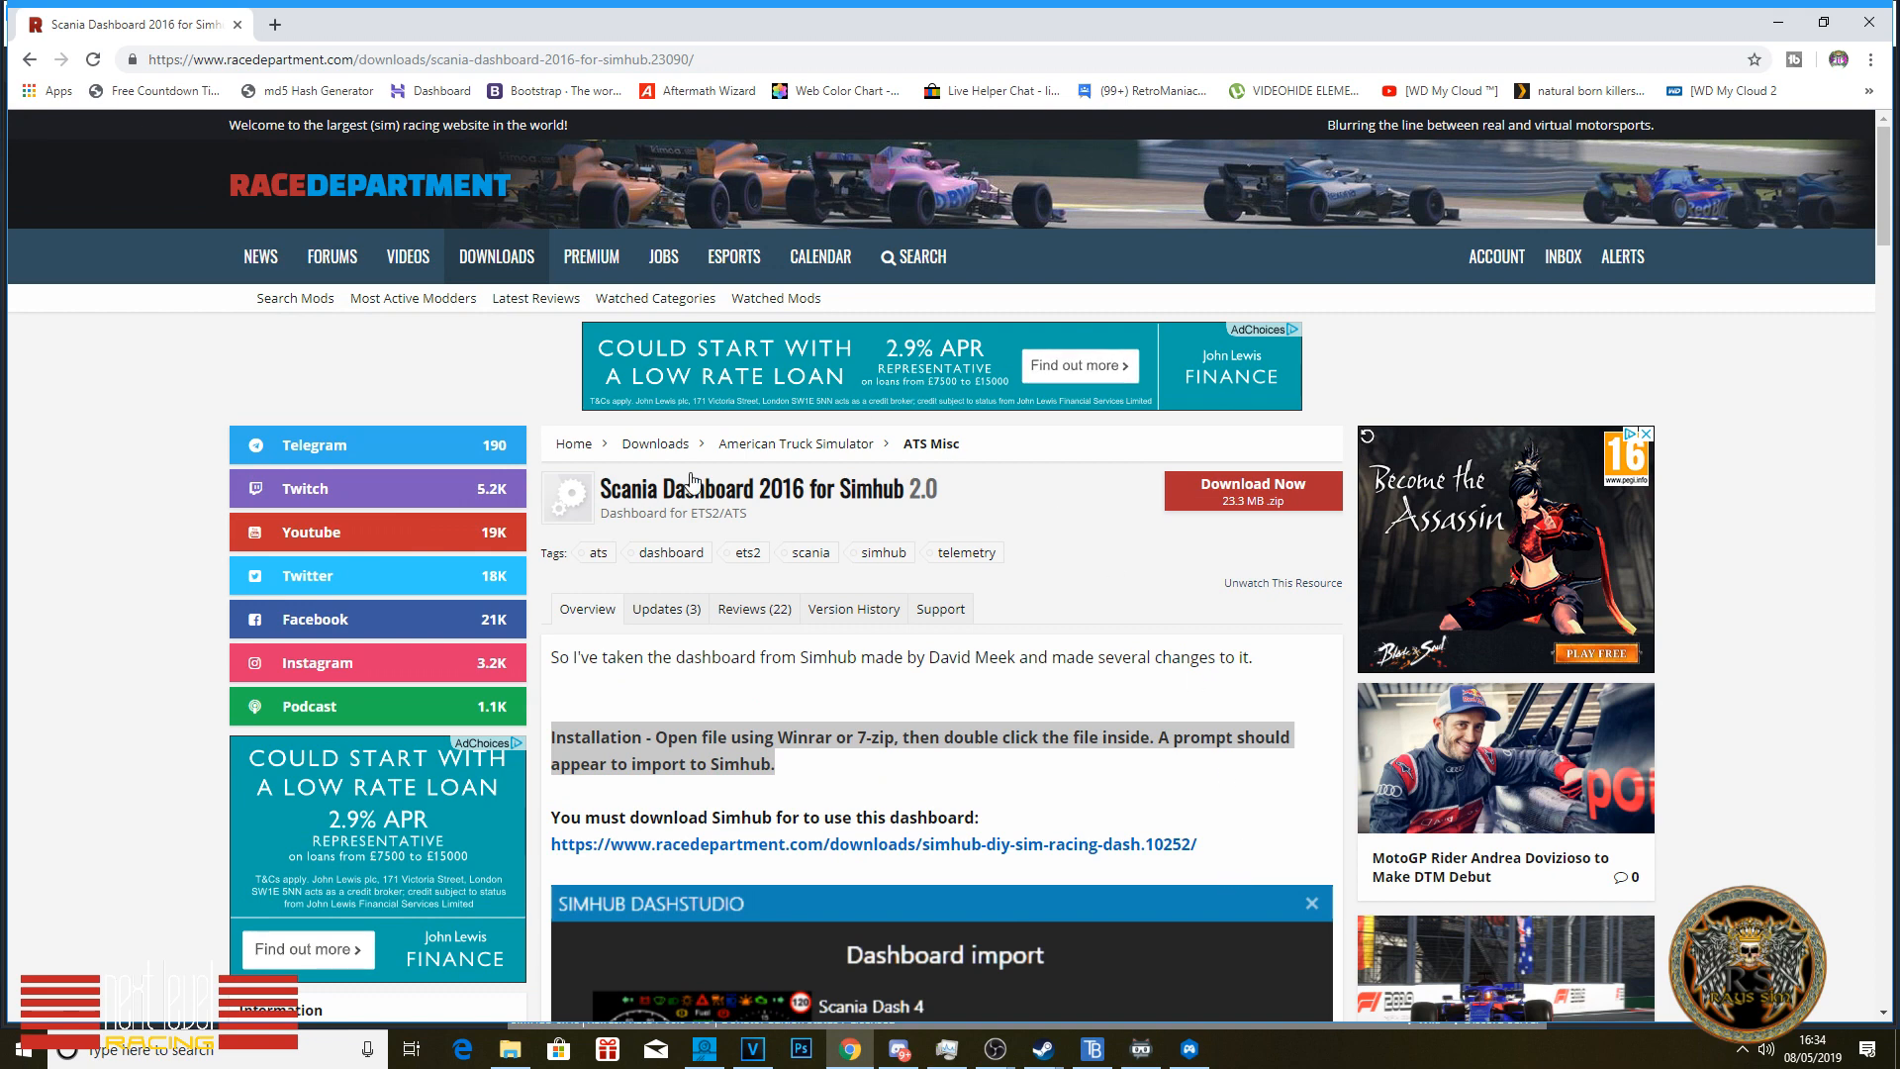
mouse_move(790, 452)
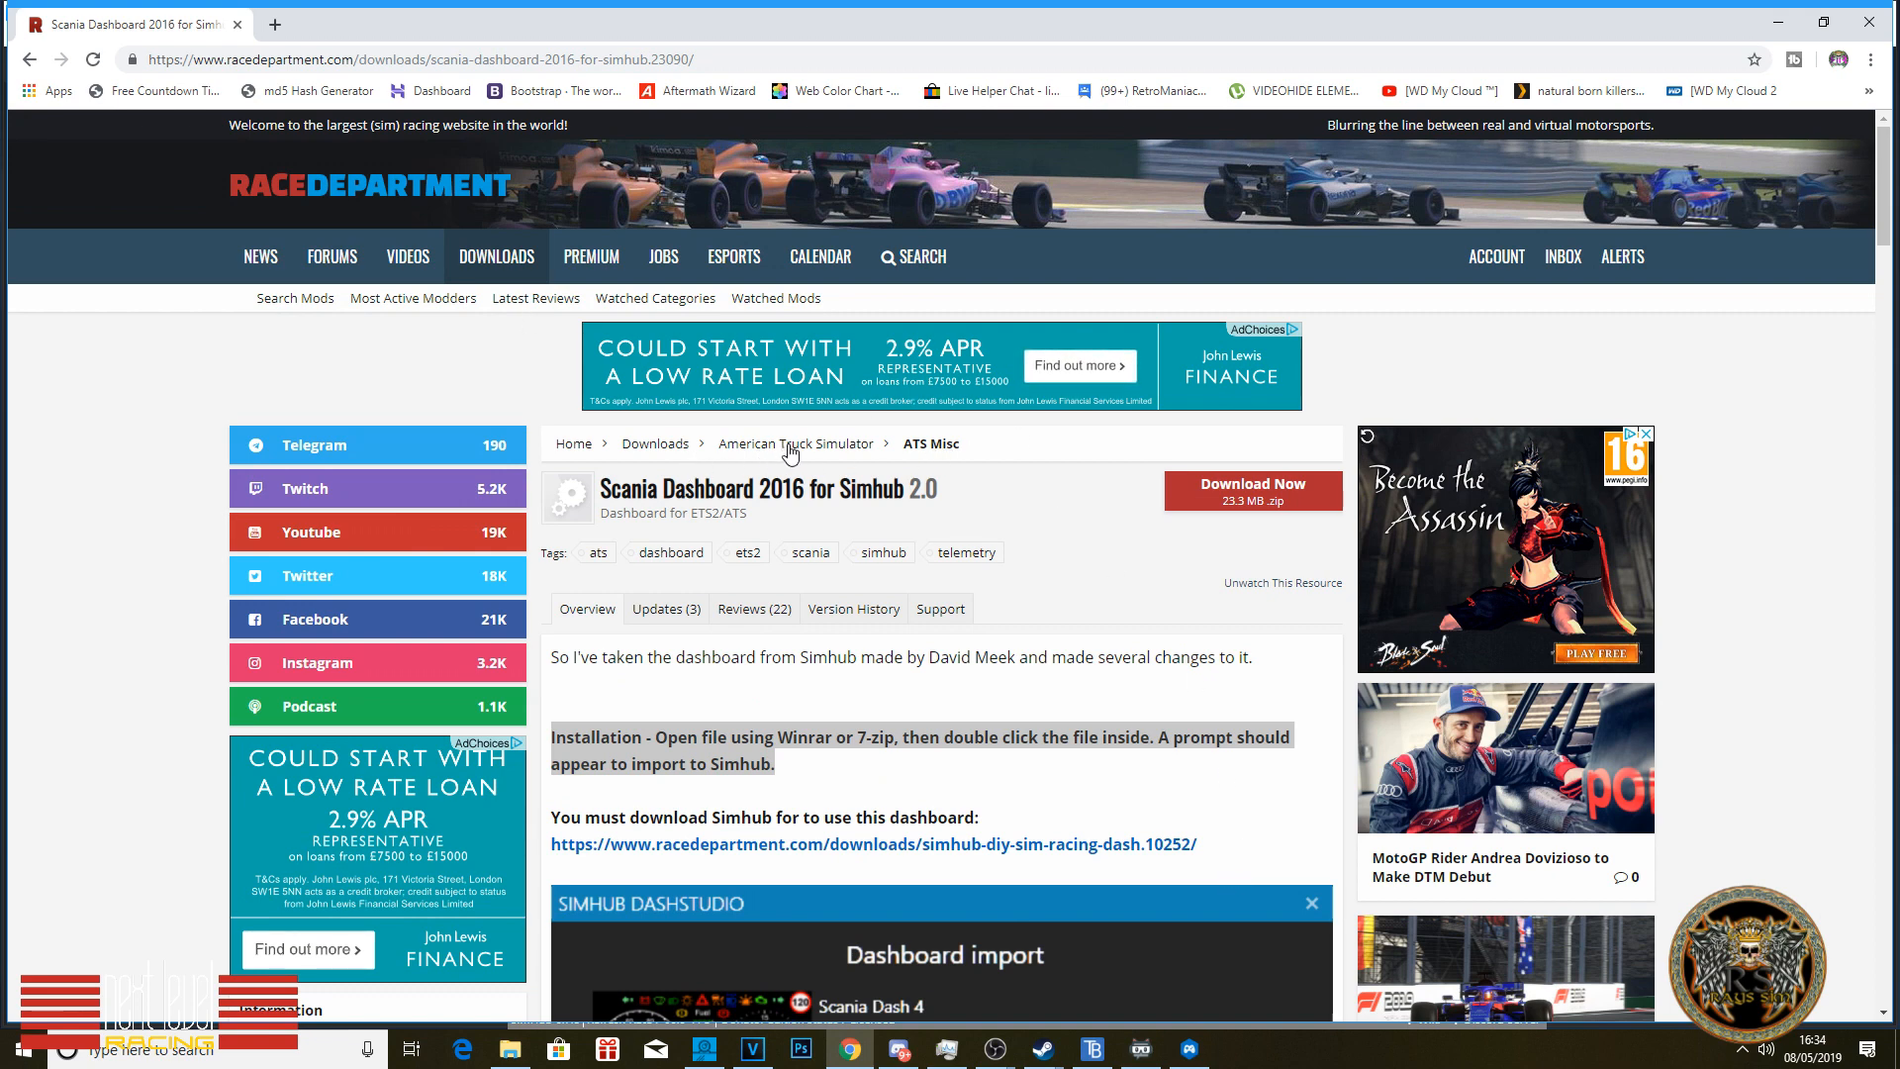
Step: Open American Truck Simulator downloads, filter to ATS Misc, and scroll the ETS2 dash previews
click(795, 443)
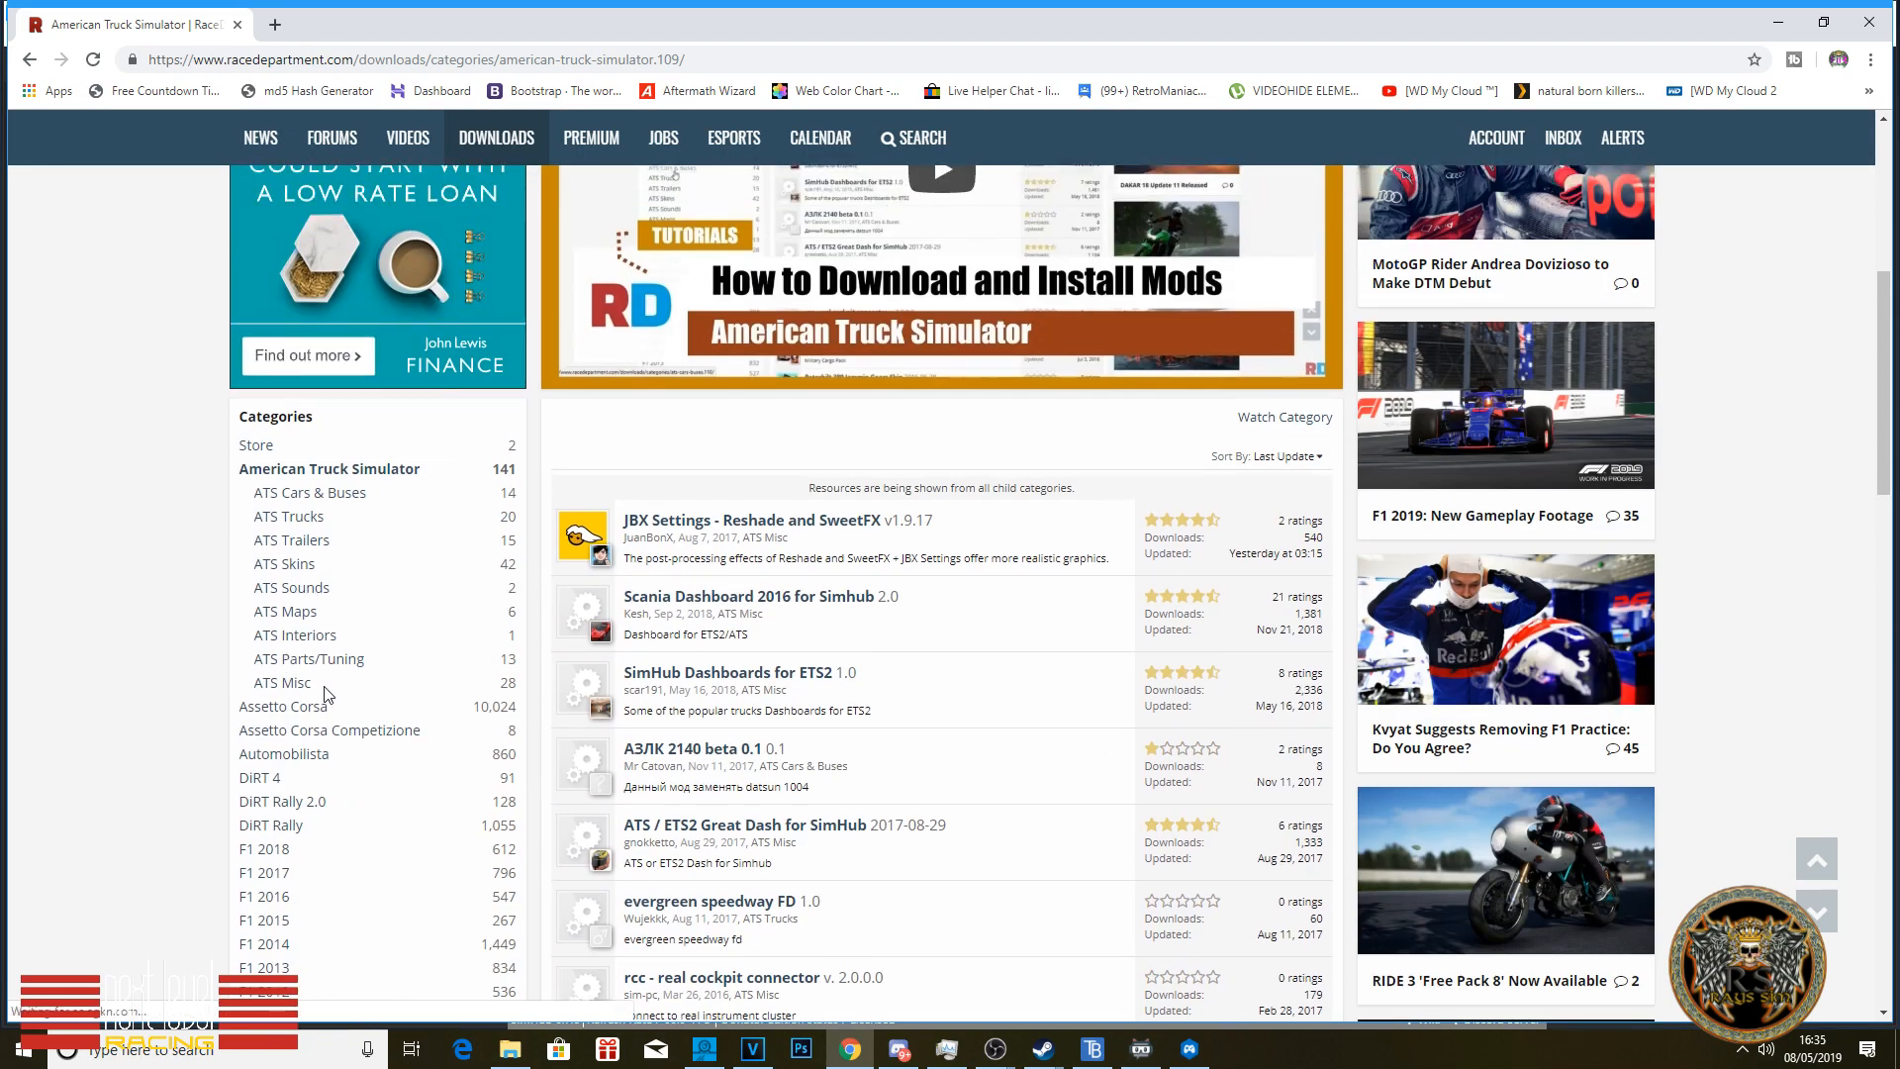
click(281, 681)
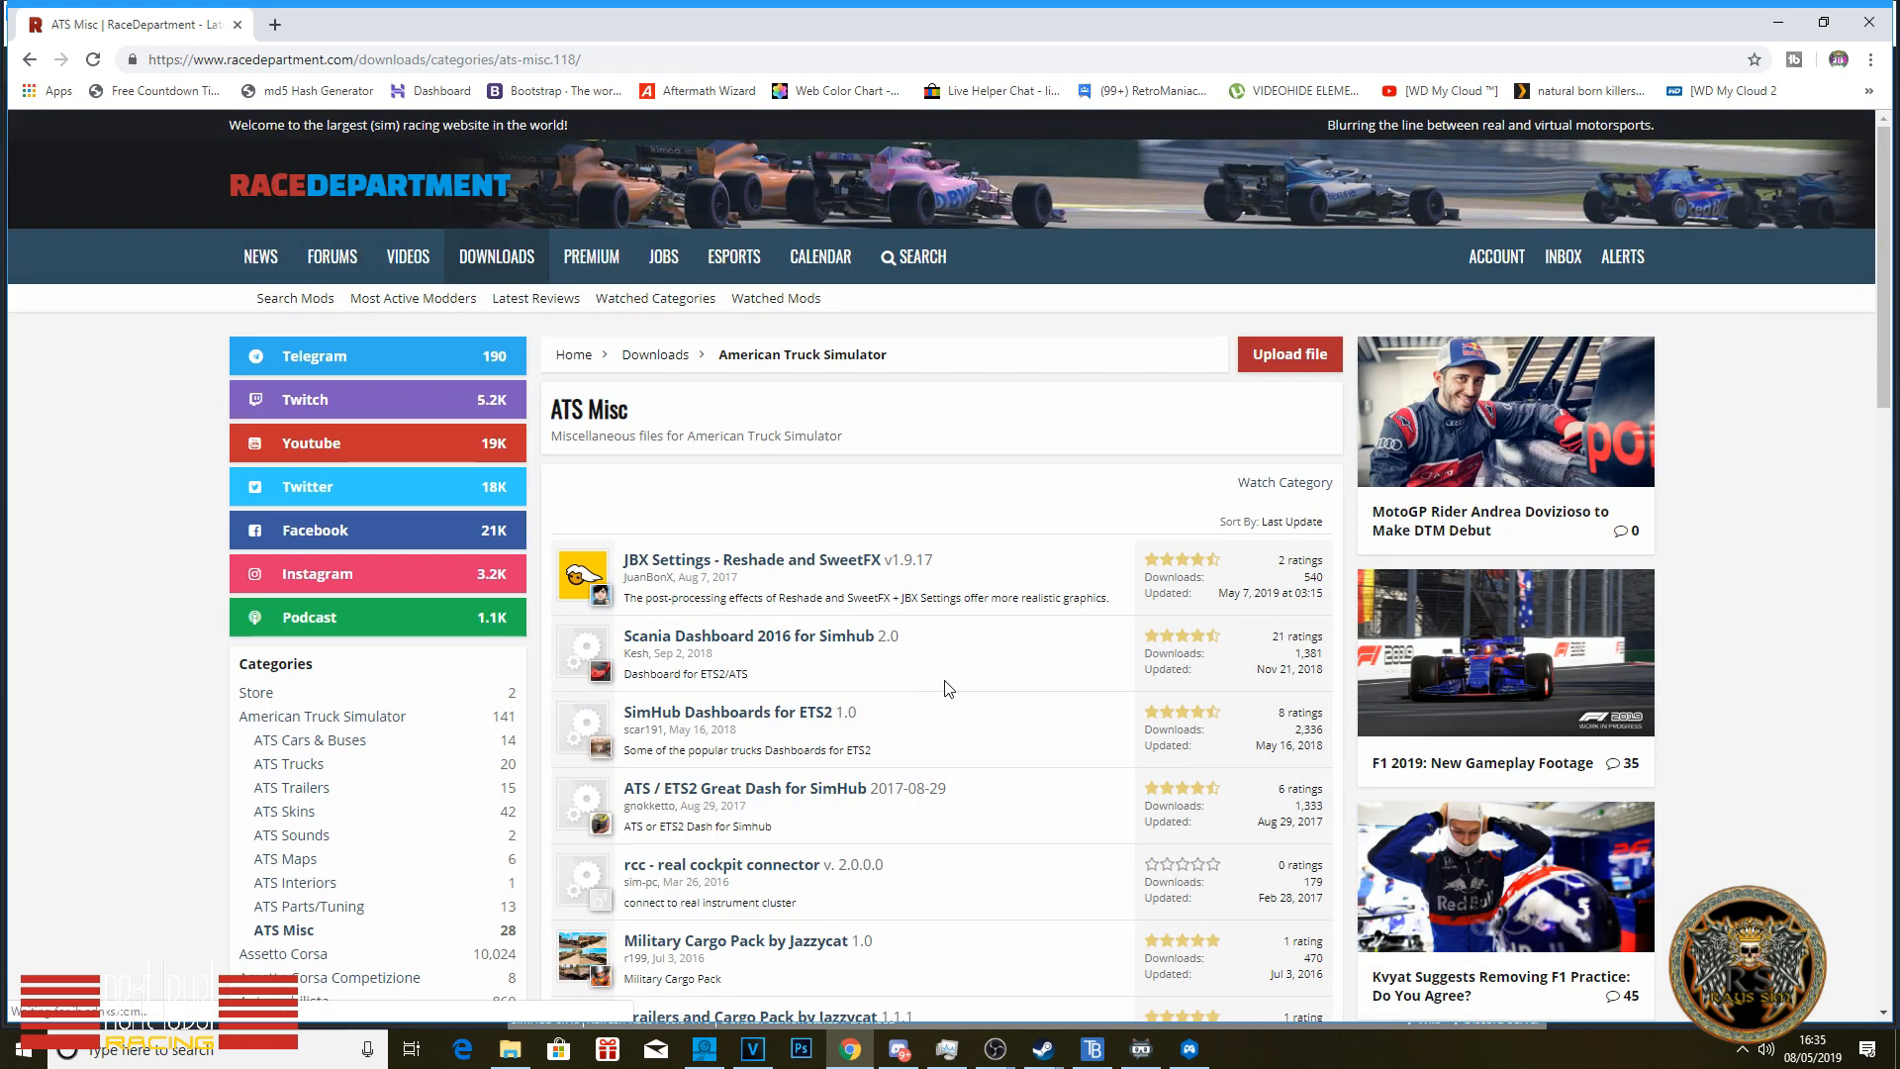
scroll(down, 3)
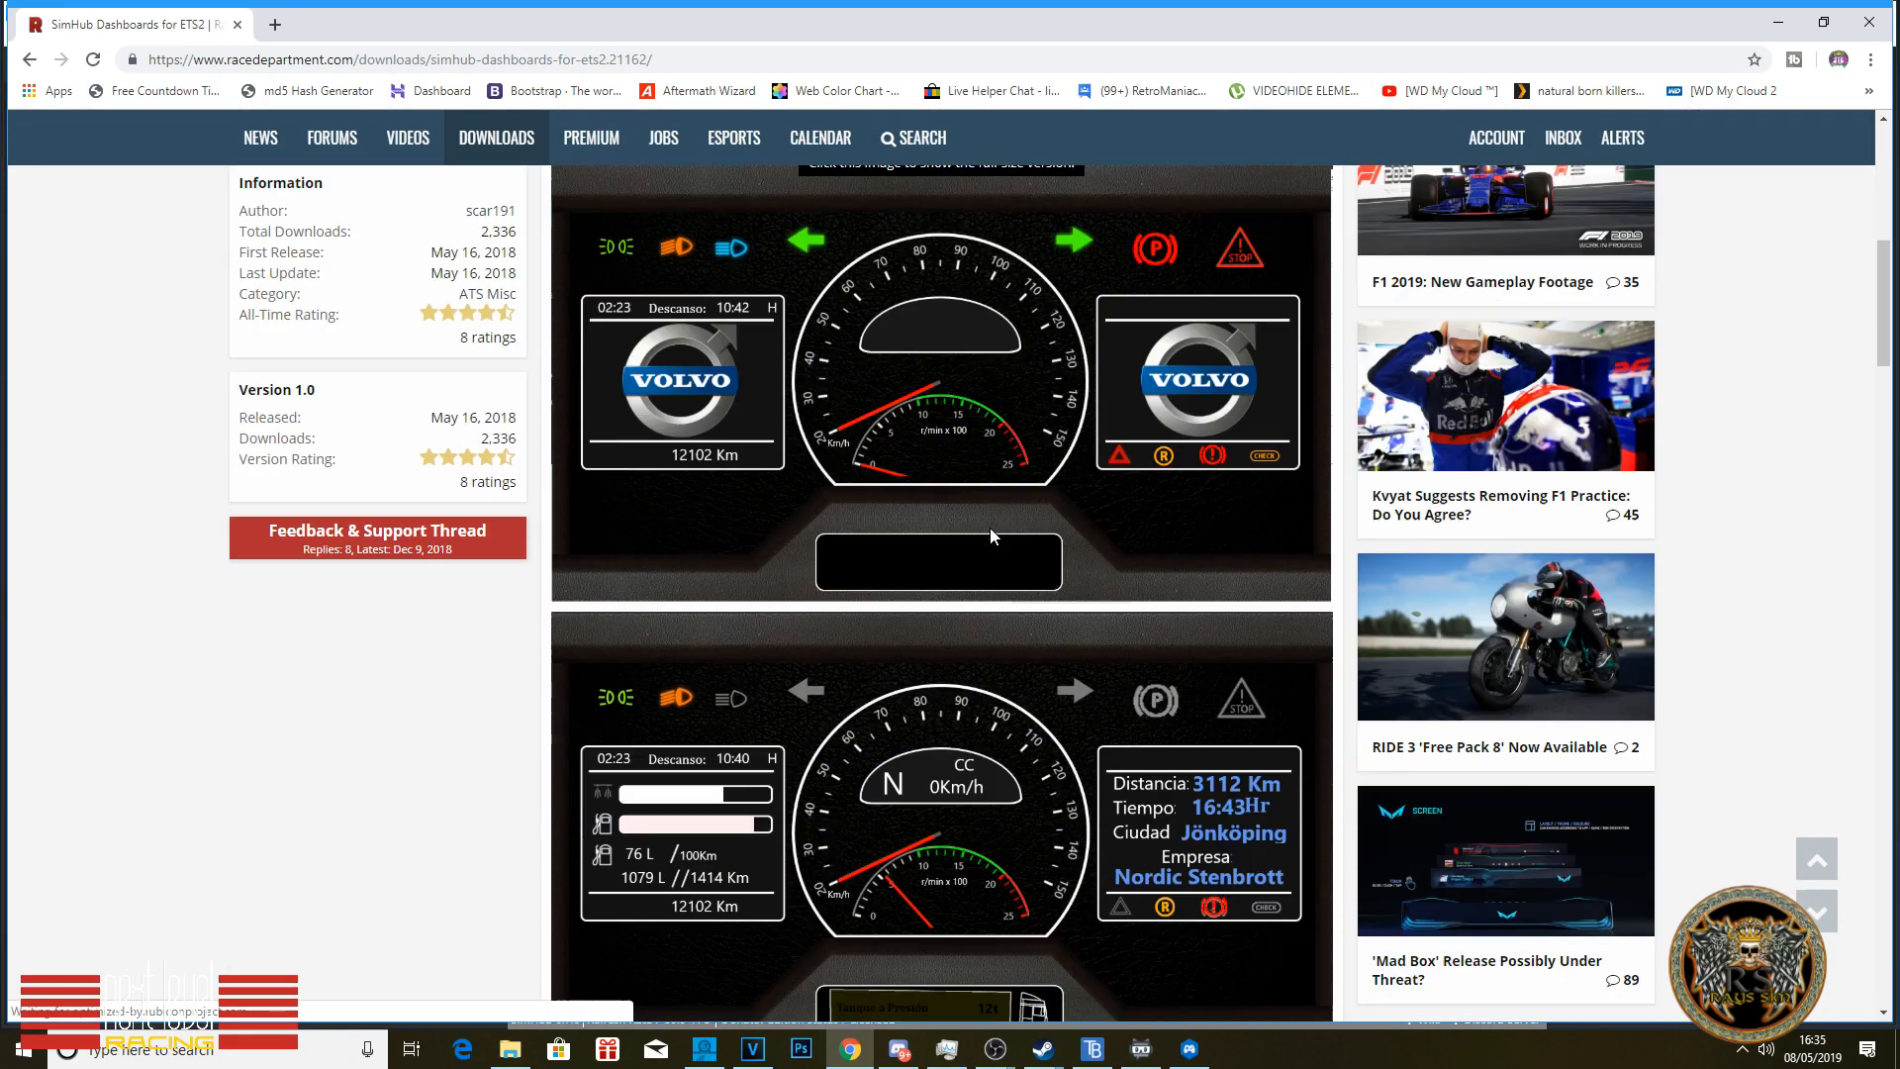
scroll(down, 3)
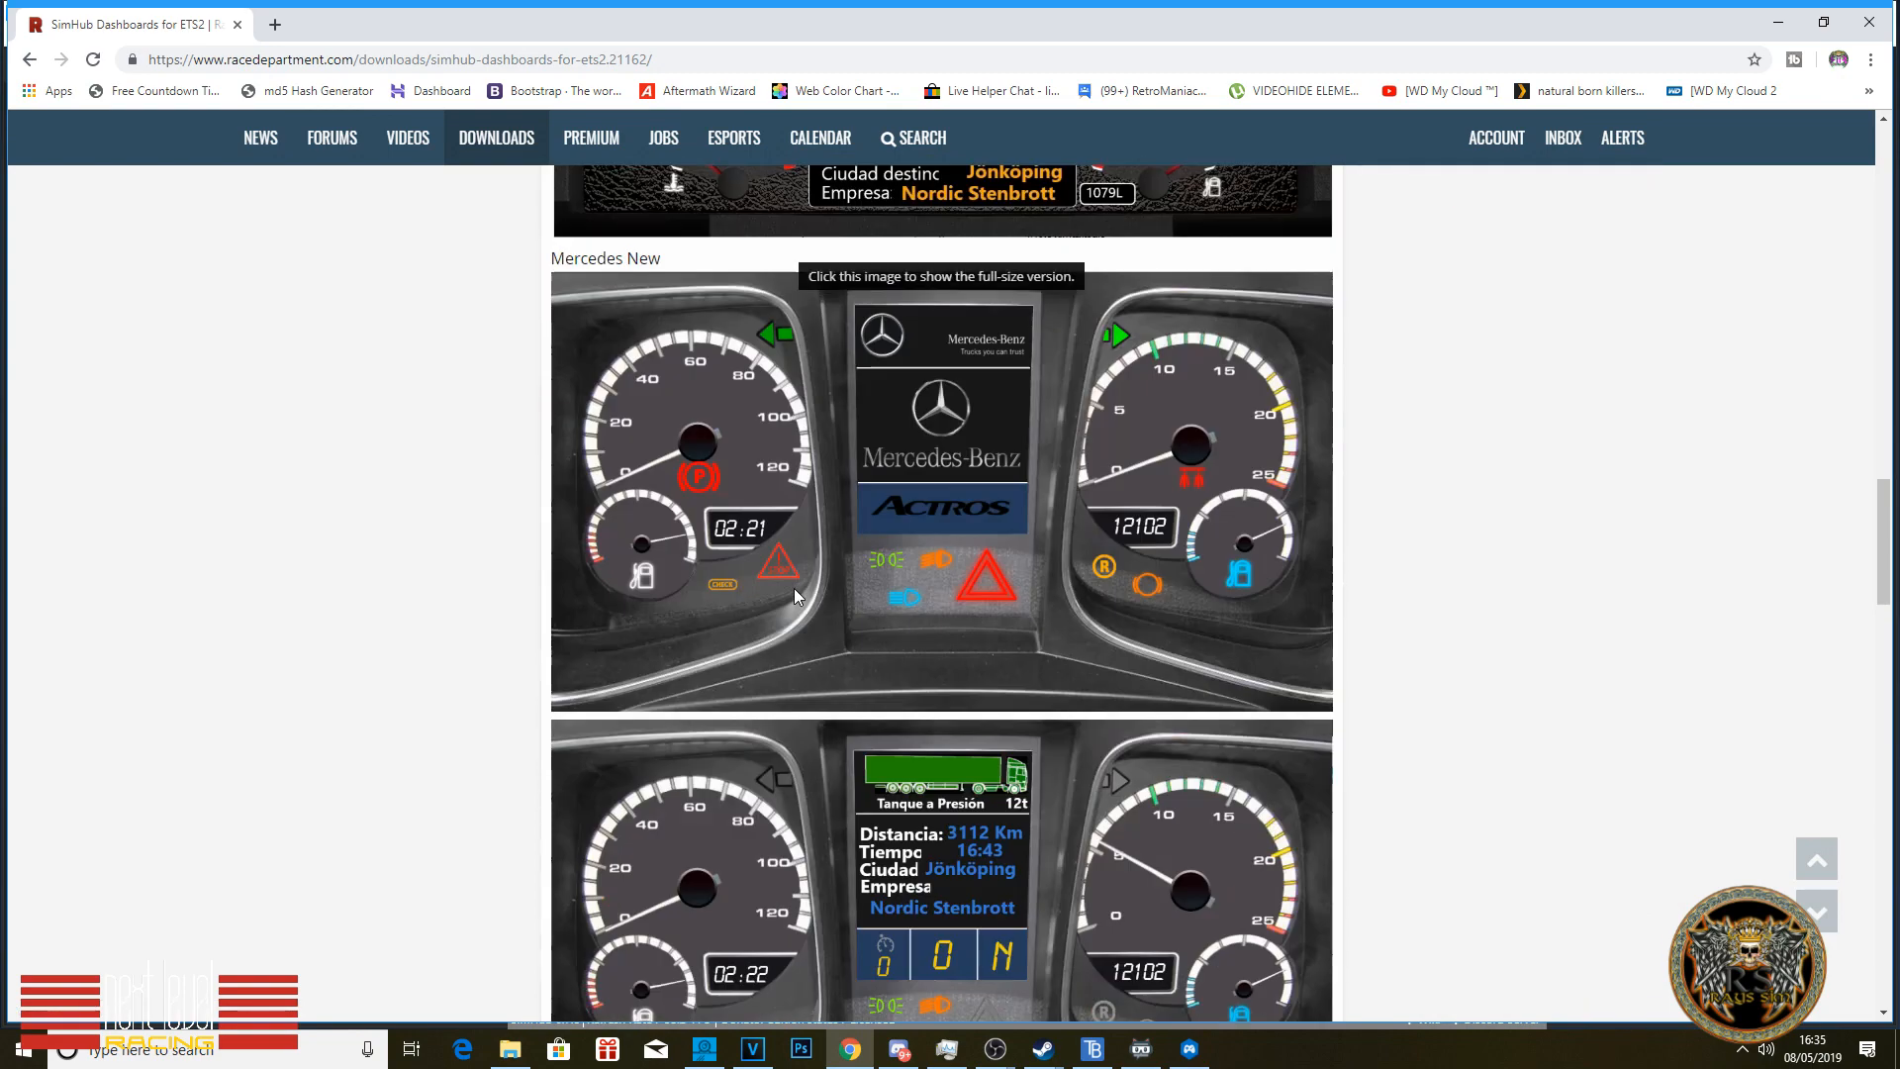
scroll(down, 3)
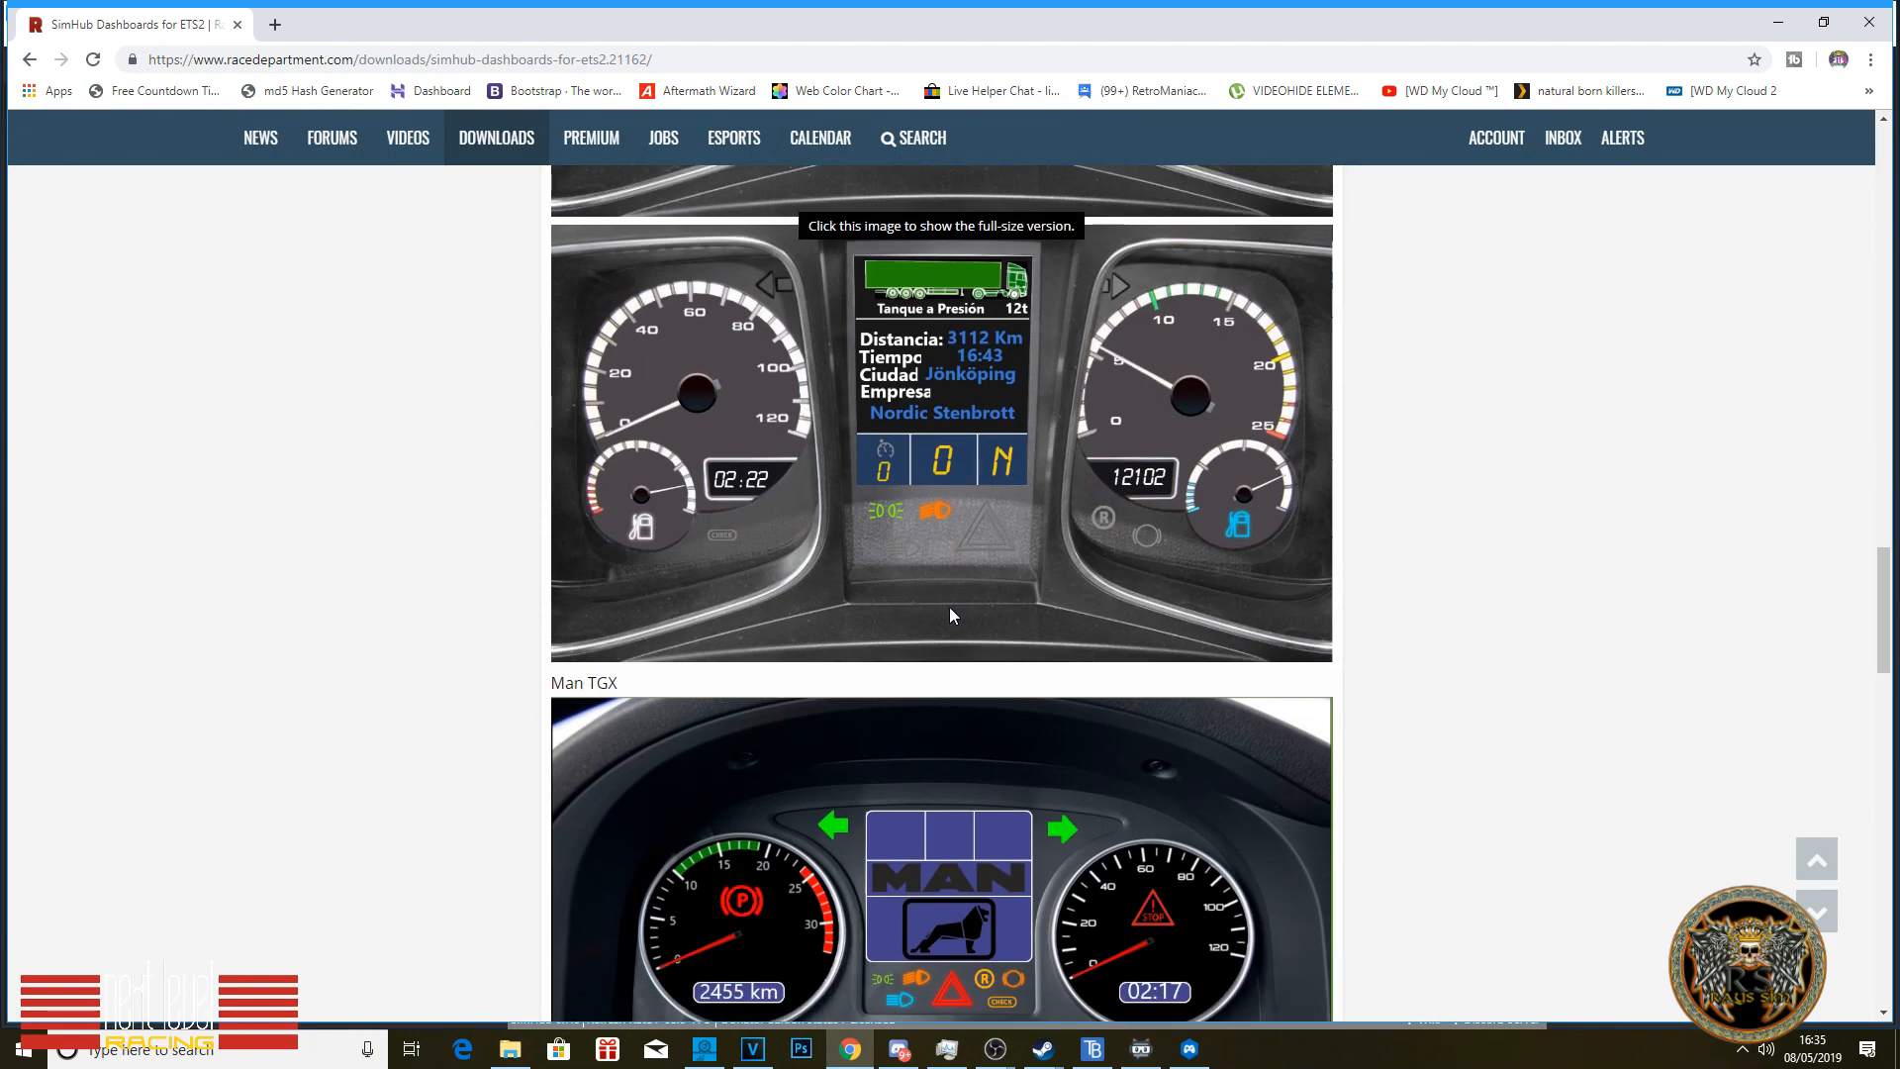
scroll(down, 3)
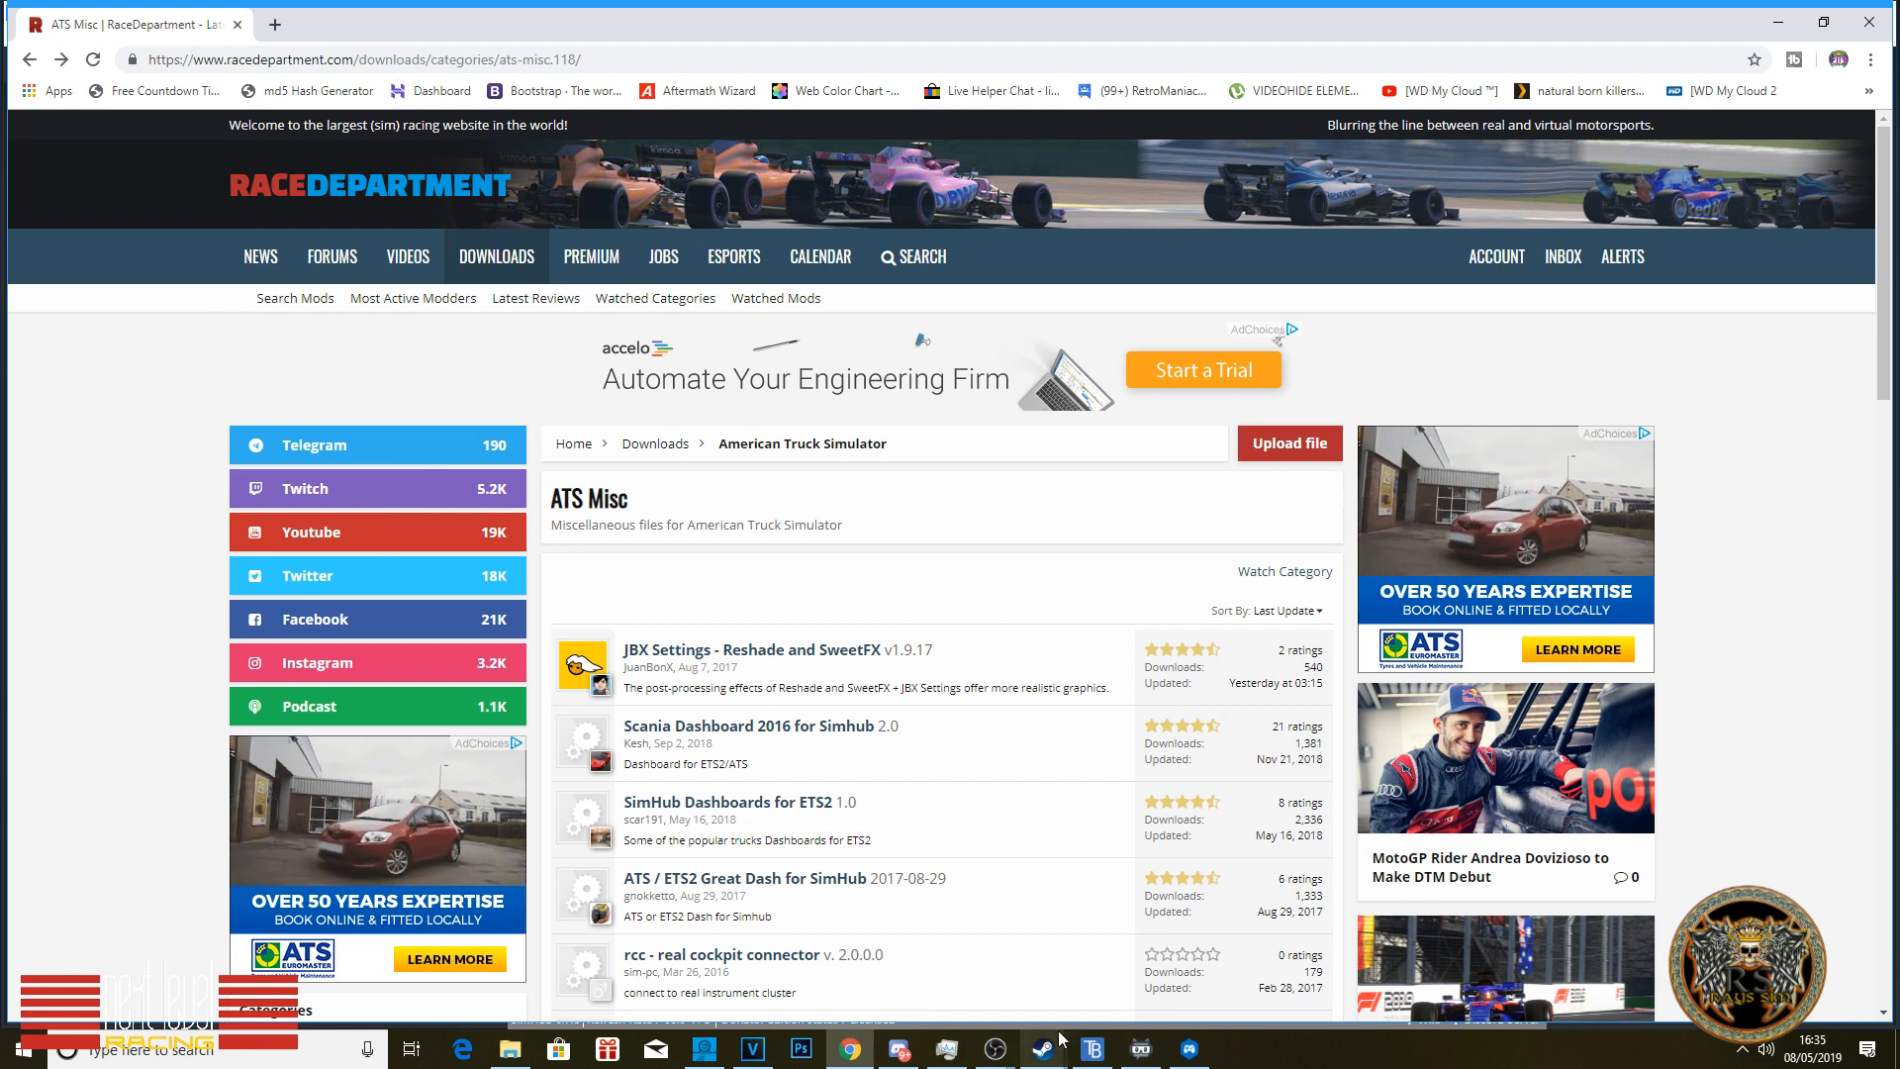
Step: Bring up SimHub, go to Dash Studio Dashboards, and choose 'Open in phone or tablet'
click(1187, 1049)
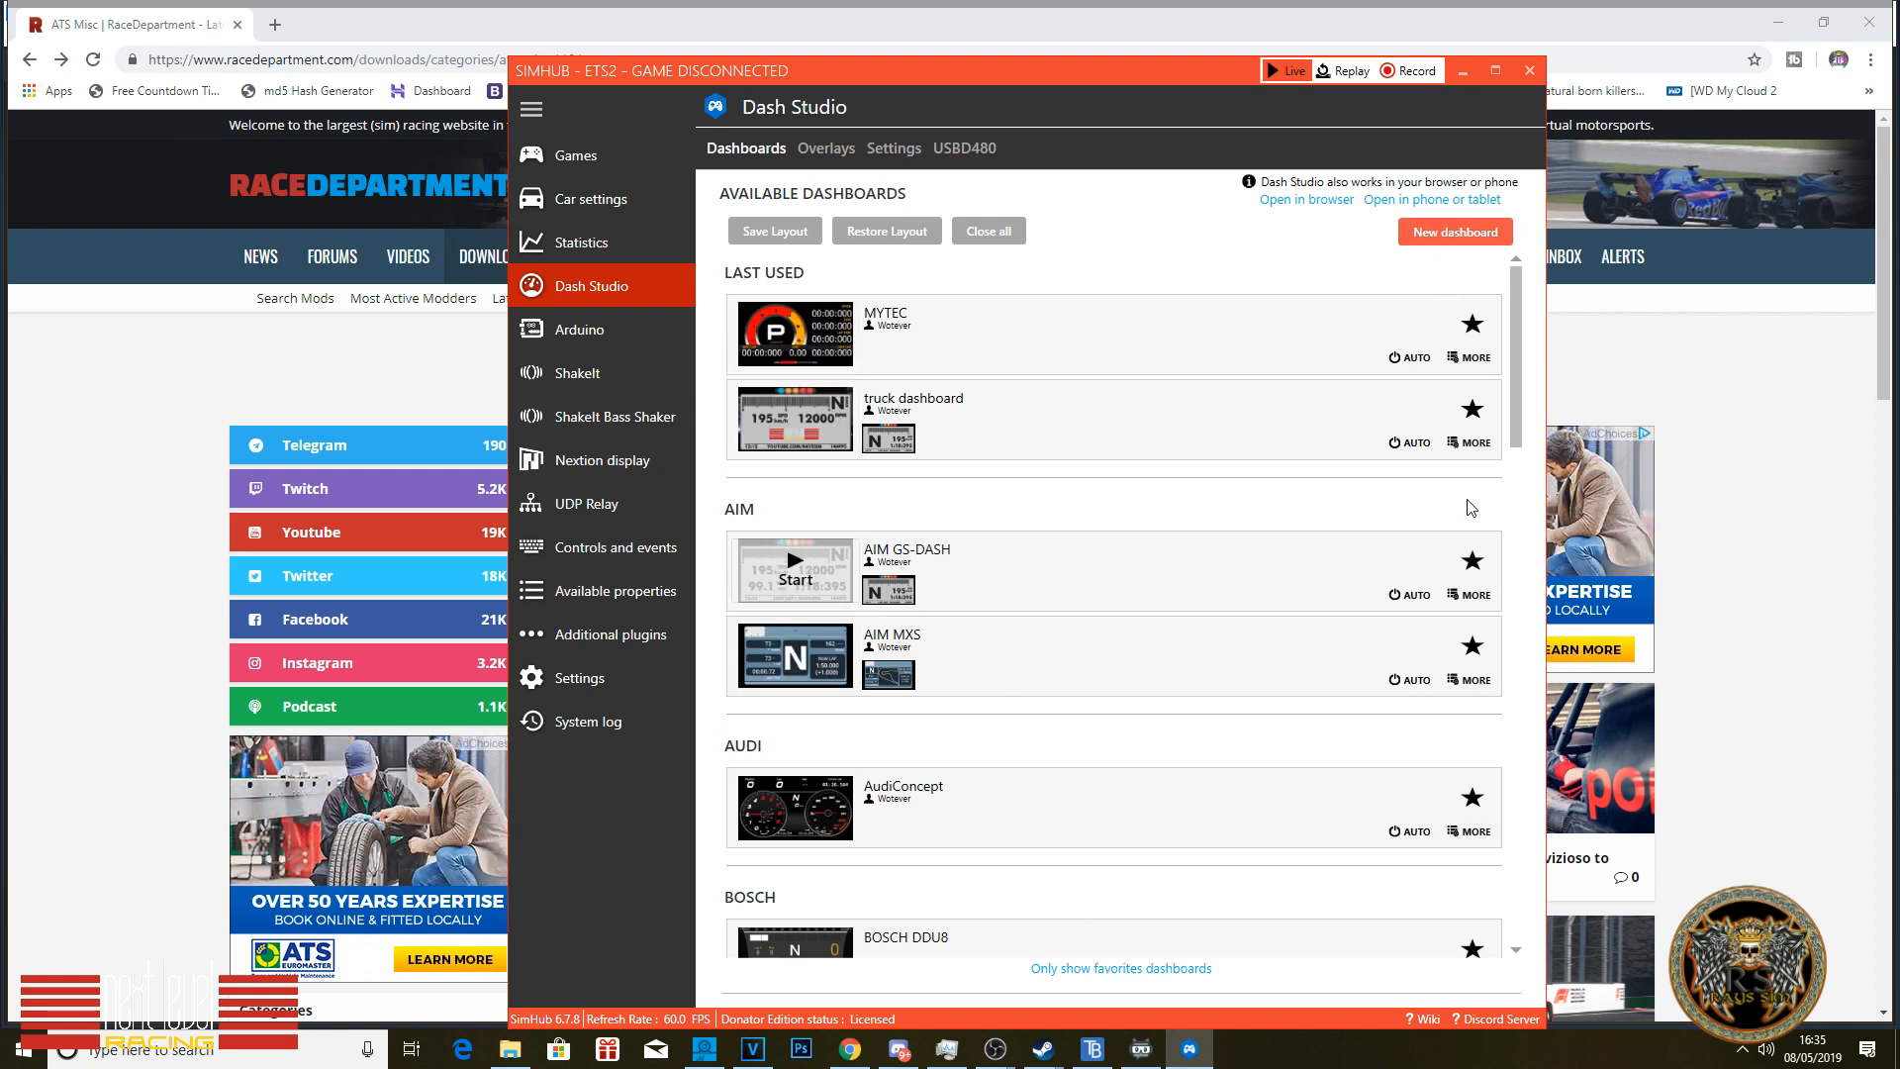
click(1469, 441)
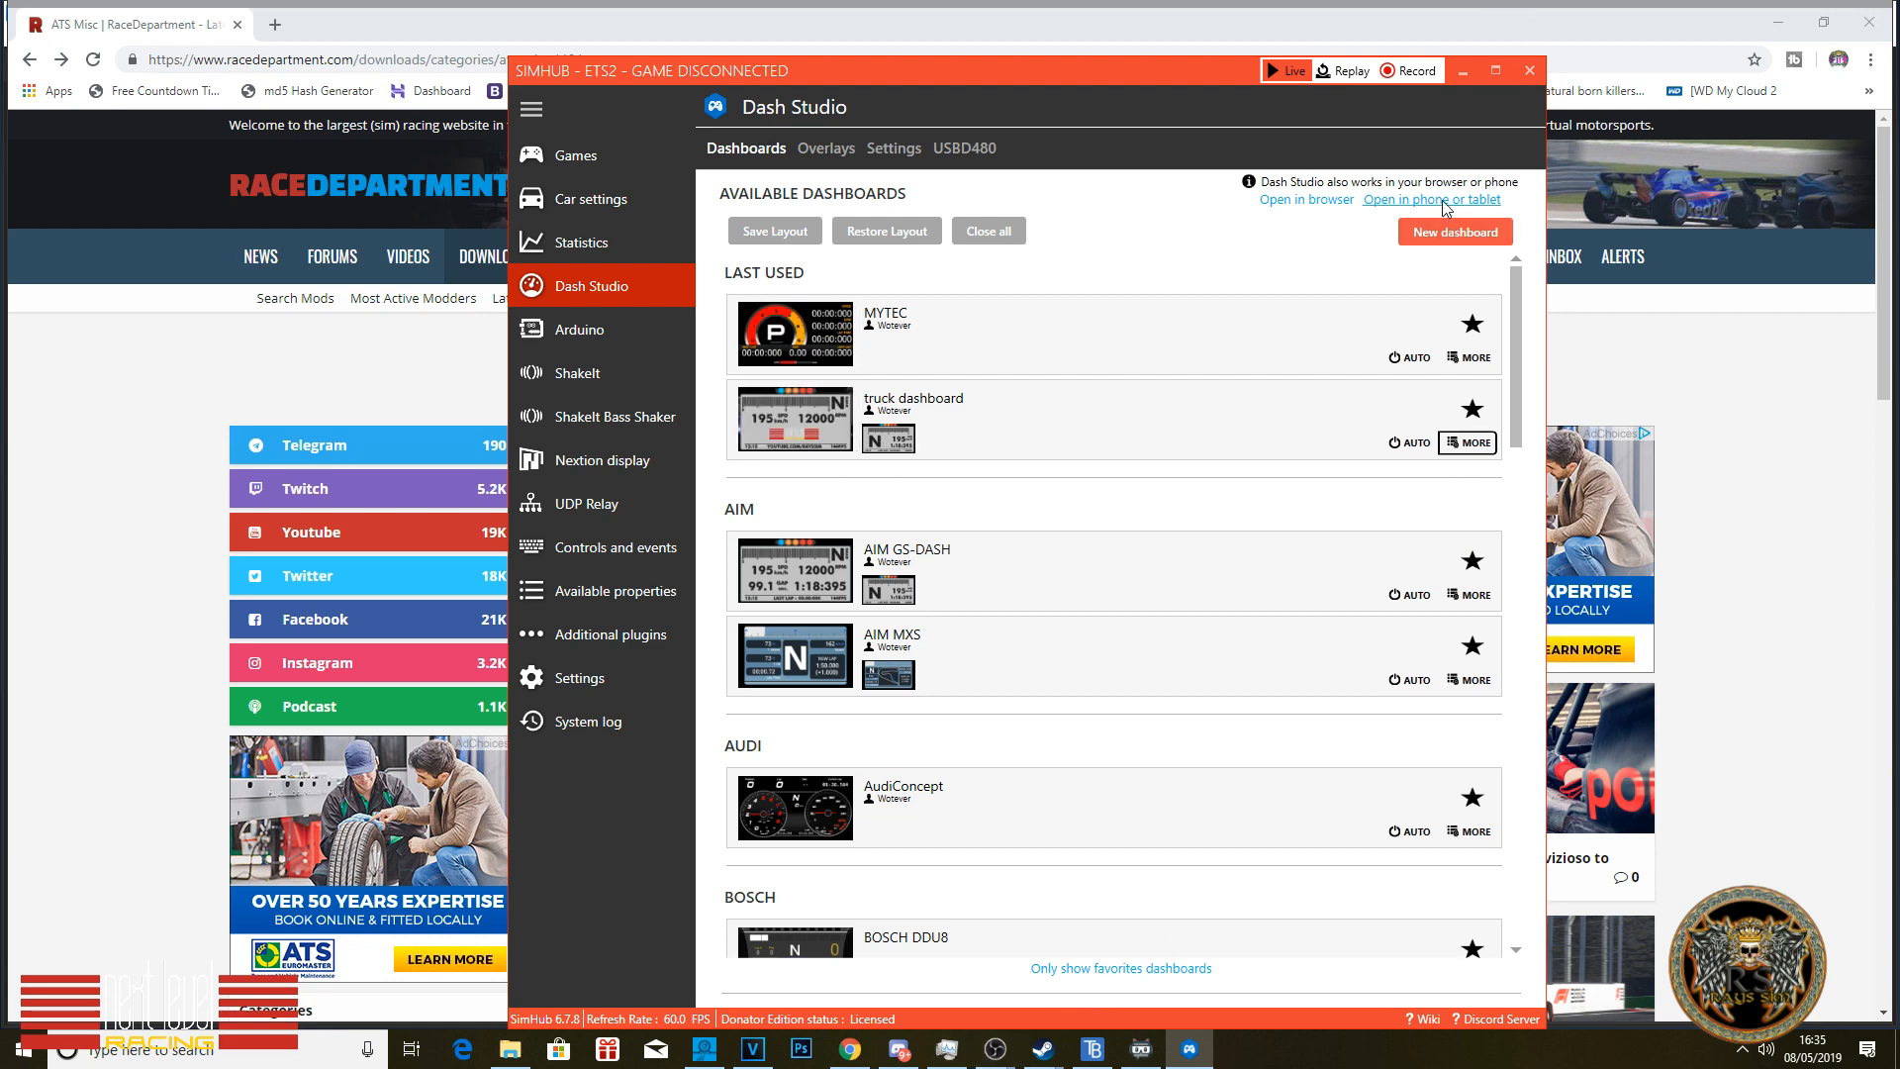
click(1431, 200)
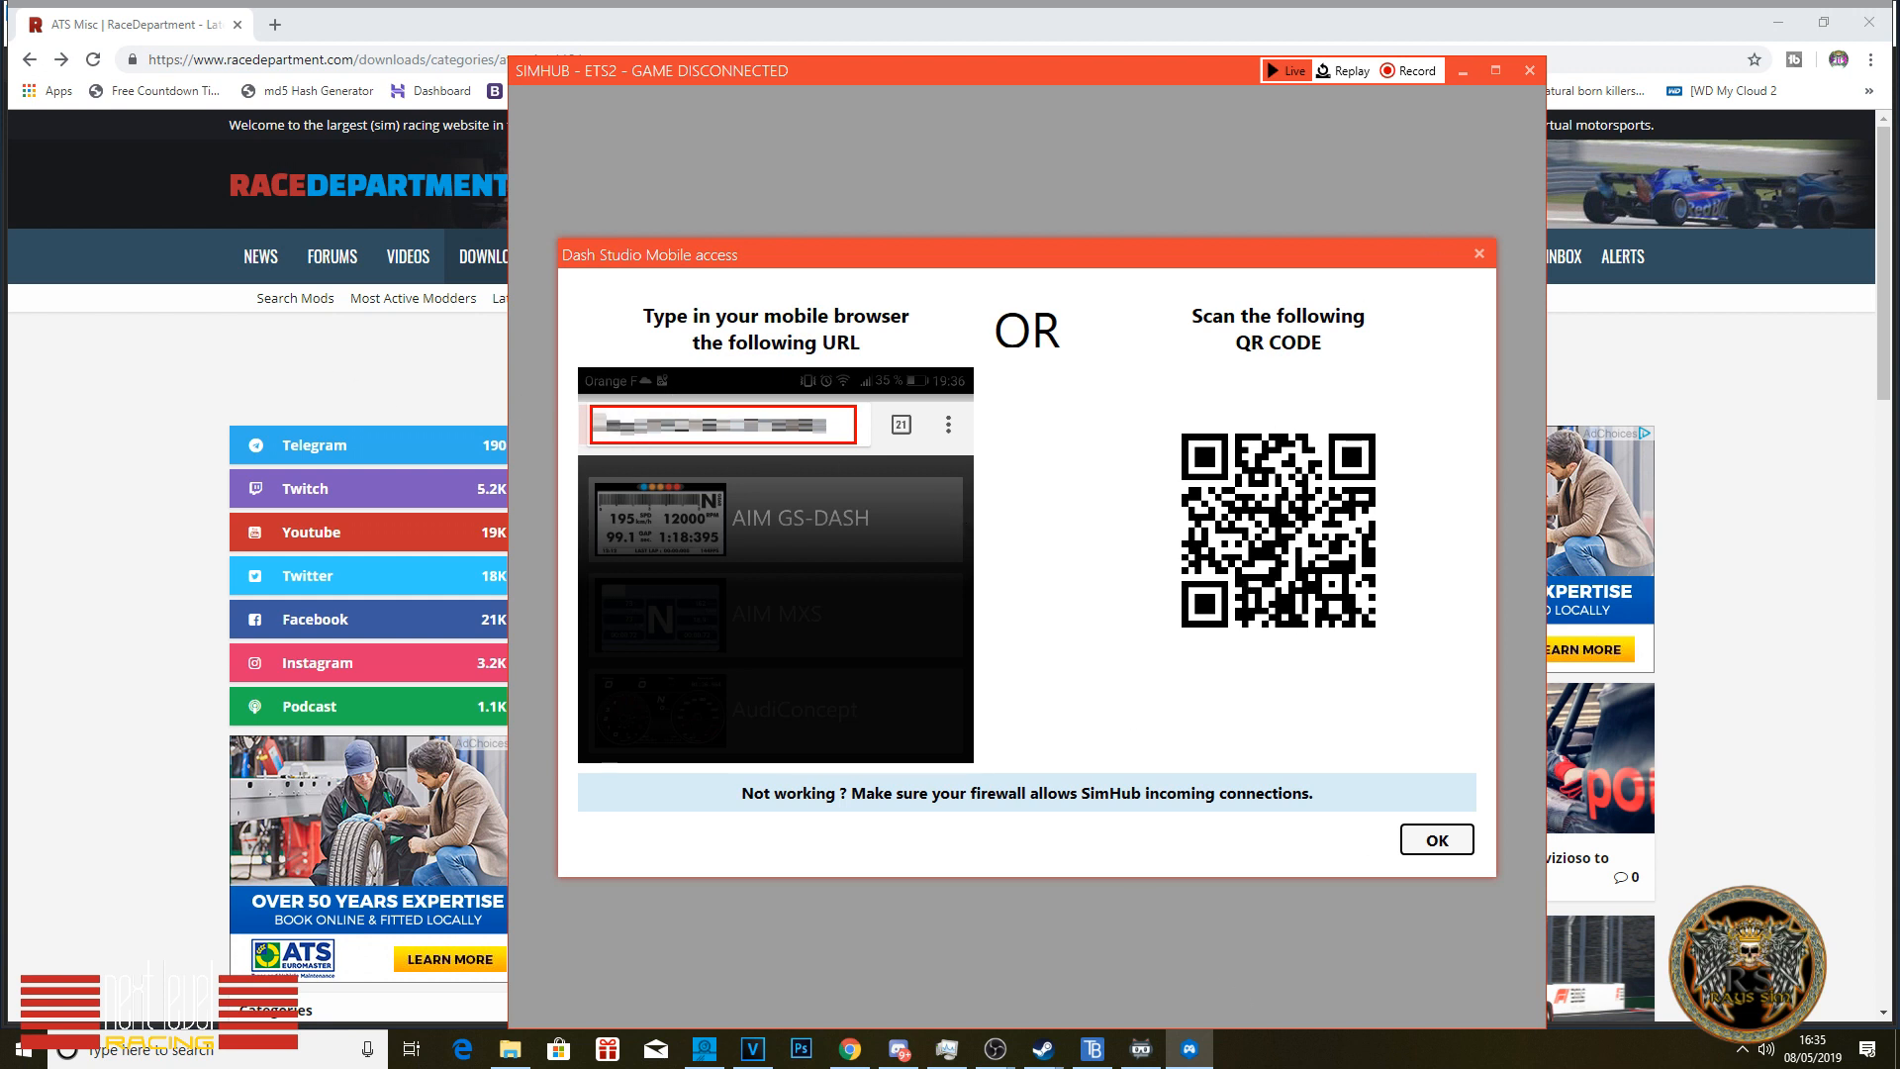
mouse_move(917, 529)
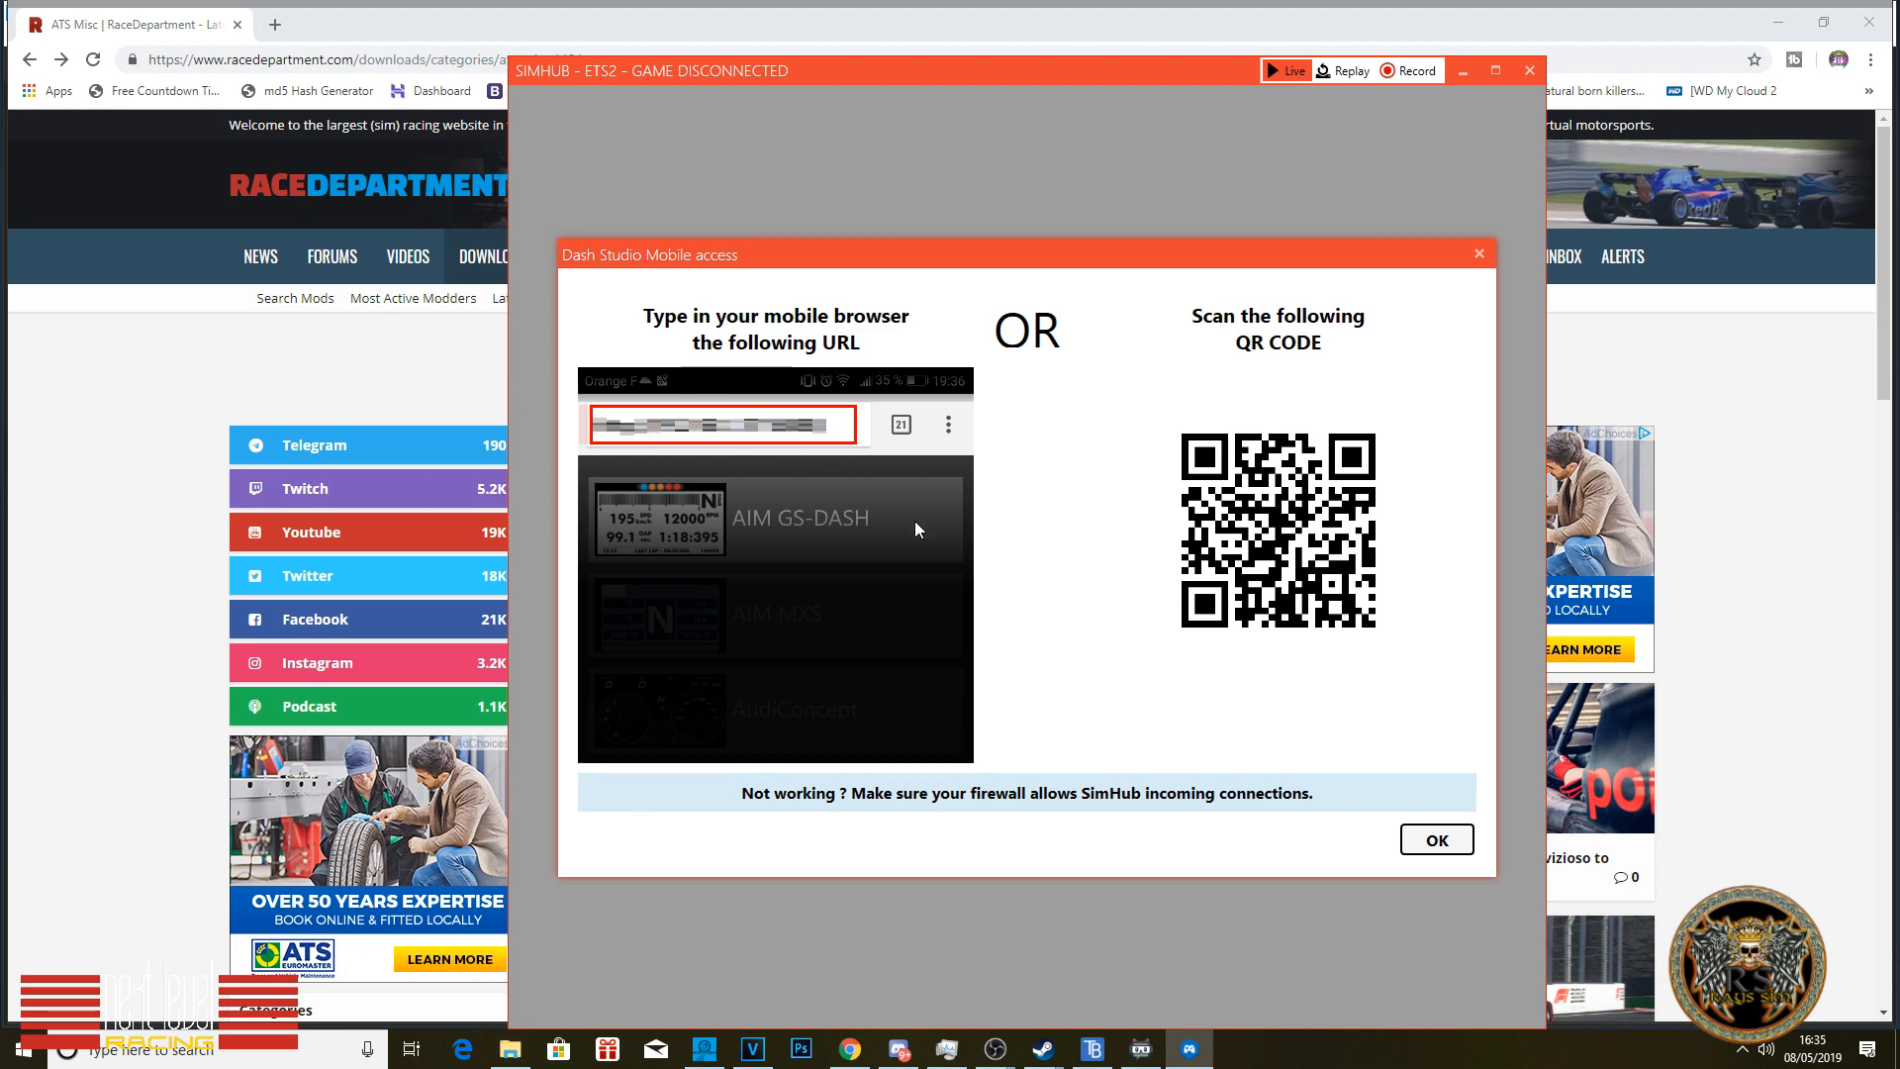
mouse_move(1436, 838)
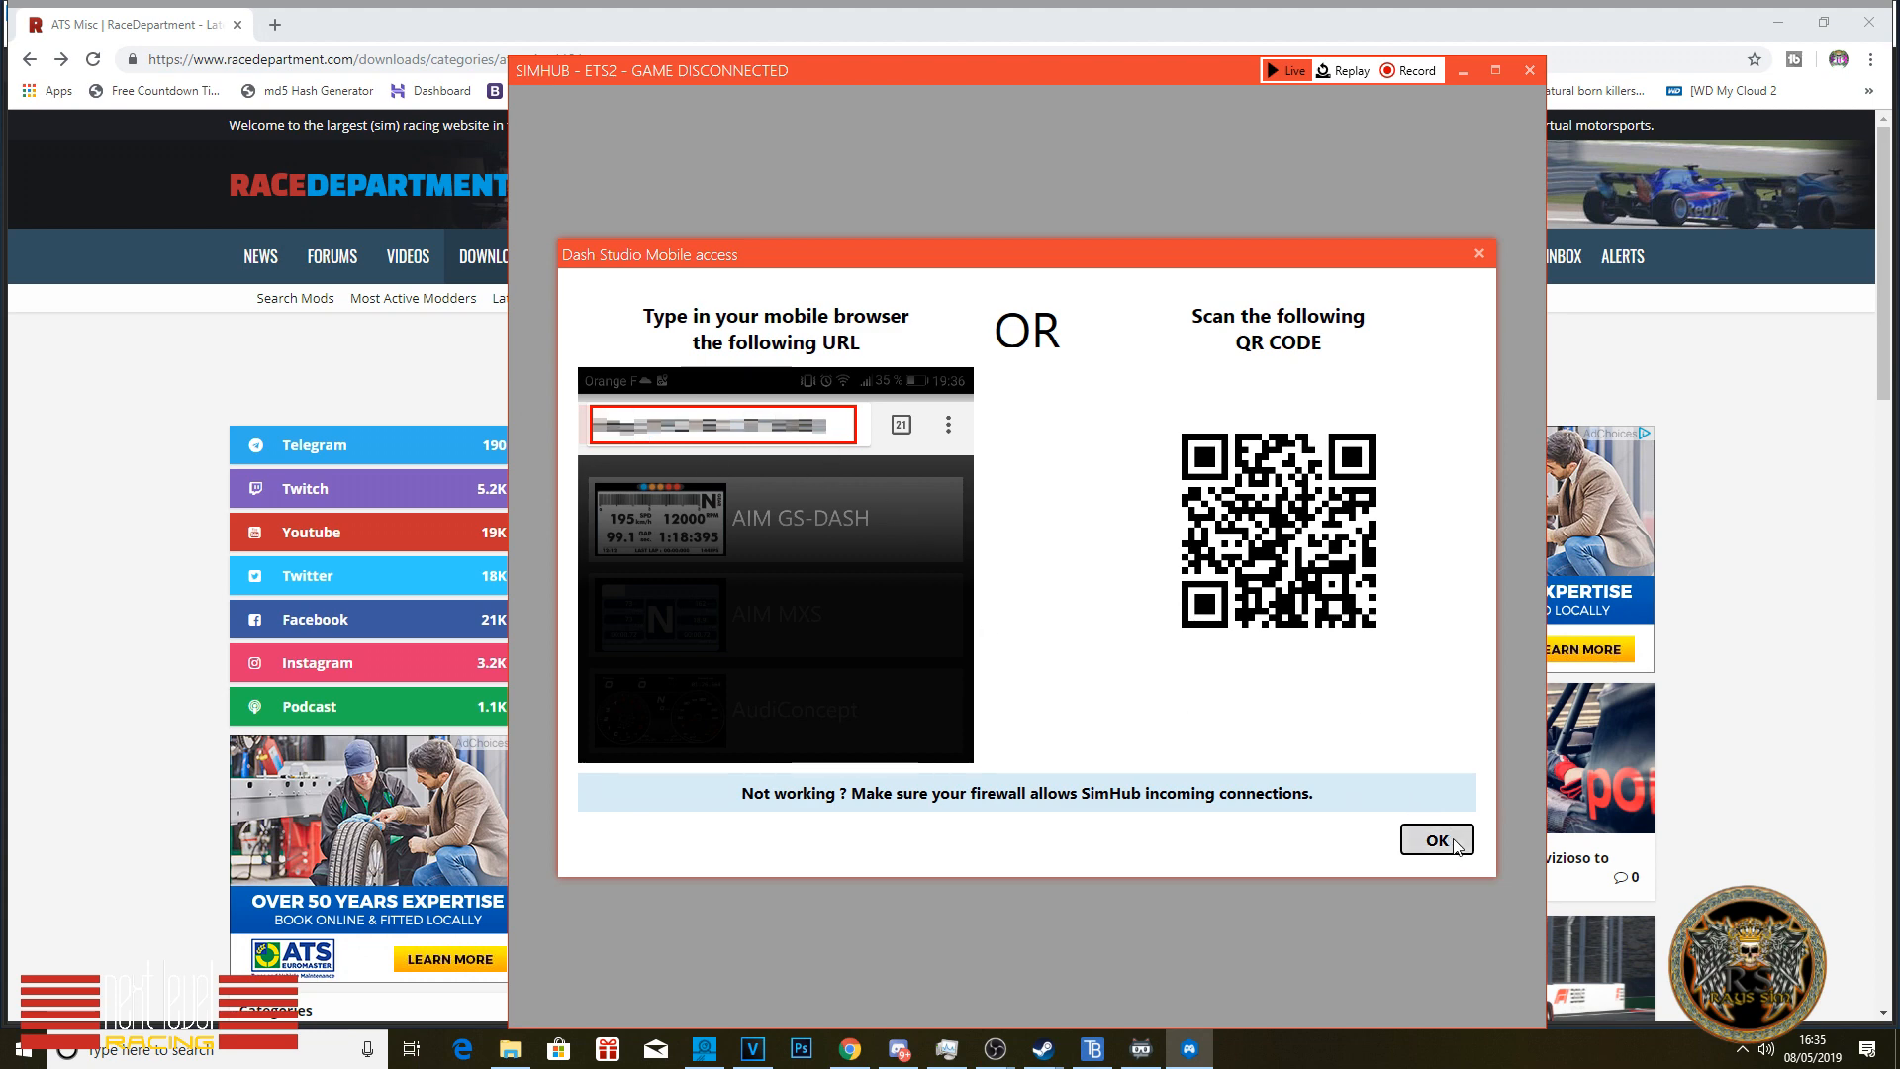
Step: Close the Mobile access dialog with OK after reviewing its URL and QR code
click(1436, 840)
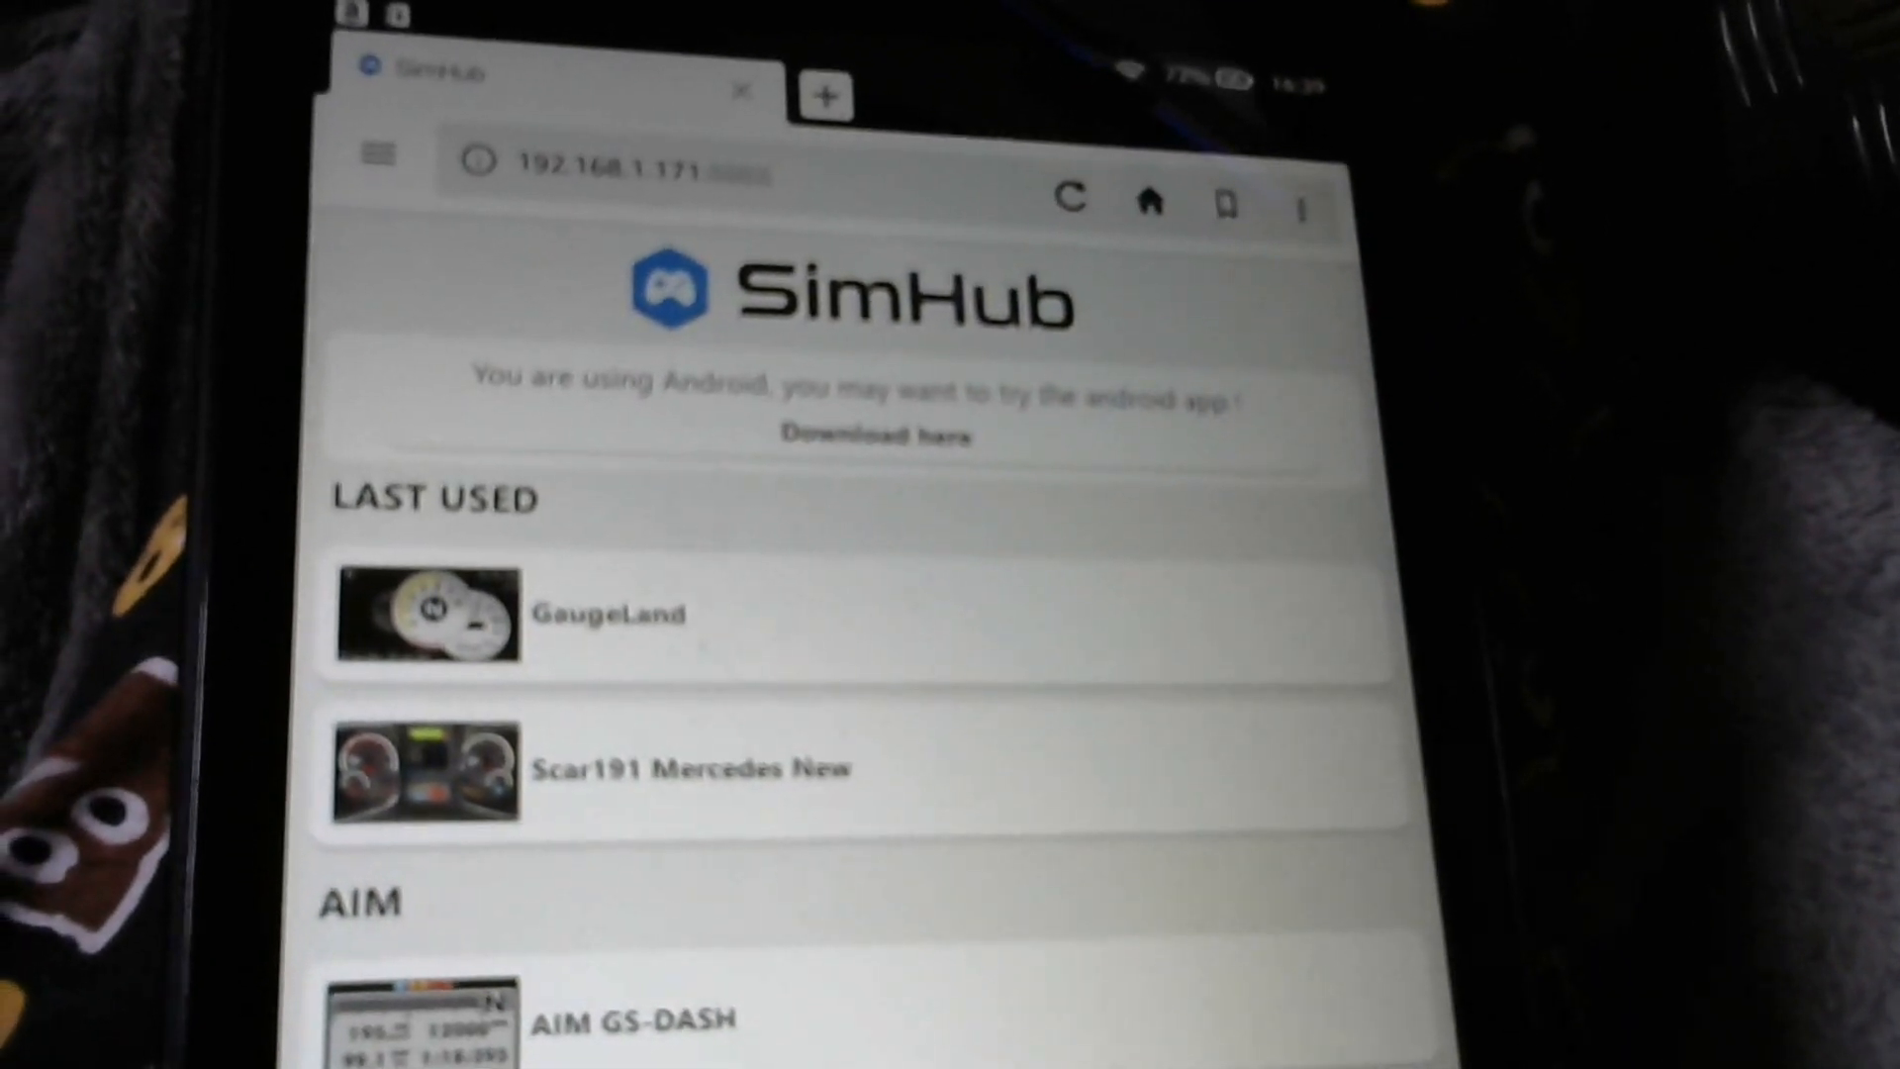
Step: Scroll the tablet's SimHub dashboard list past the Last Used GaugeLand and Scar191 Mercedes entries
scroll(down, 3)
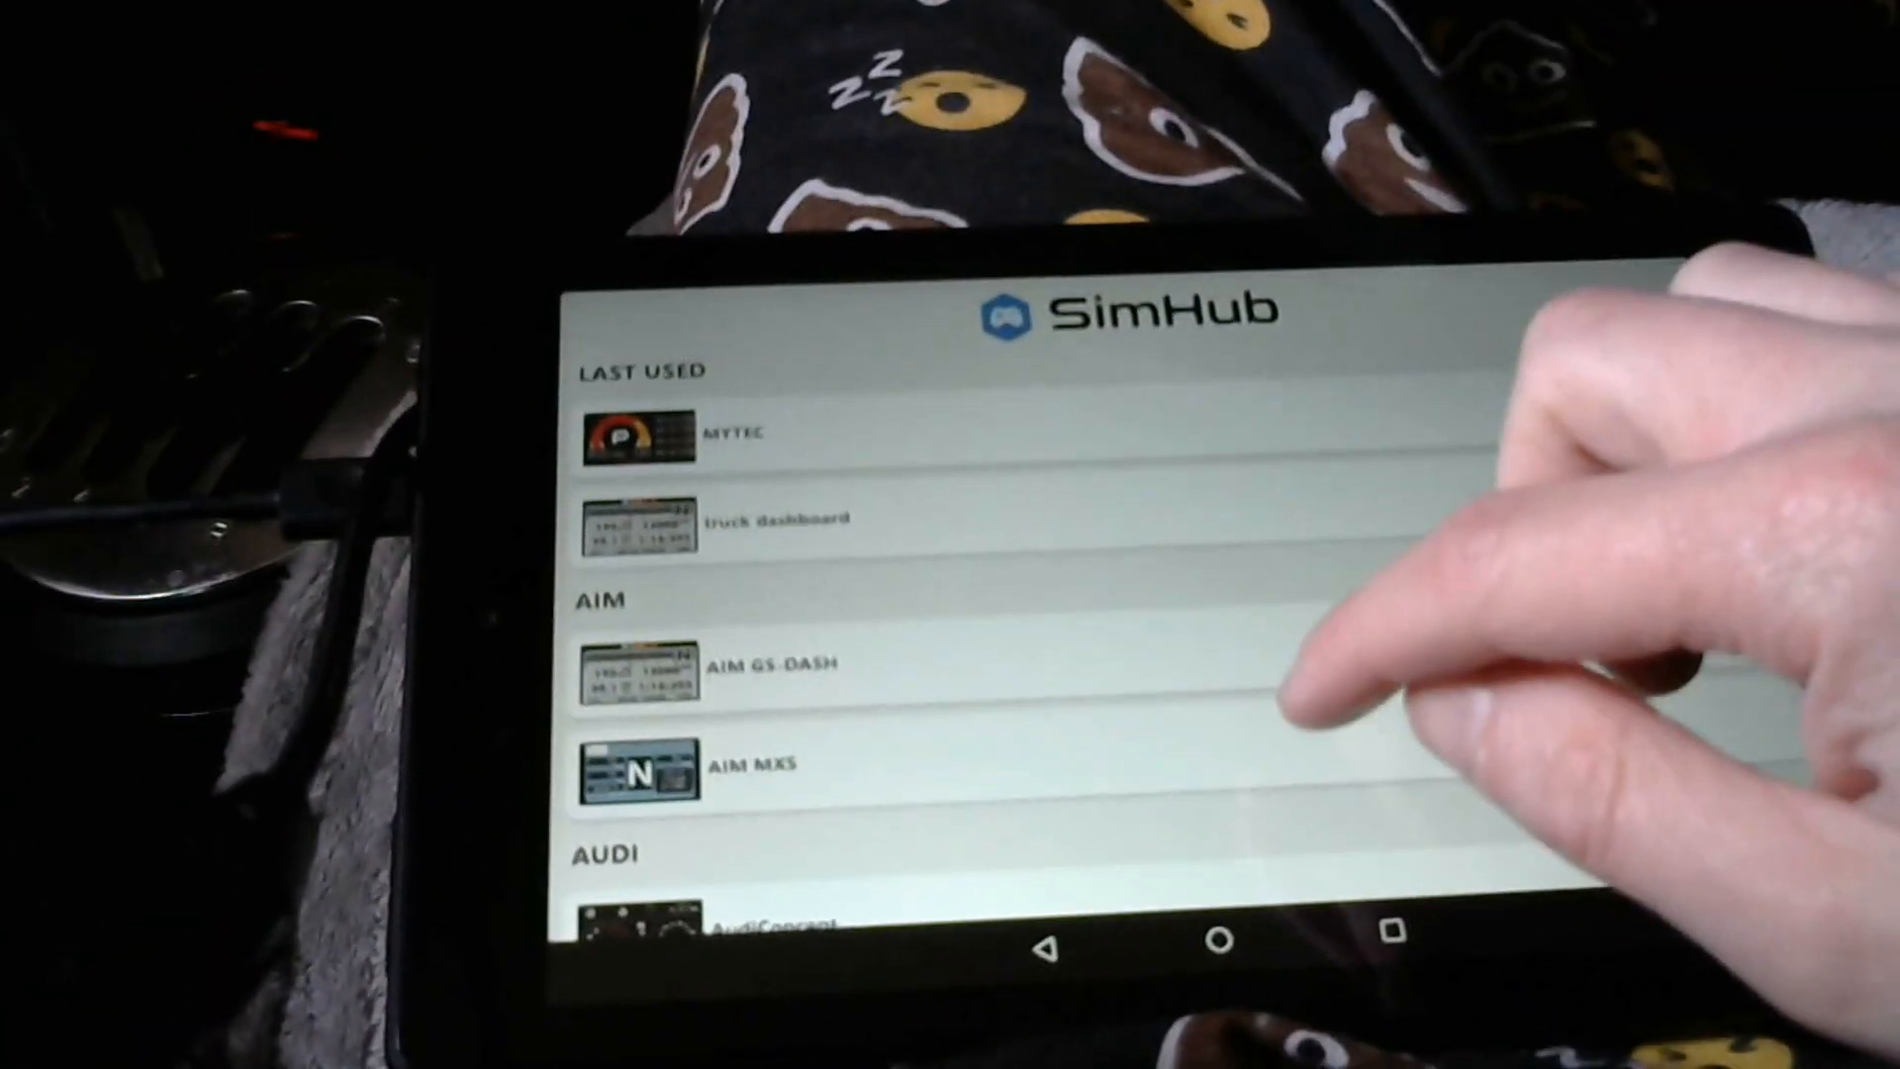
Step: Scroll the tablet list to Scania Dash 4 and the Scar191 Man, Mercedes, Scania, Volvo dashes
scroll(down, 3)
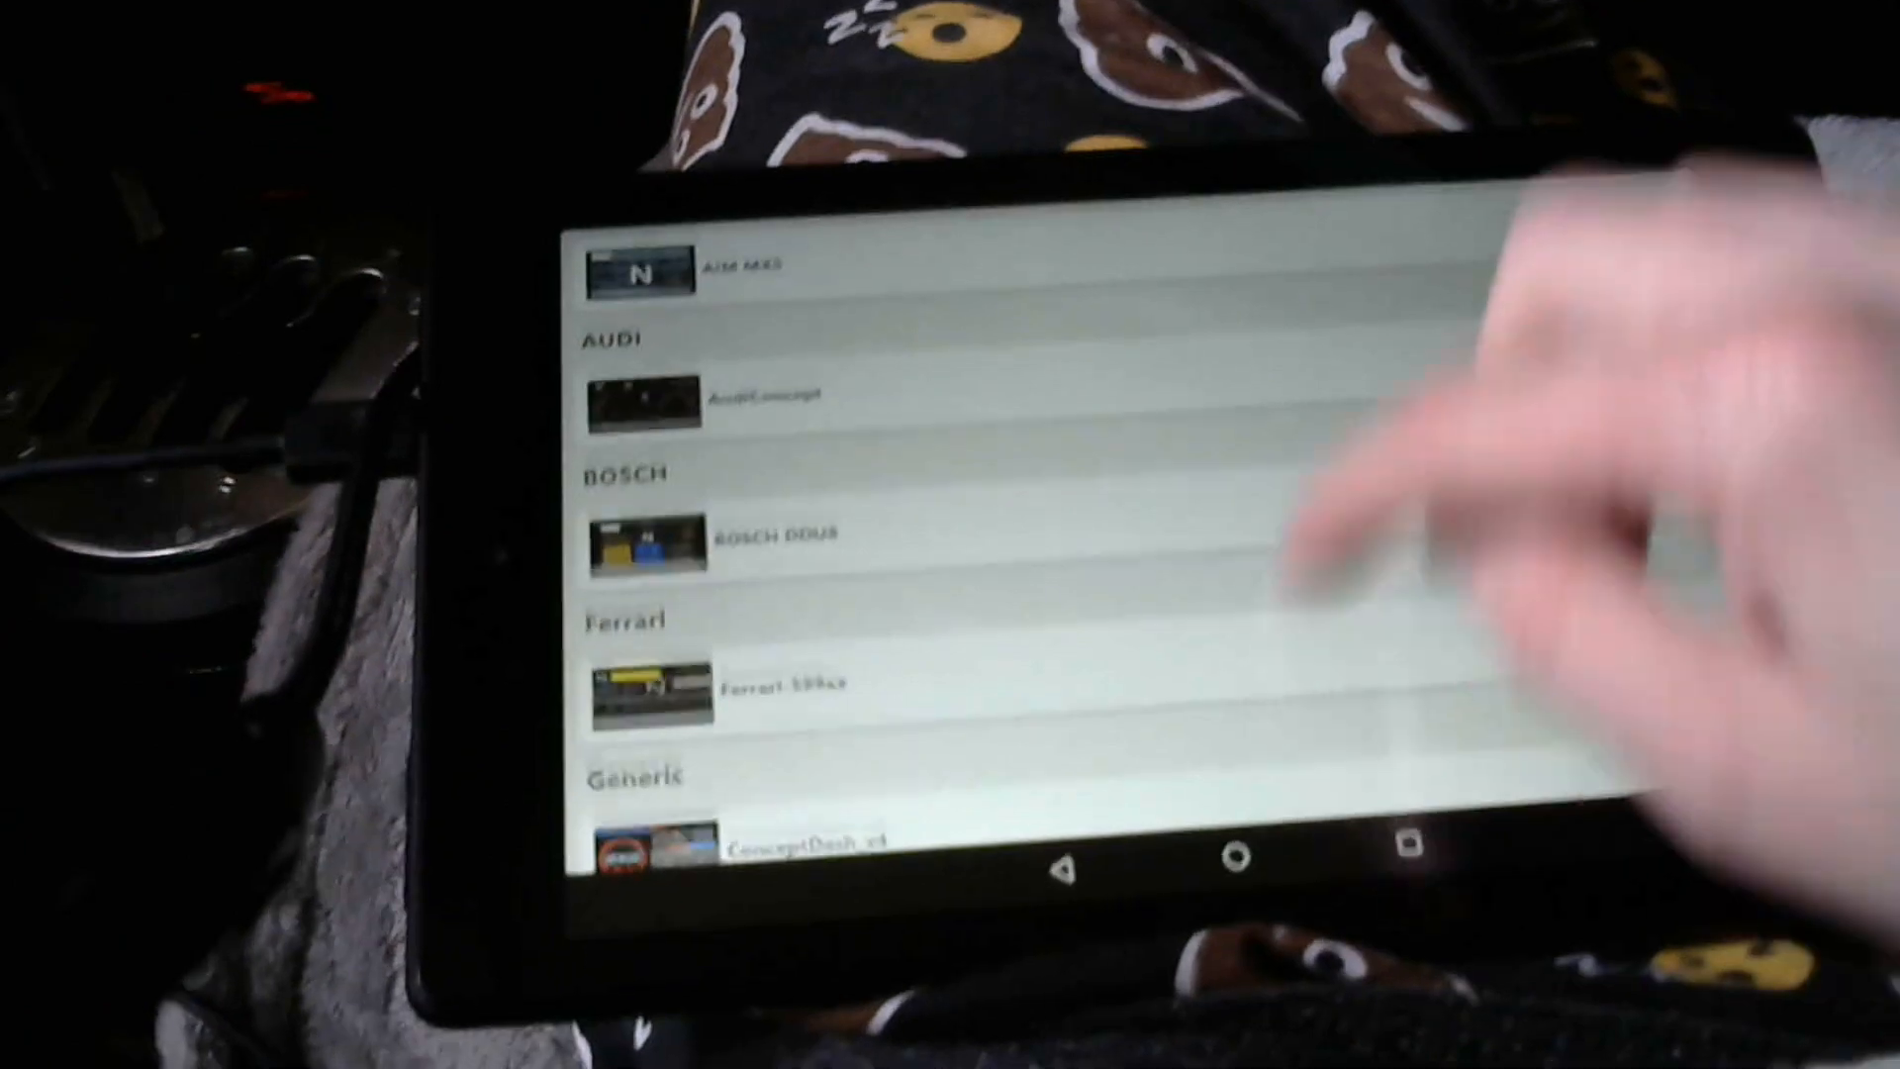
scroll(down, 3)
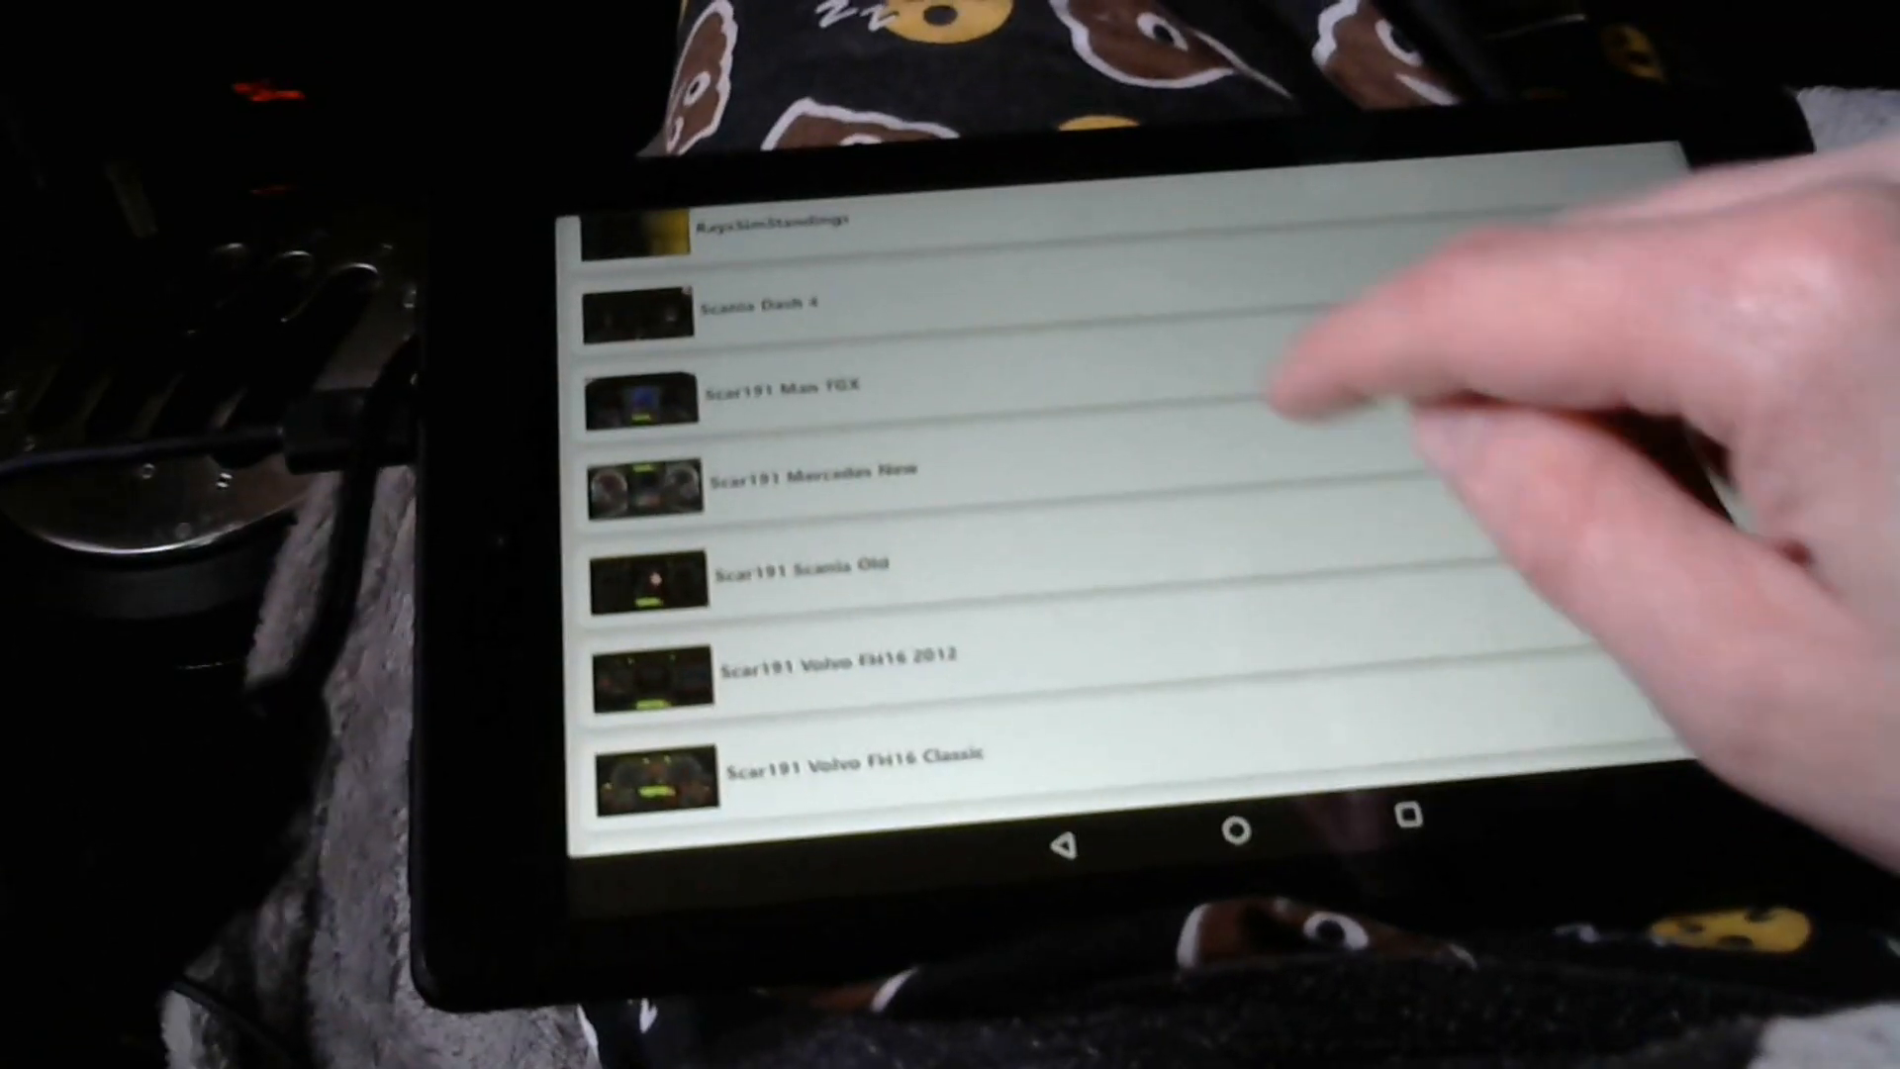
scroll(down, 3)
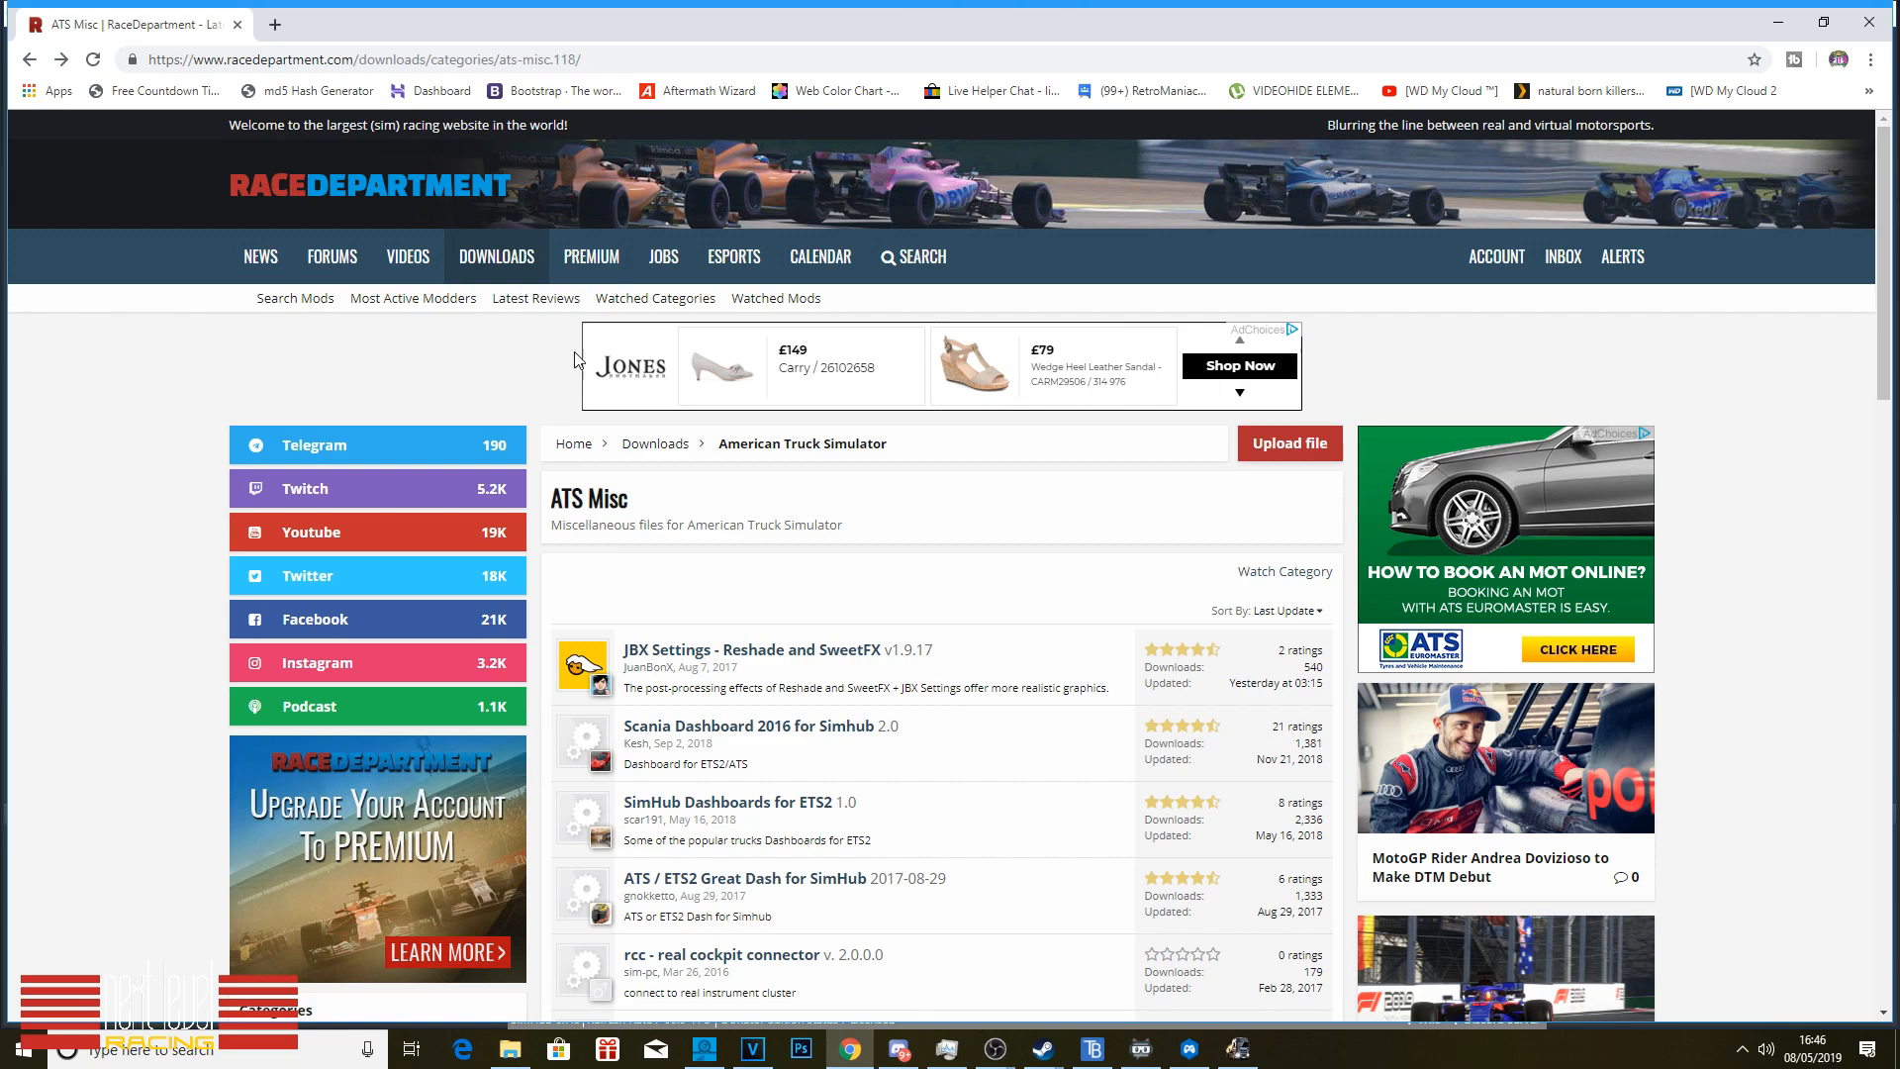
mouse_move(815, 575)
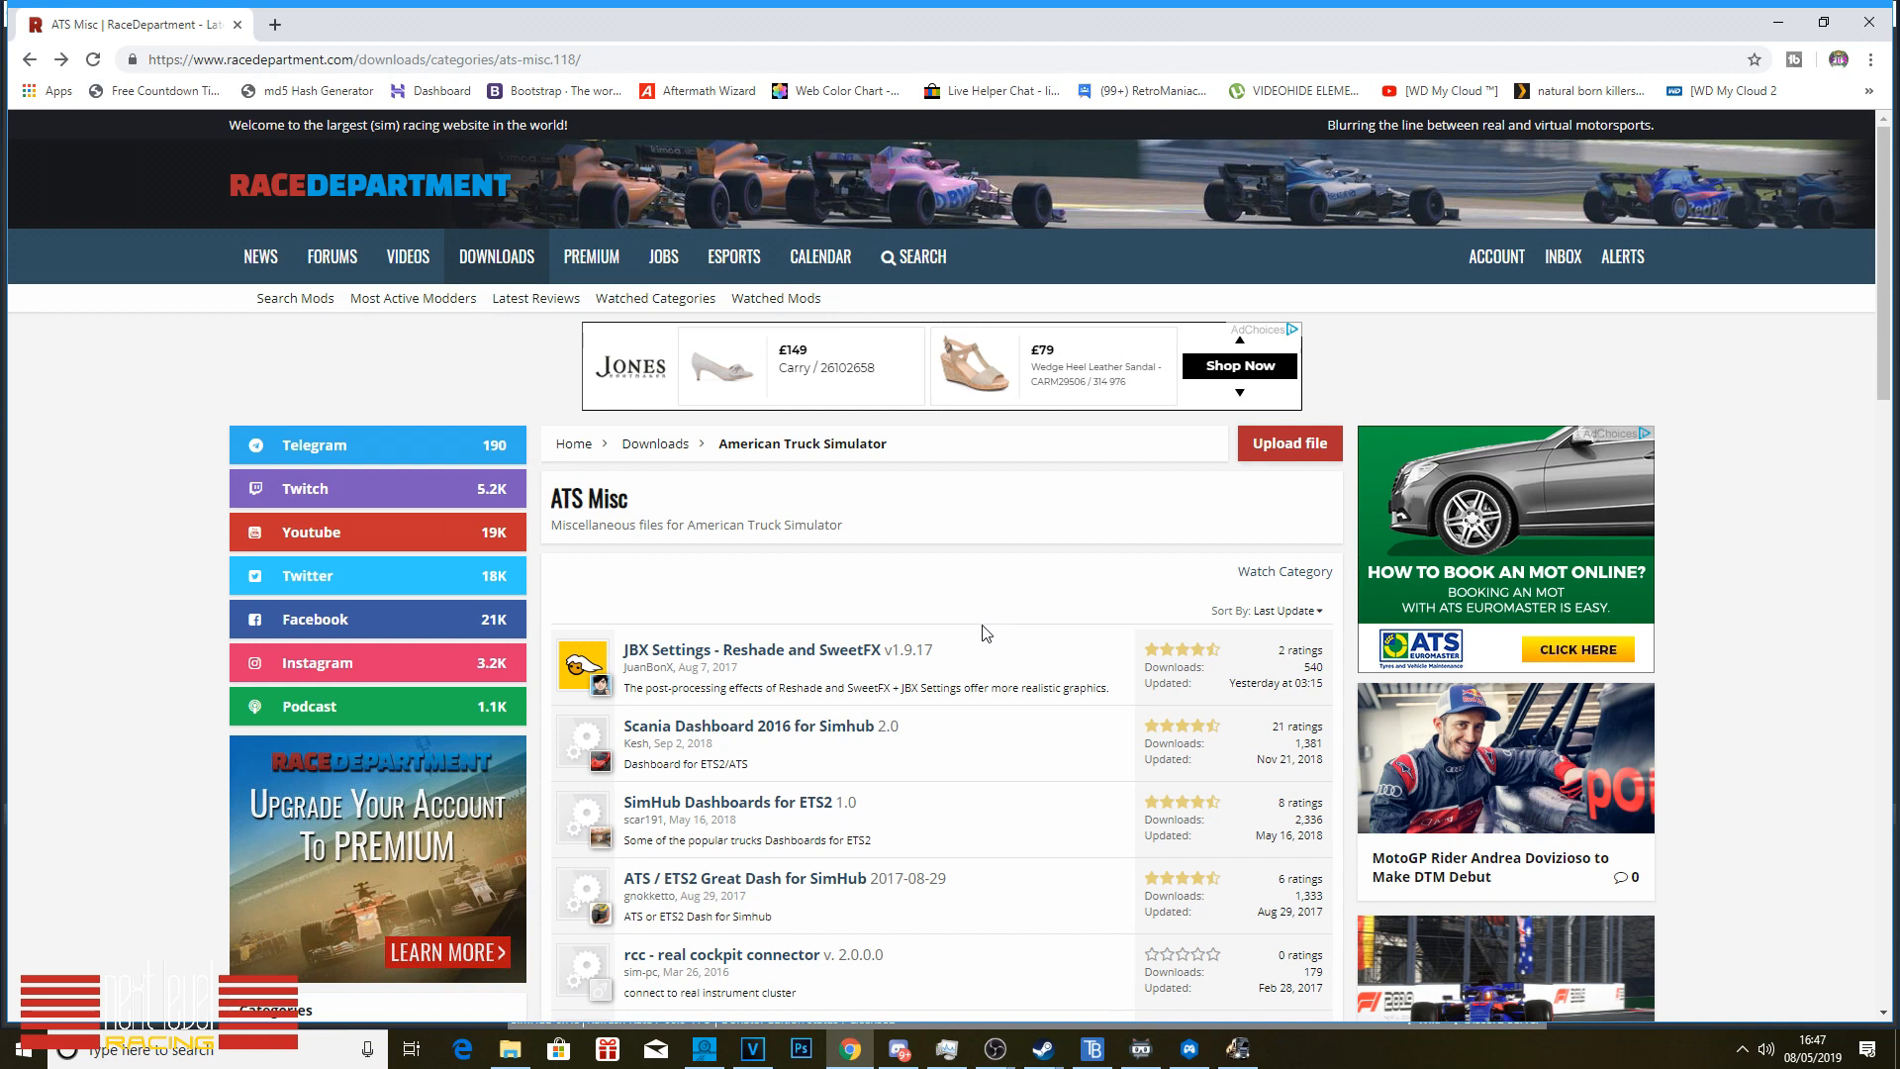
mouse_move(985, 628)
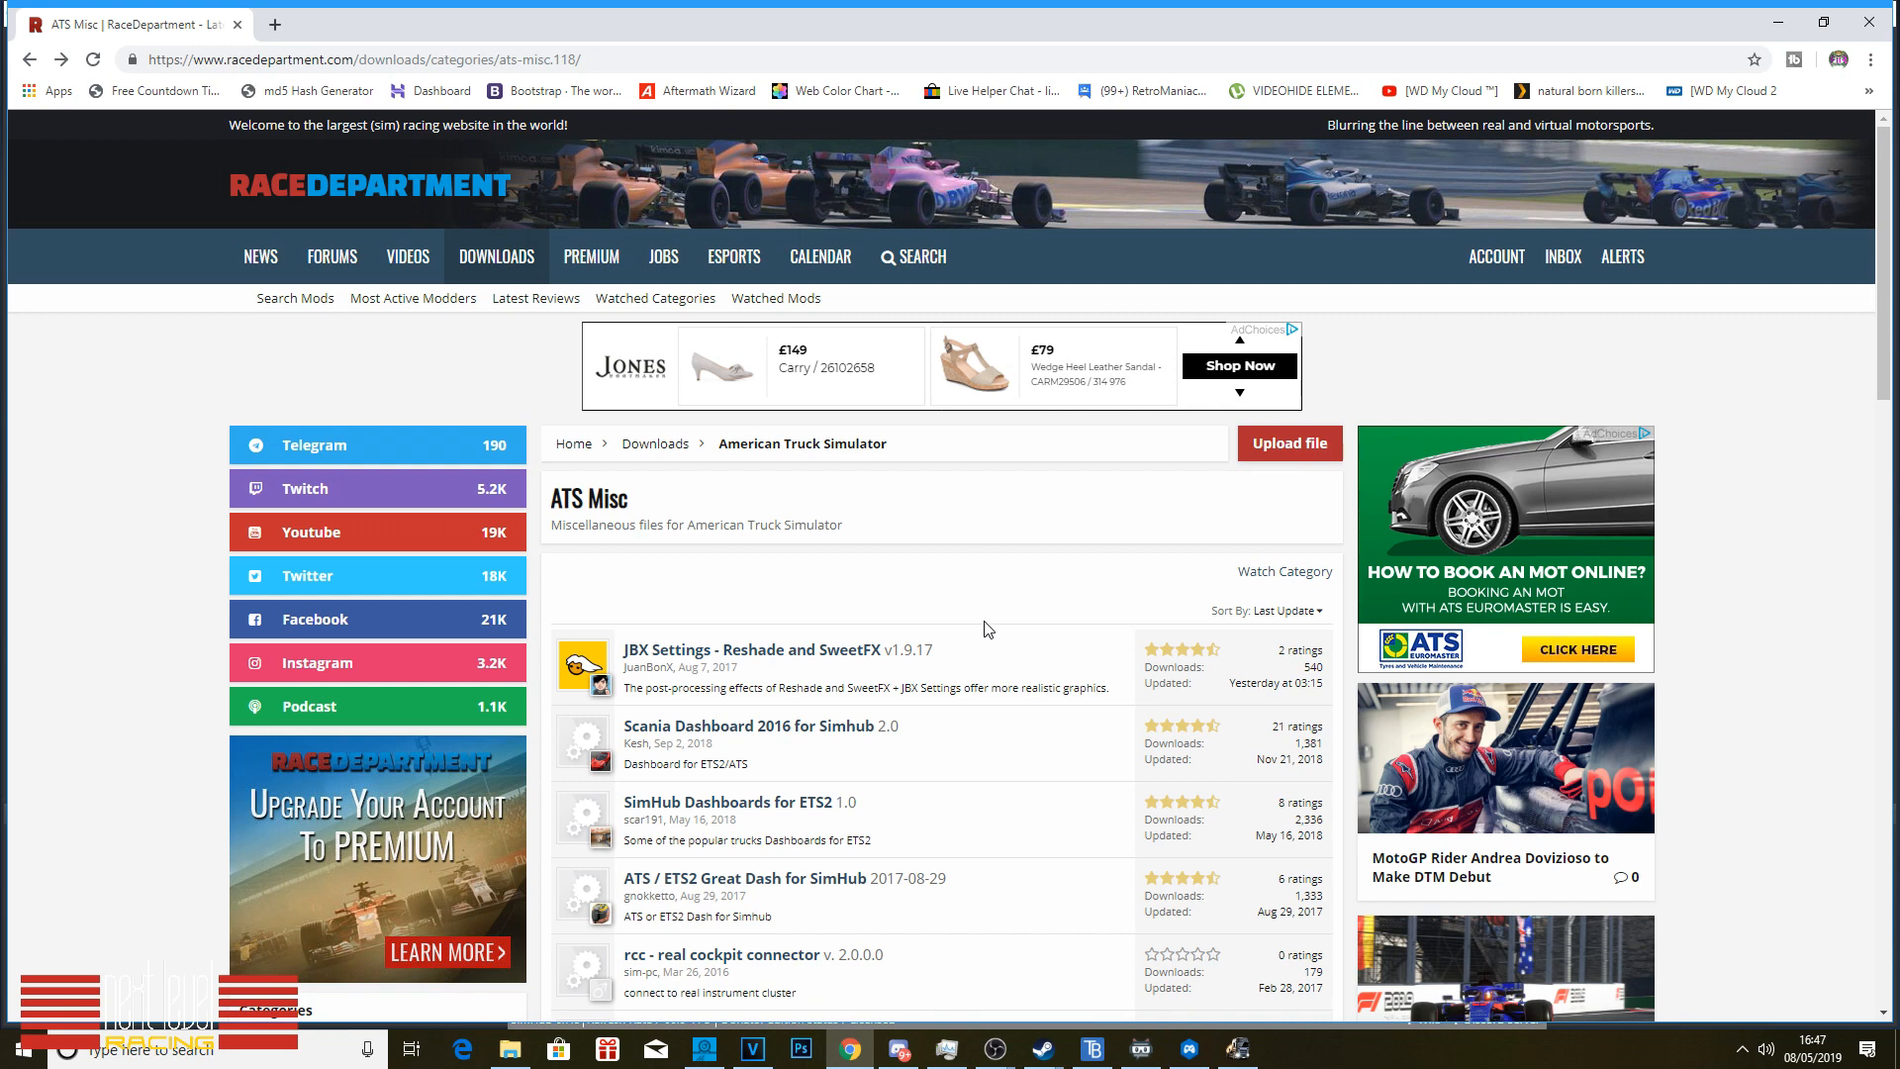